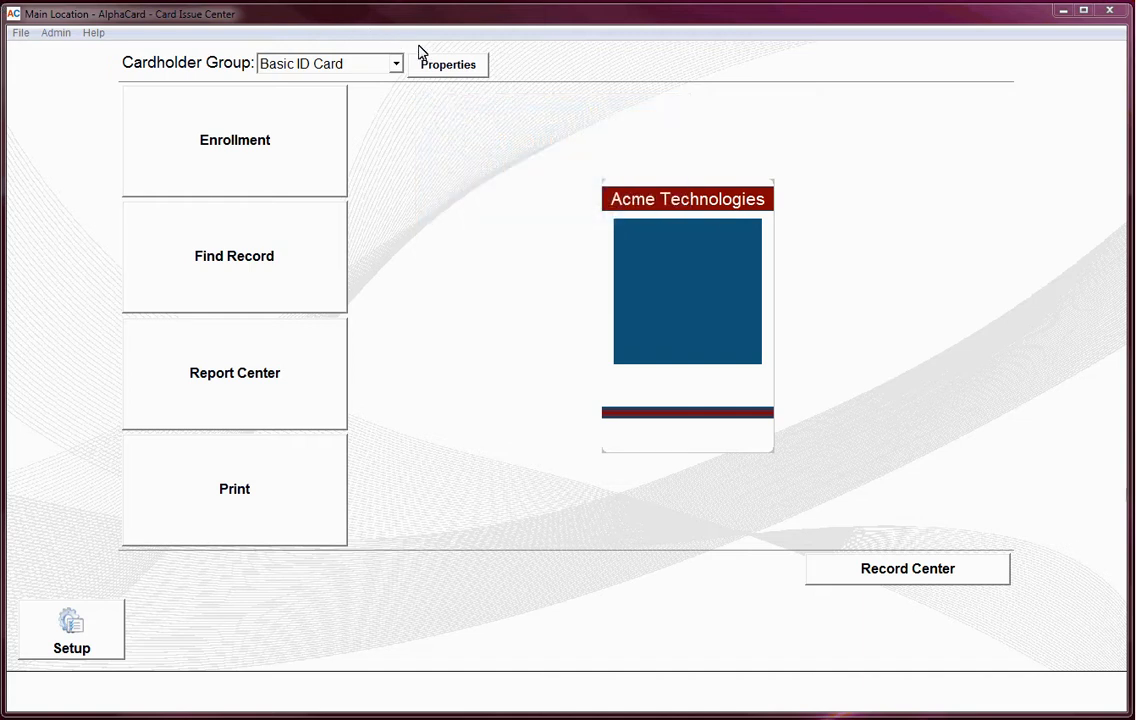
# Export the Basic ID Card group's design from Badge Printing as 'Export Design for Transfer'.
pyautogui.click(447, 64)
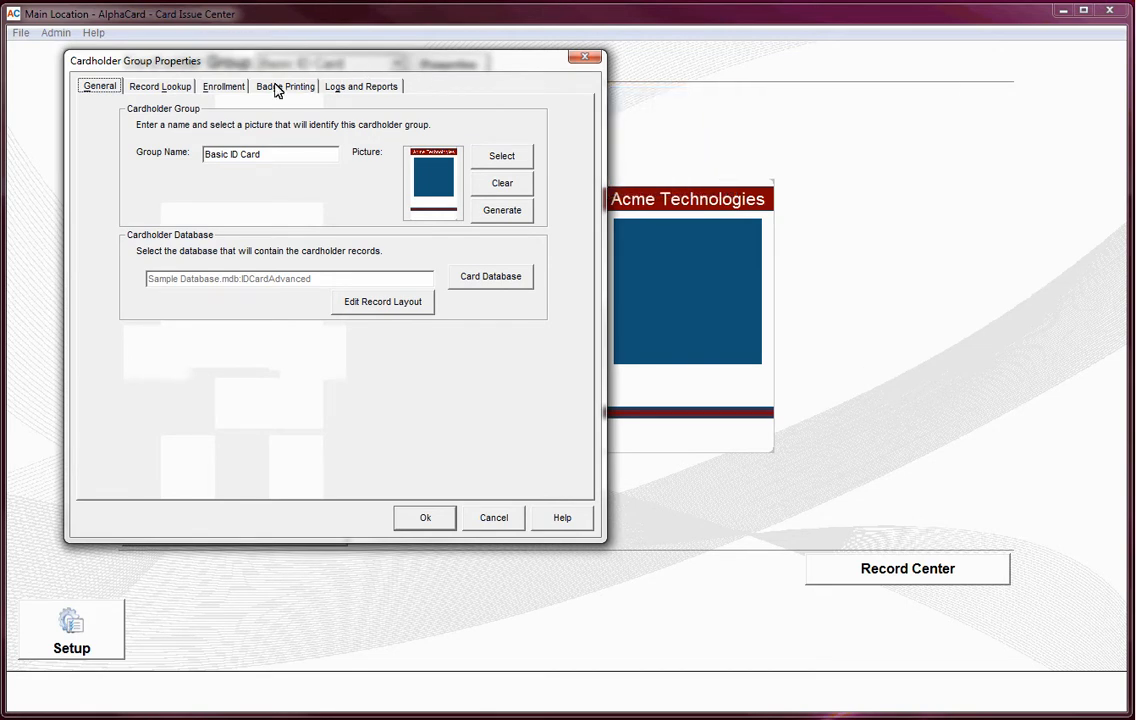
pyautogui.click(285, 86)
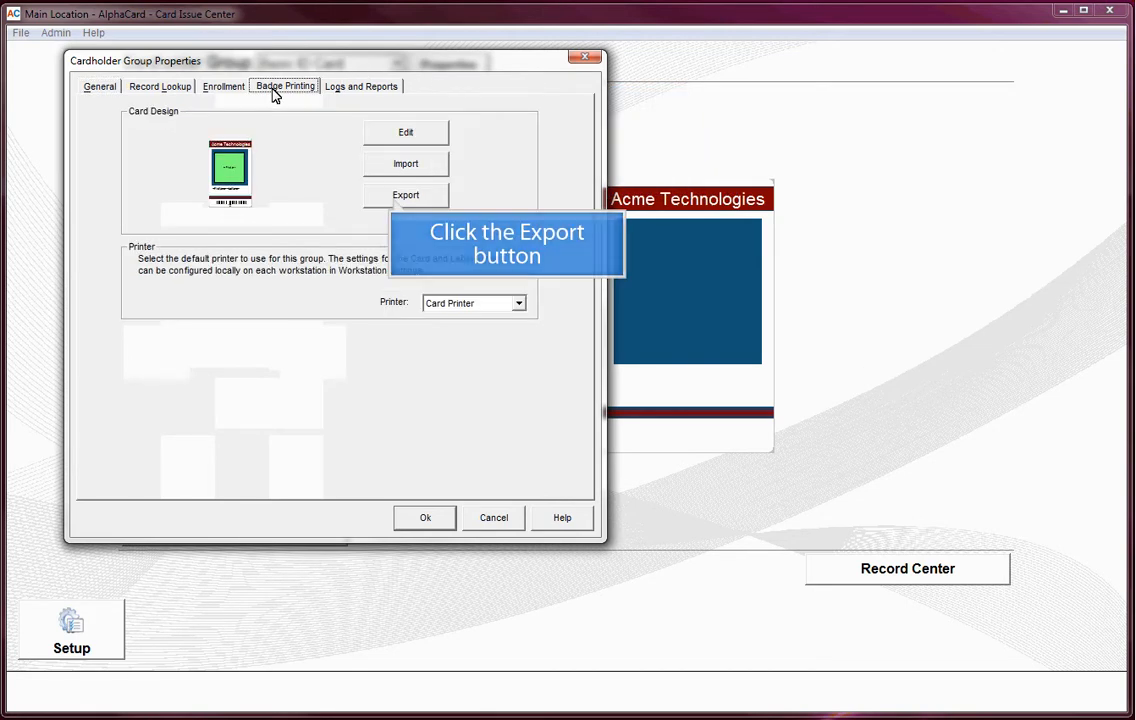
pyautogui.click(405, 194)
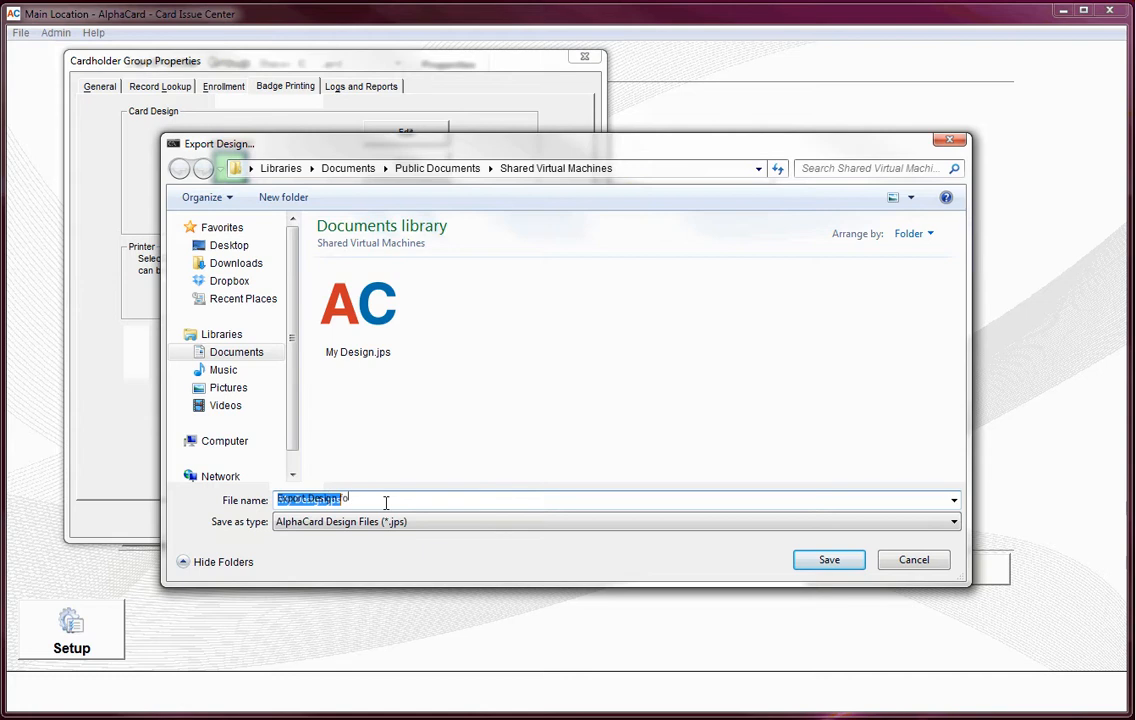
pyautogui.write('Export Design for Transfer')
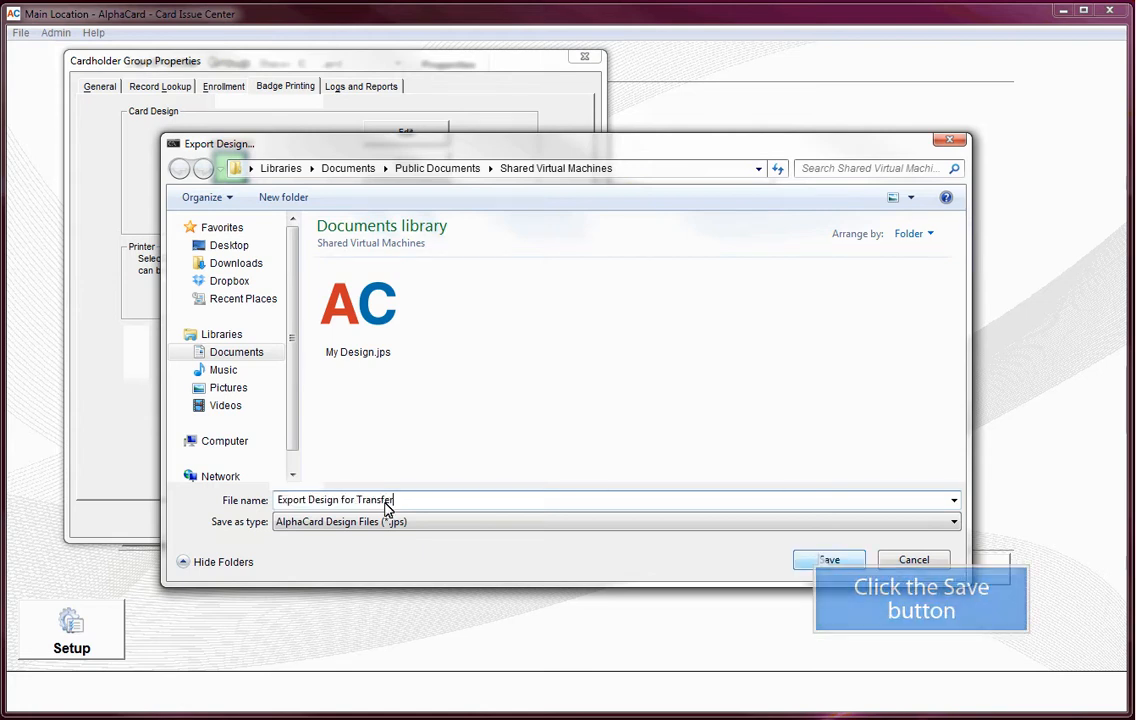
pyautogui.click(829, 559)
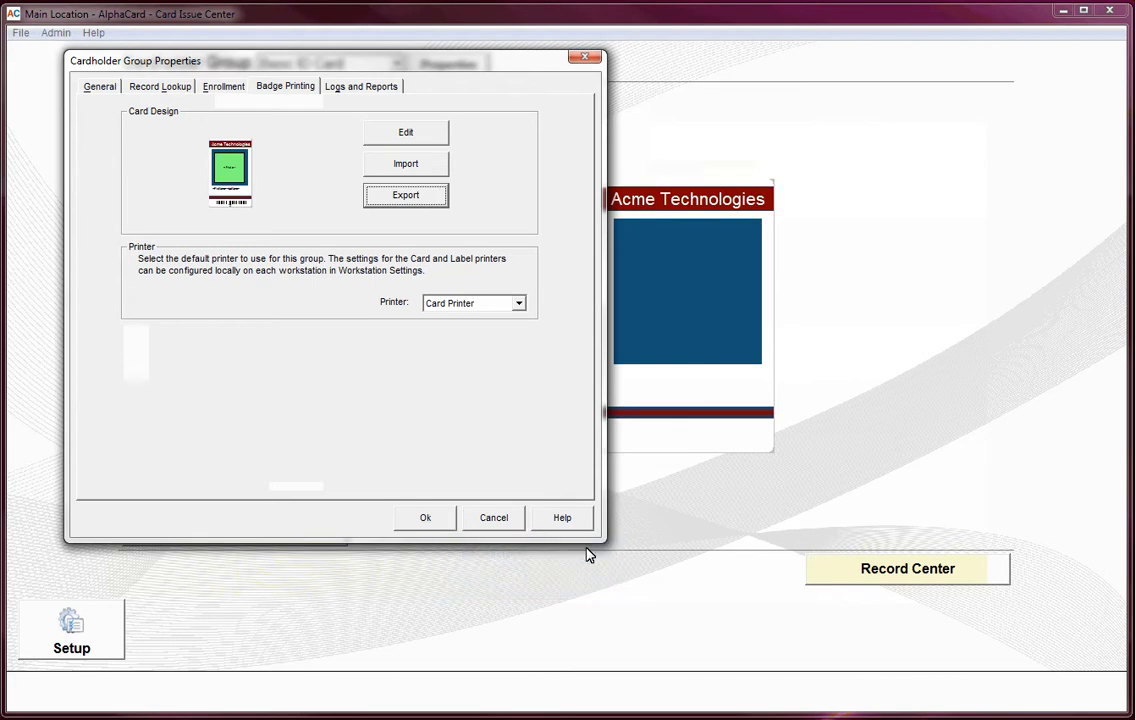
pyautogui.click(425, 517)
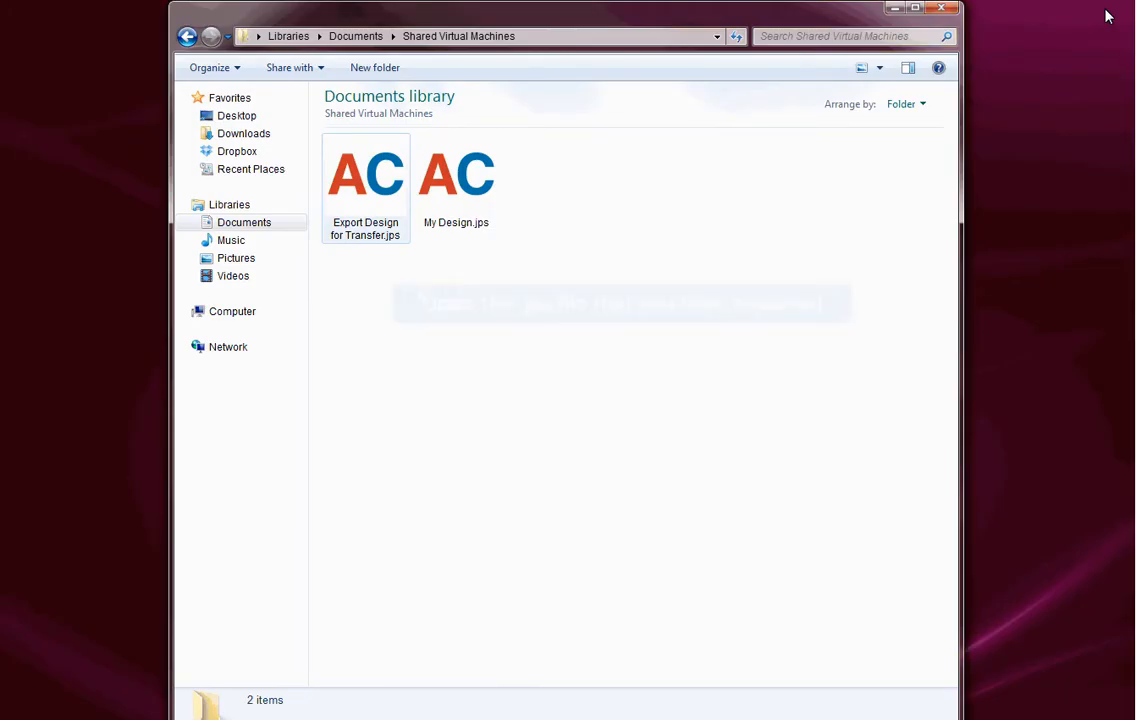
# Open Export Design for Transfer.jps from the Shared Virtual Machines folder in AlphaCard Designer.
pyautogui.doubleClick(365, 175)
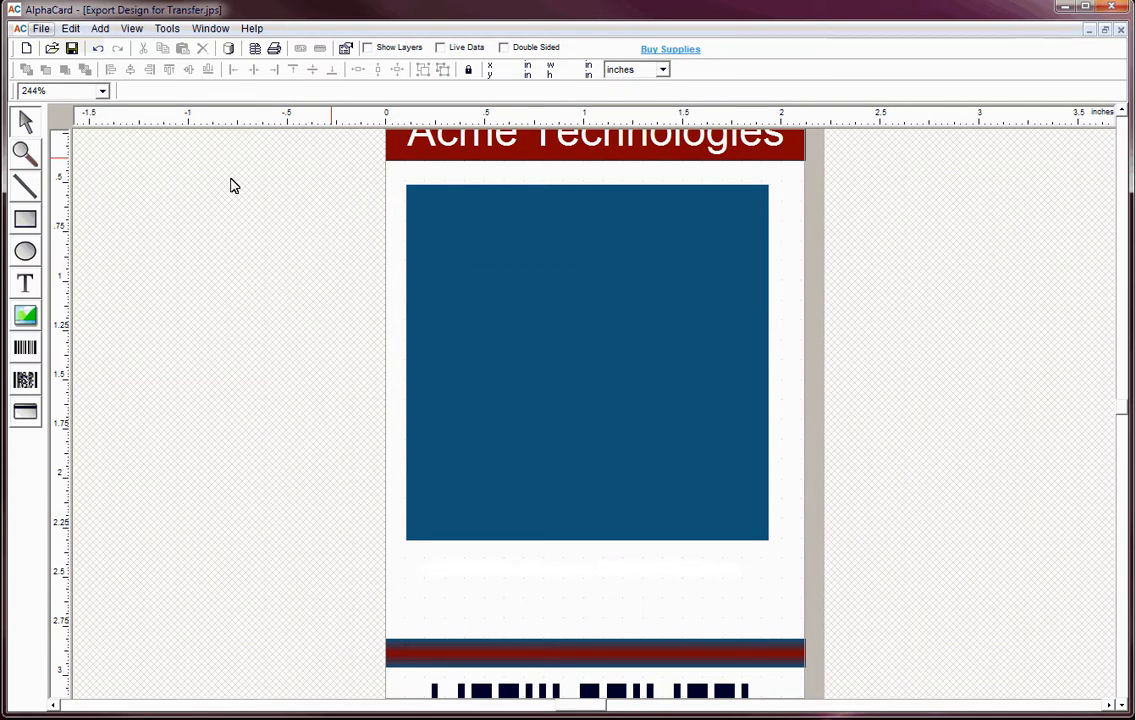
# Save the card design as JPEG 'Background of Card' at 300 dpi resolution.
pyautogui.click(41, 28)
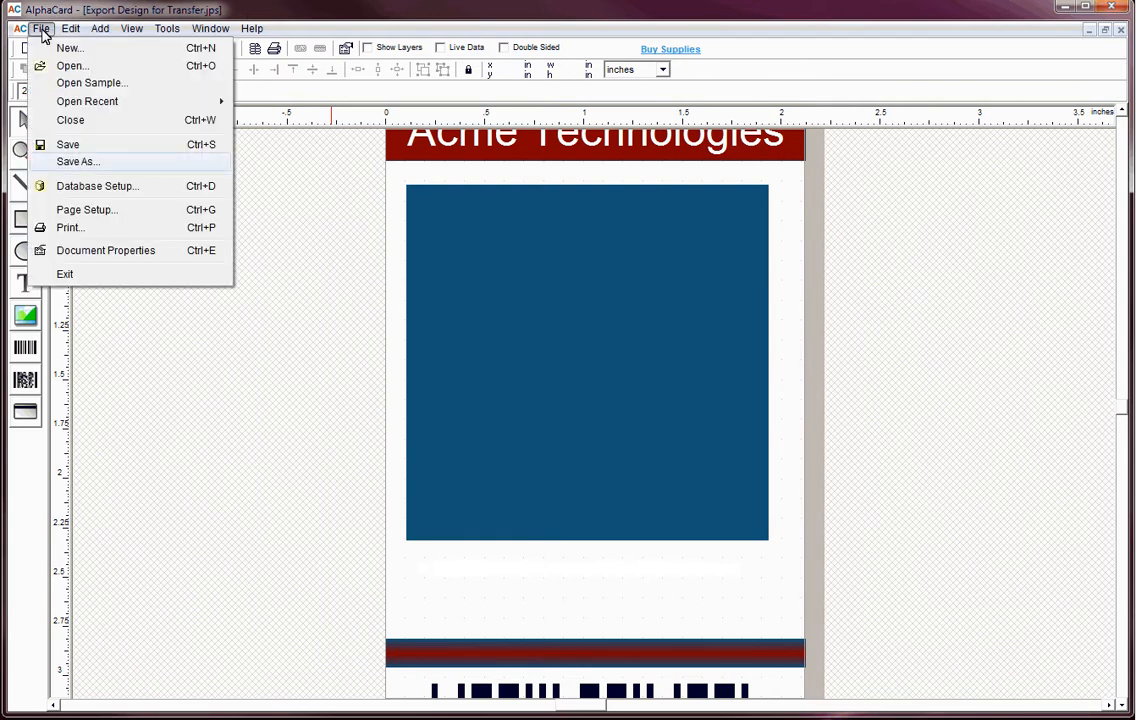
pyautogui.moveTo(78, 161)
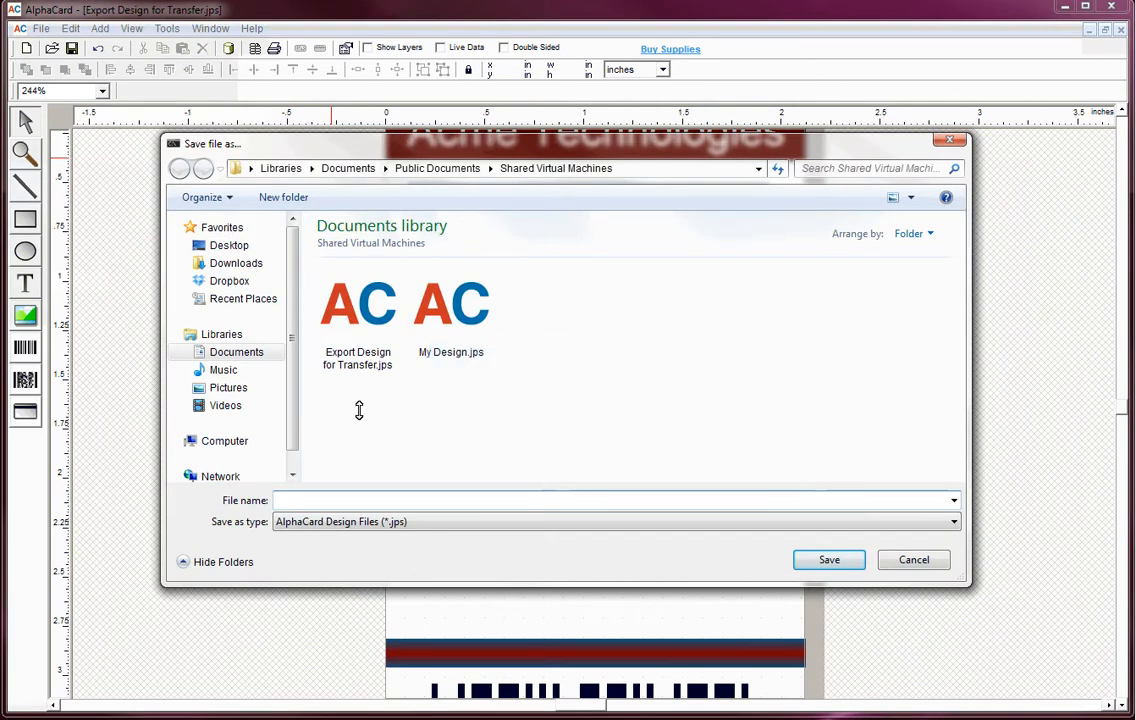
pyautogui.write('Background of Card')
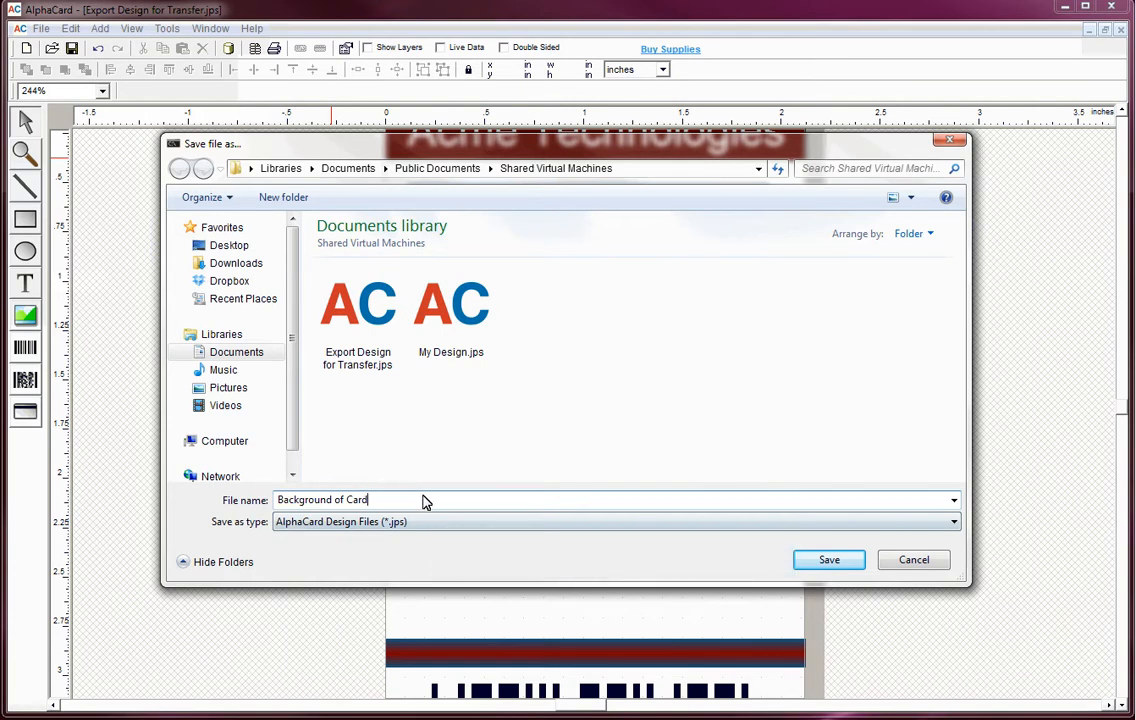
pyautogui.click(612, 521)
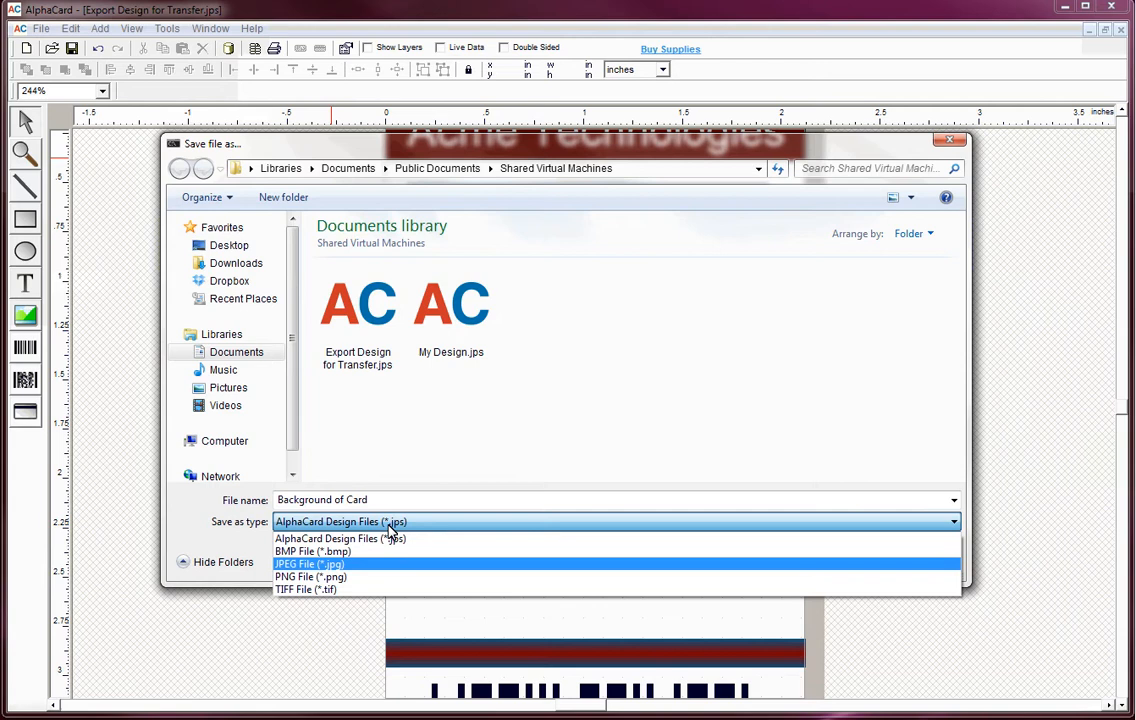
pyautogui.click(308, 564)
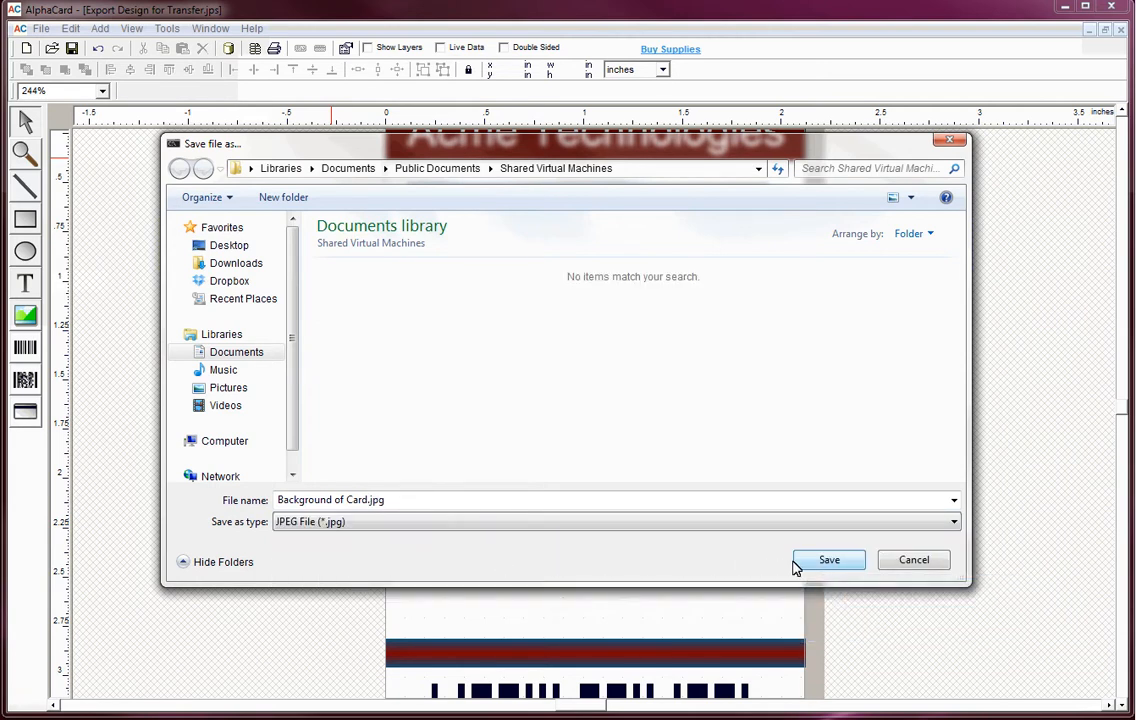
pyautogui.click(829, 559)
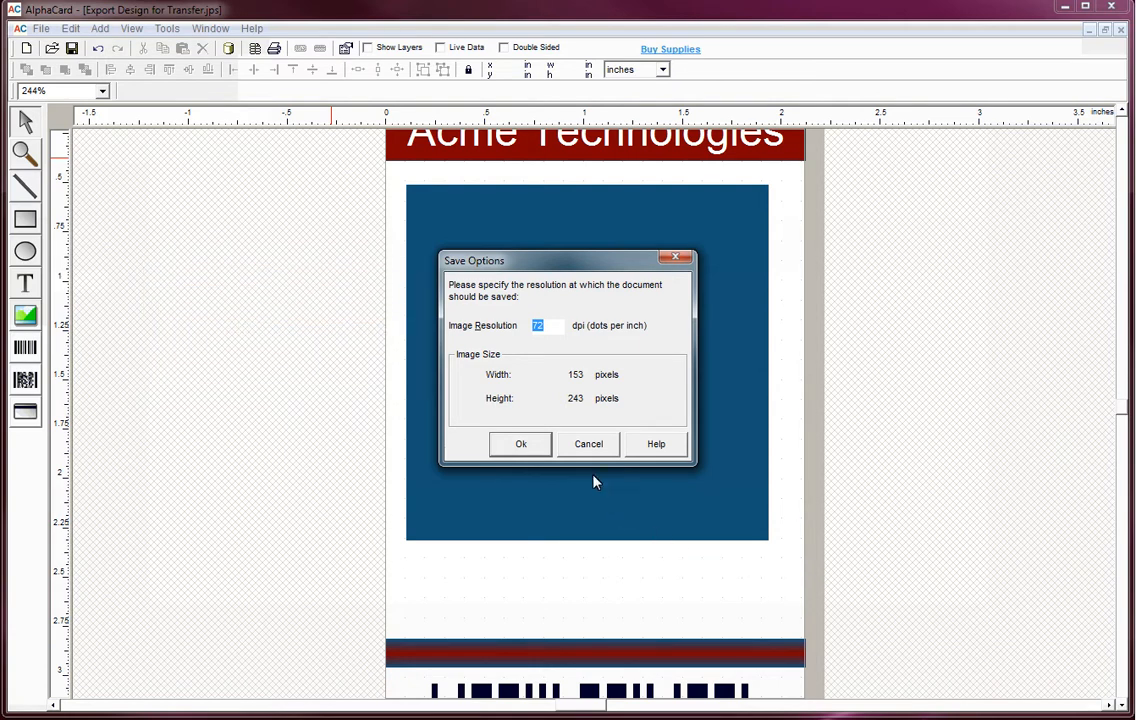
pyautogui.write('300')
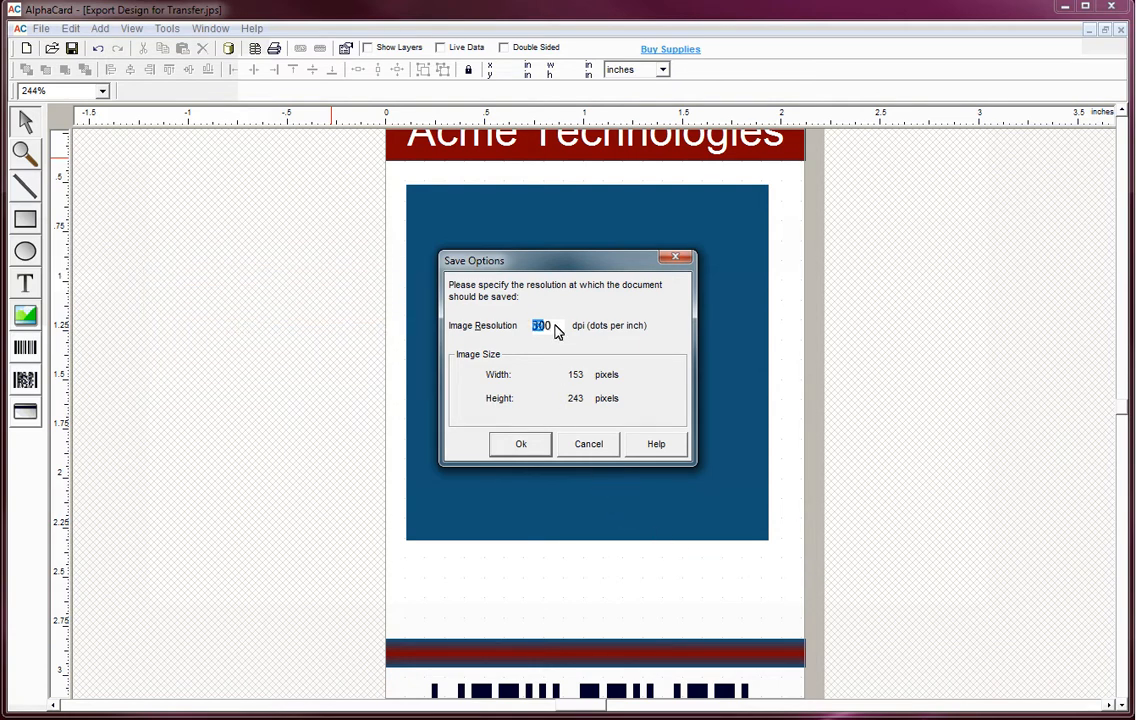
pyautogui.write('300')
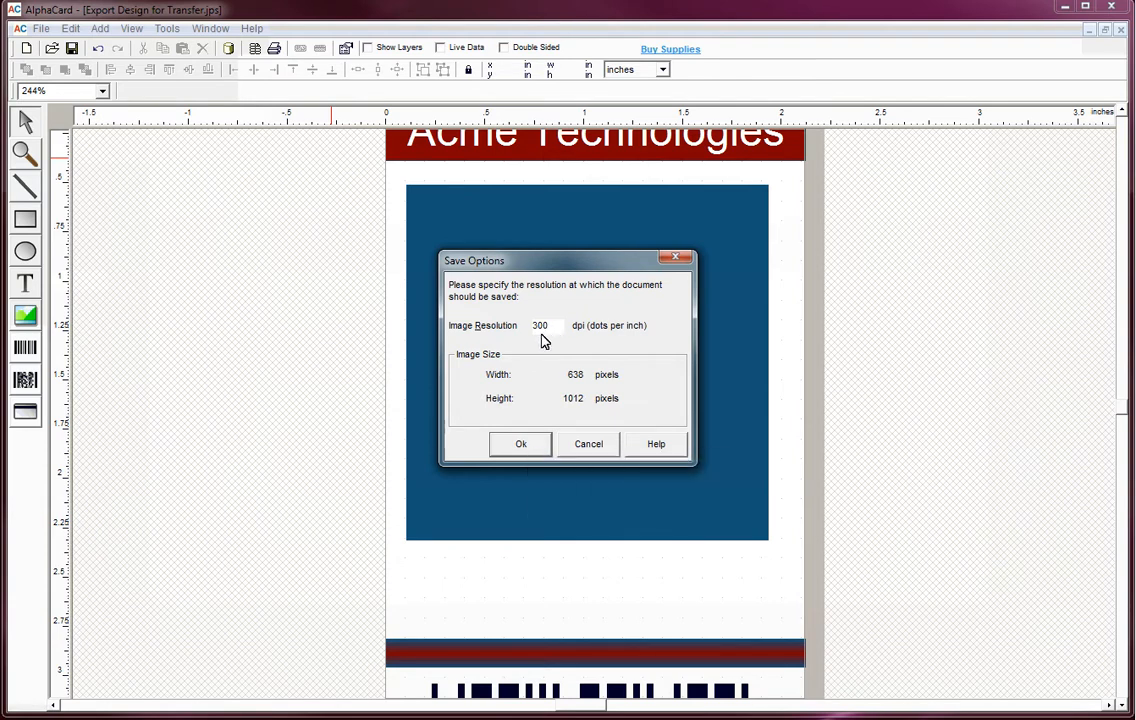
pyautogui.click(520, 444)
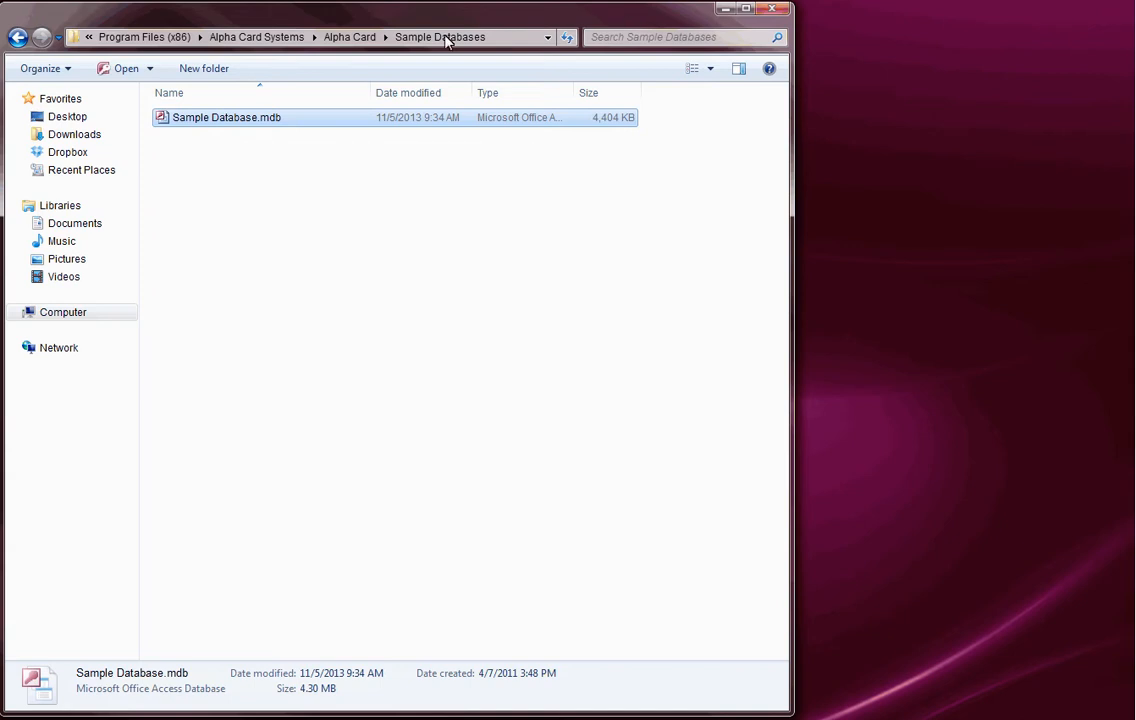
# Leave Sample Database.mdb's folder for Documents and open the AlphaCard Data folder.
pyautogui.rightClick(226, 117)
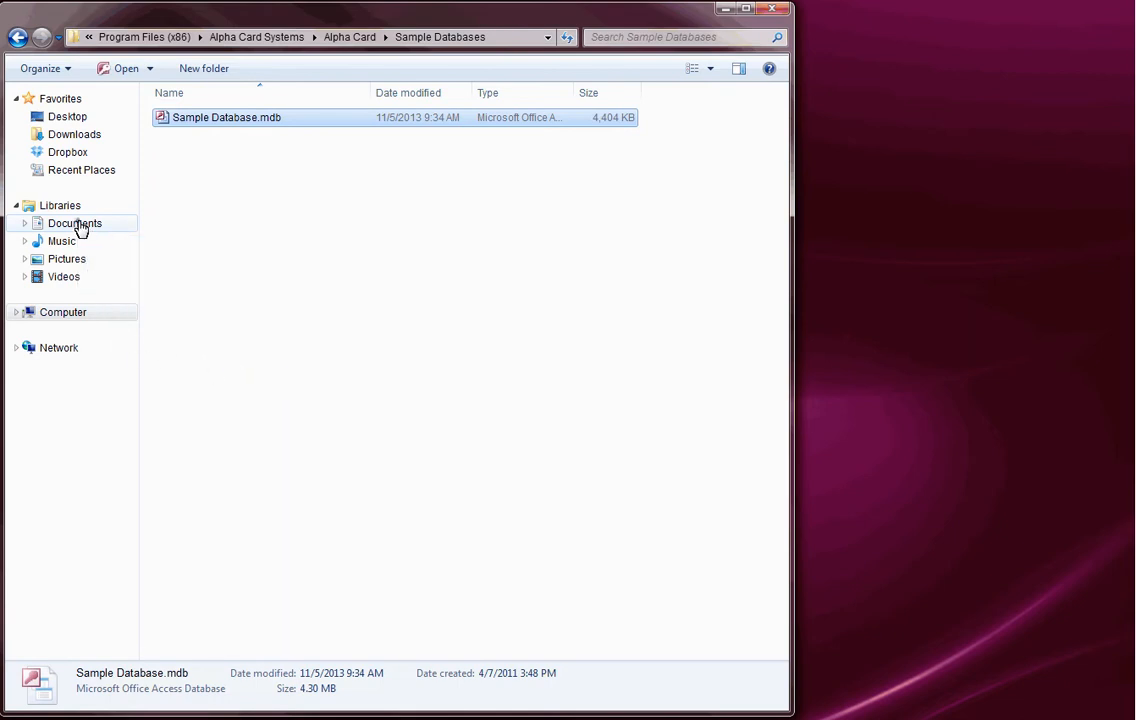
pyautogui.click(75, 223)
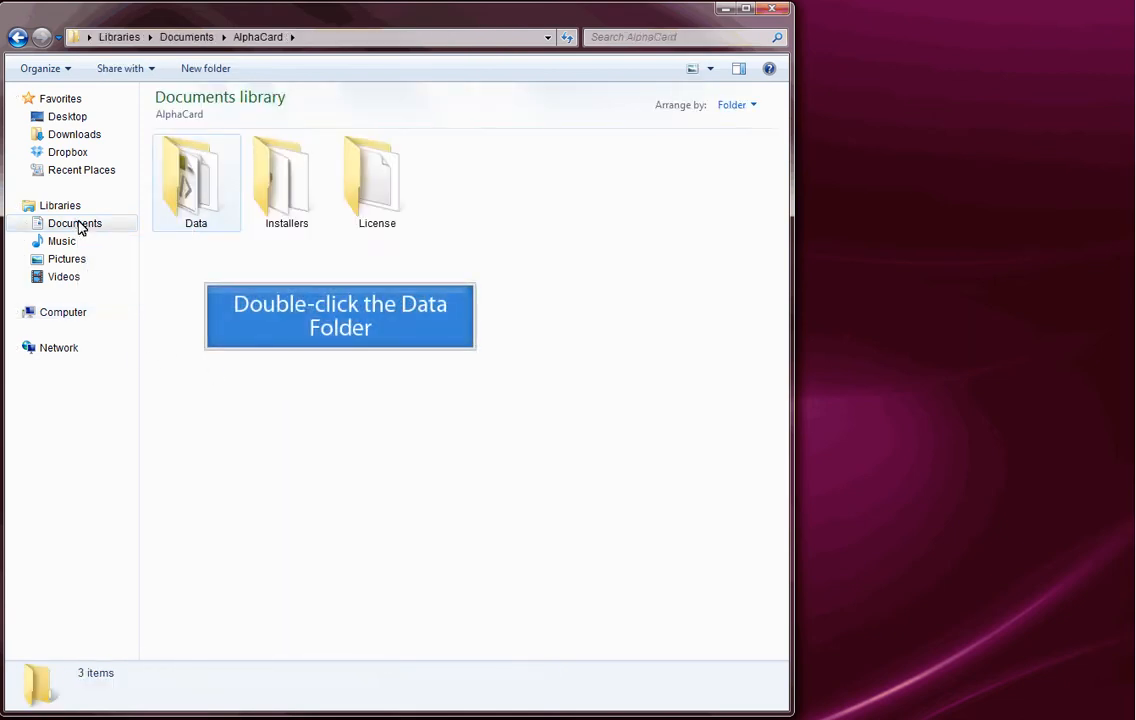
pyautogui.moveTo(196, 180)
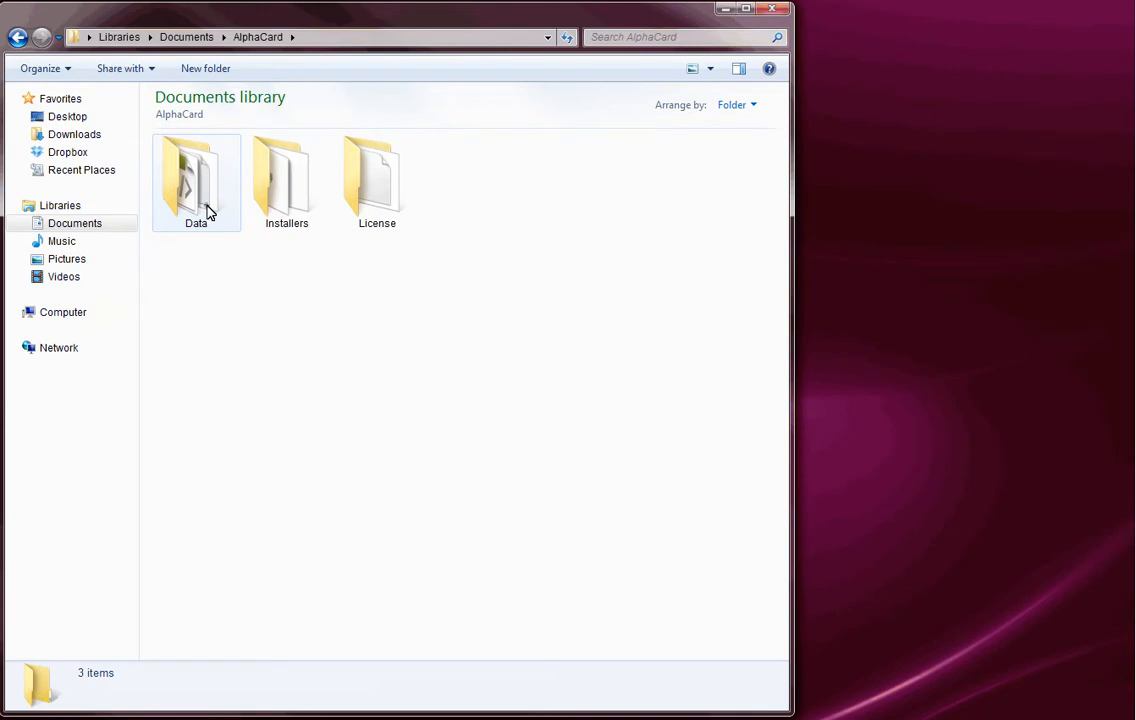
pyautogui.doubleClick(196, 180)
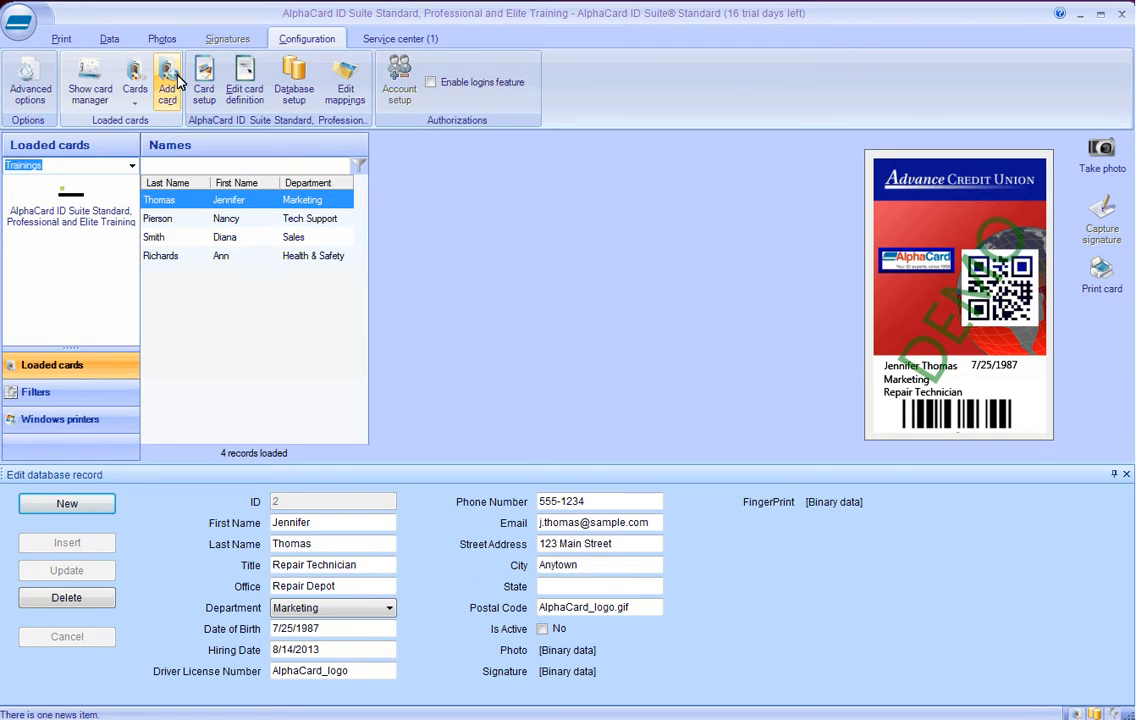
# Add a new card template named 'Imported Card' in the Trainings category.
pyautogui.click(167, 80)
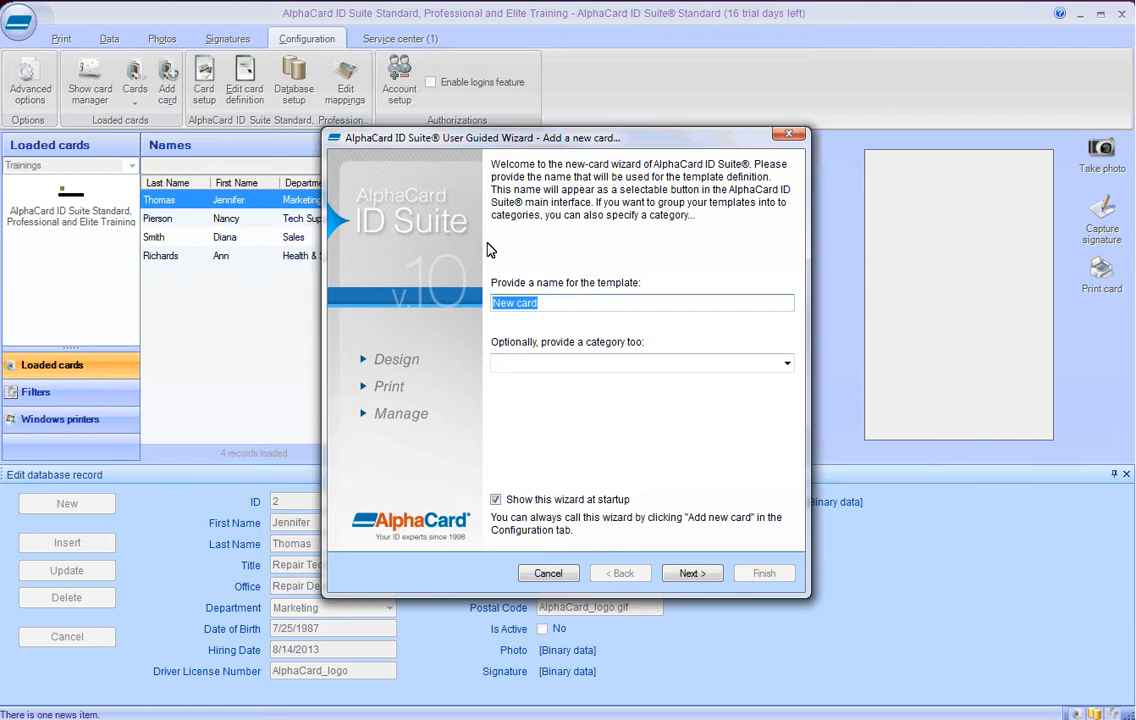
pyautogui.write('Imported')
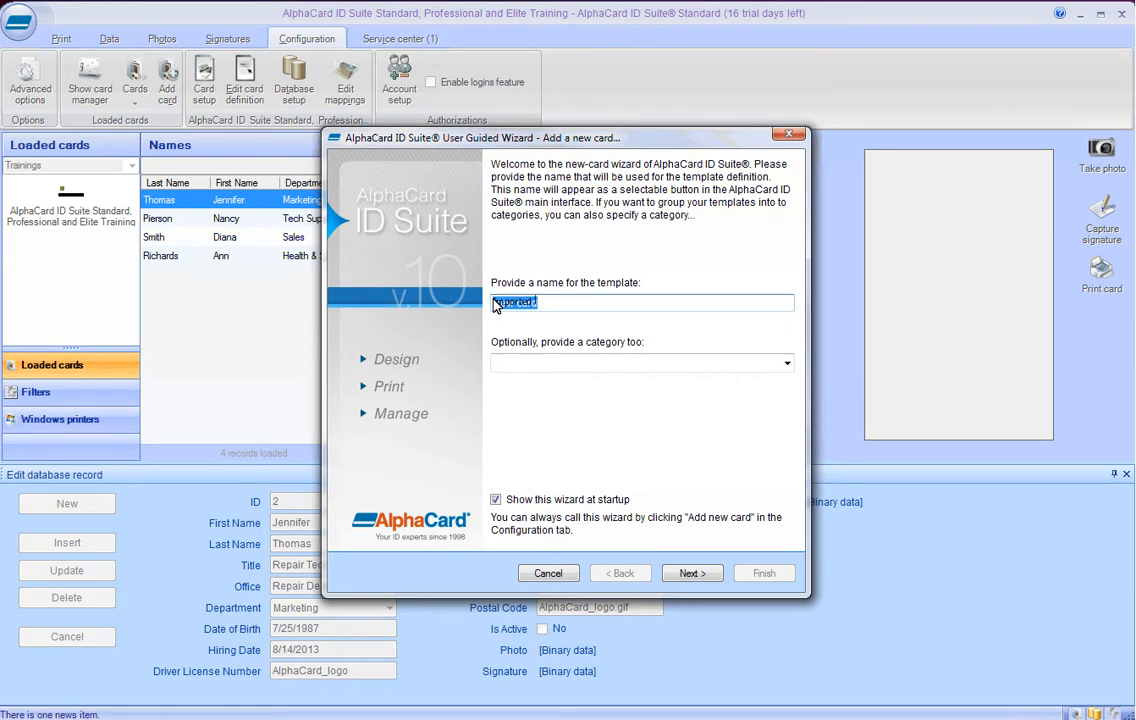
pyautogui.write('Imported Card')
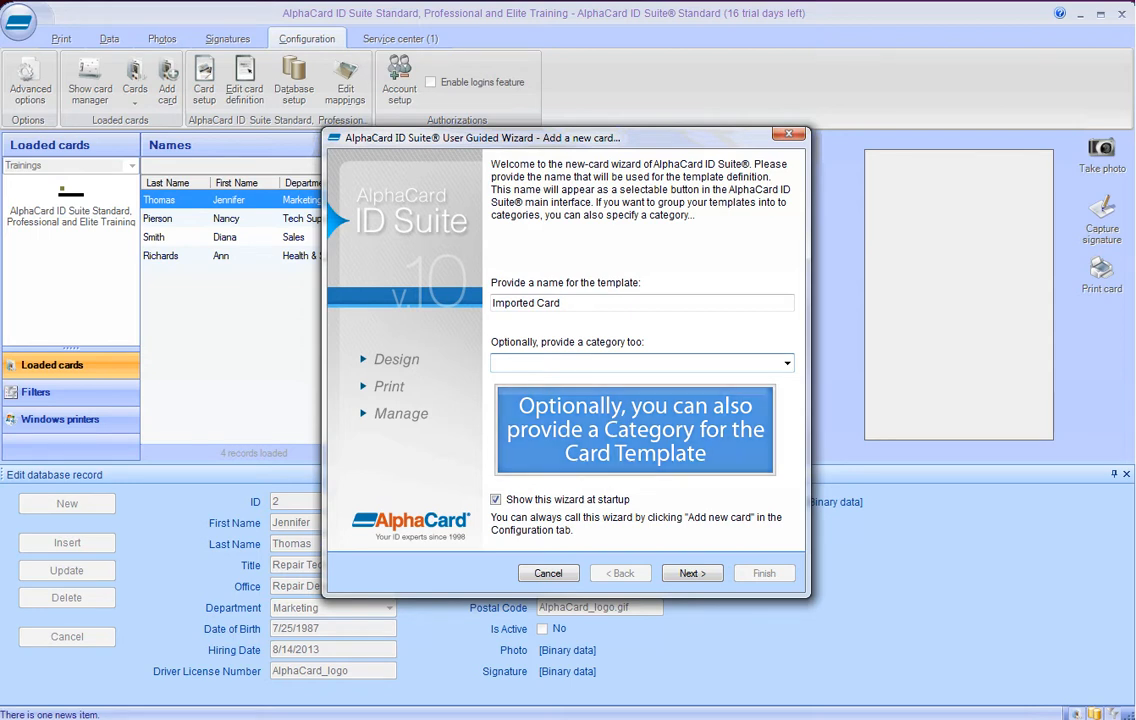
pyautogui.write('Trainings')
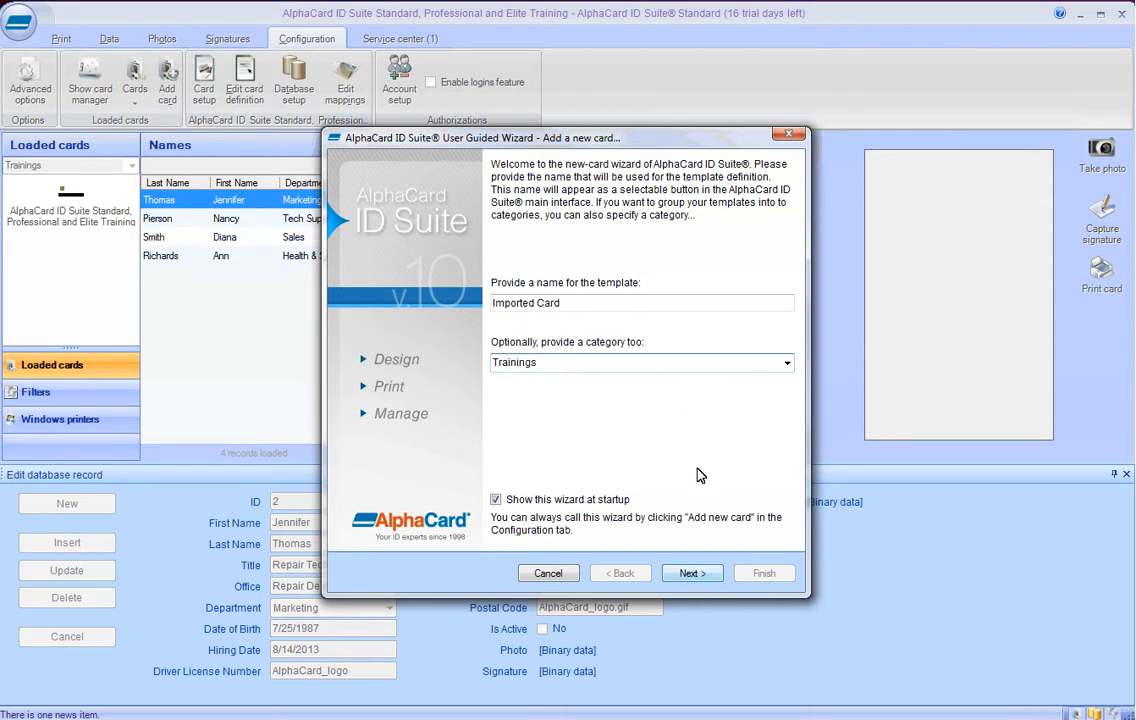
pyautogui.click(691, 573)
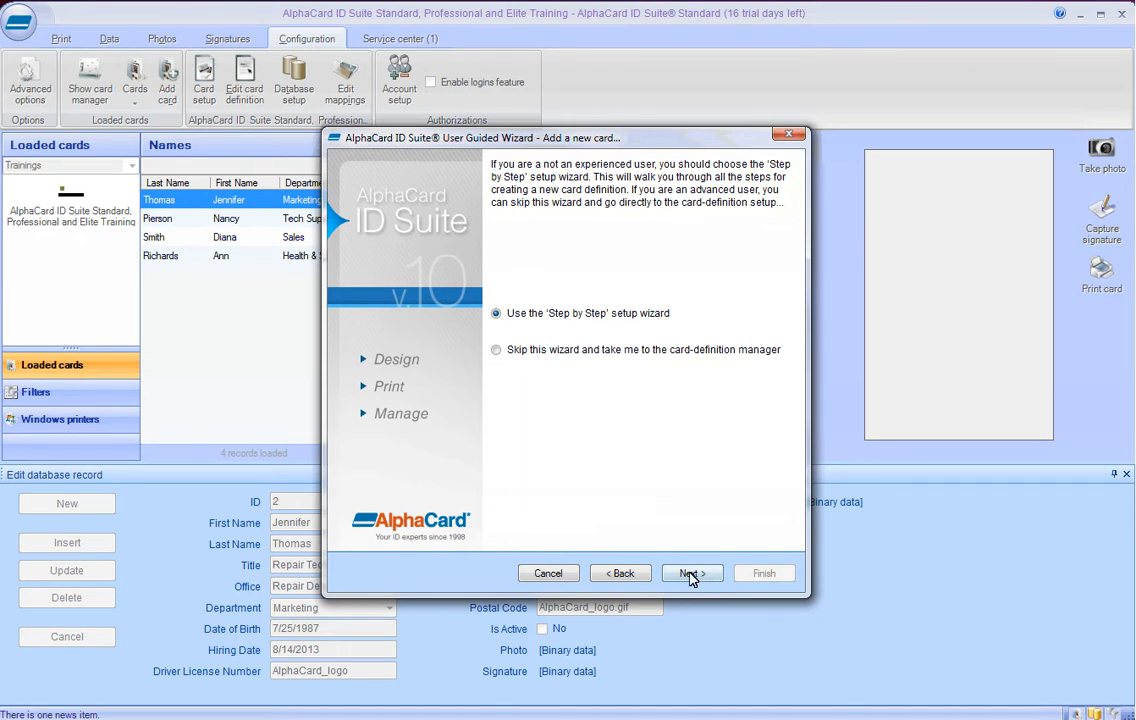
# Choose step-by-step setup, single-sided portrait layout, and an MS Access database connection.
pyautogui.click(692, 573)
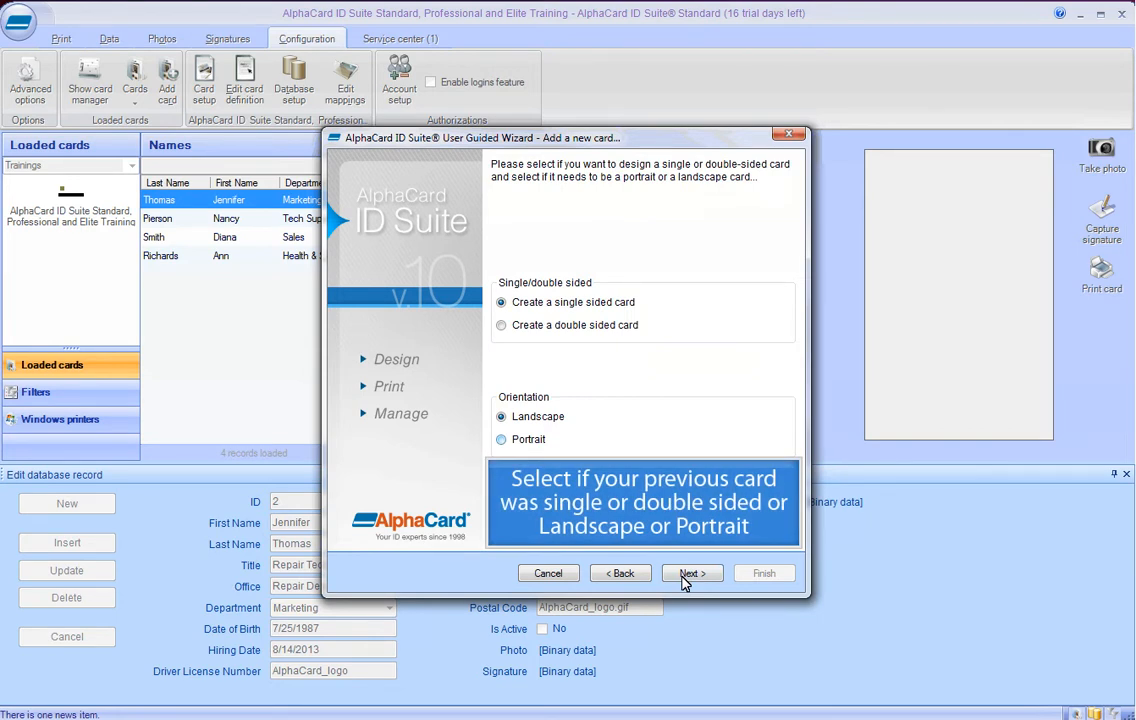
pyautogui.moveTo(536, 515)
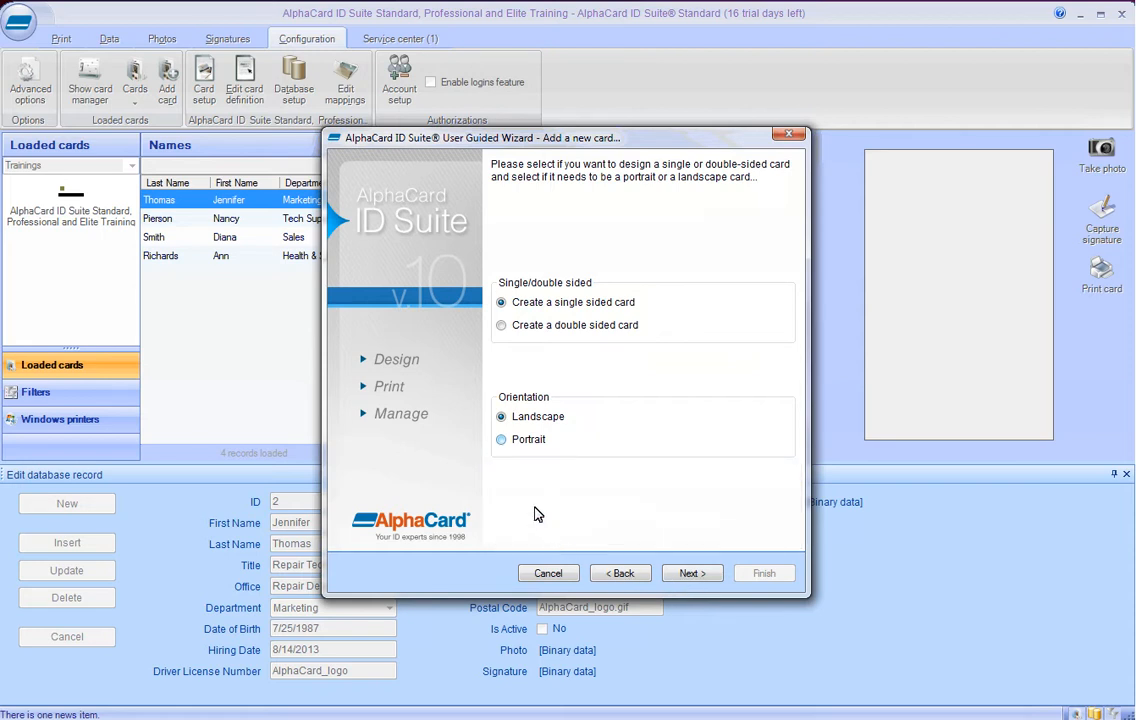
pyautogui.click(500, 439)
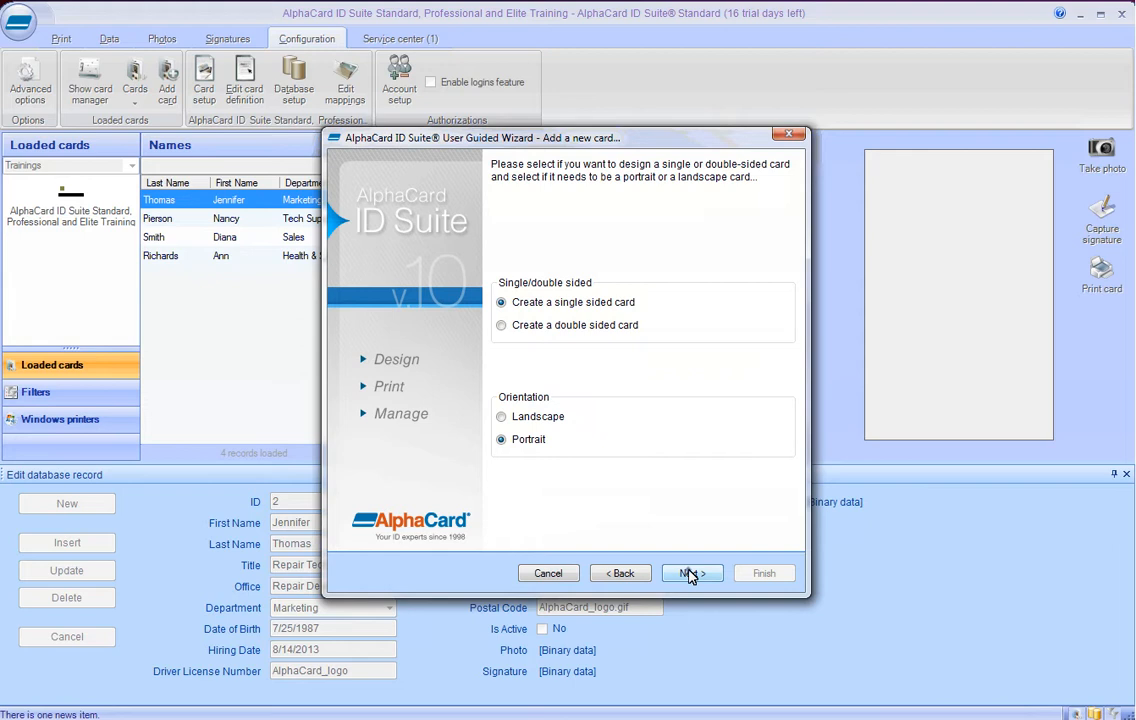
pyautogui.click(692, 573)
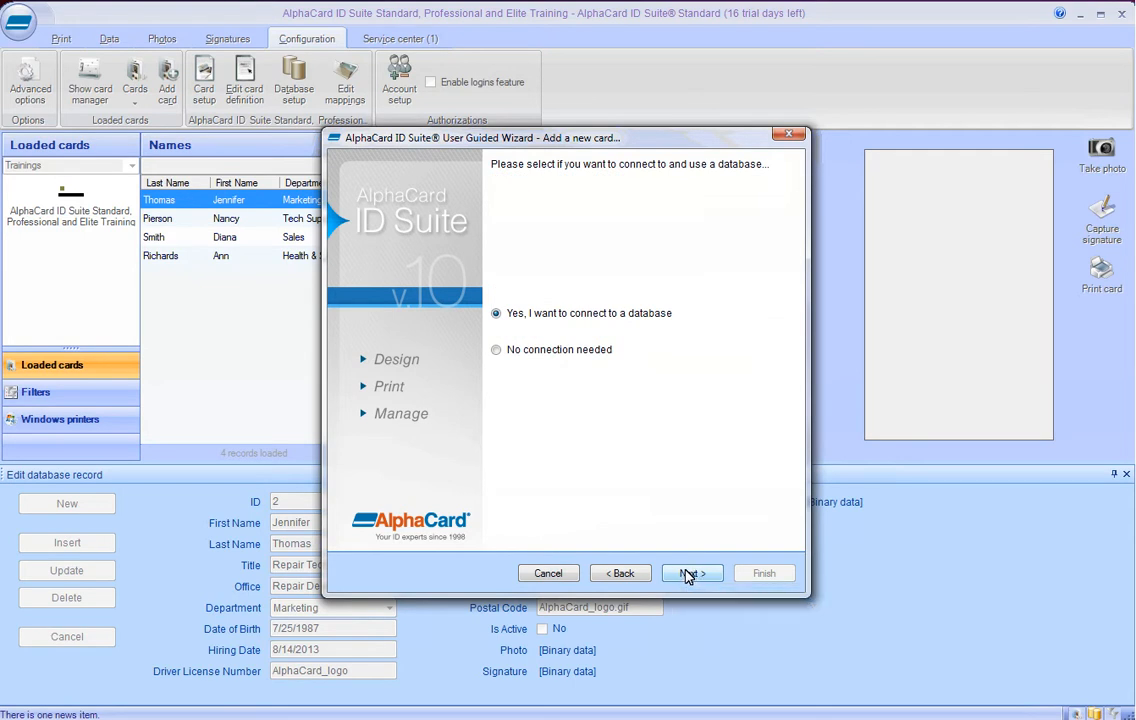
pyautogui.click(692, 573)
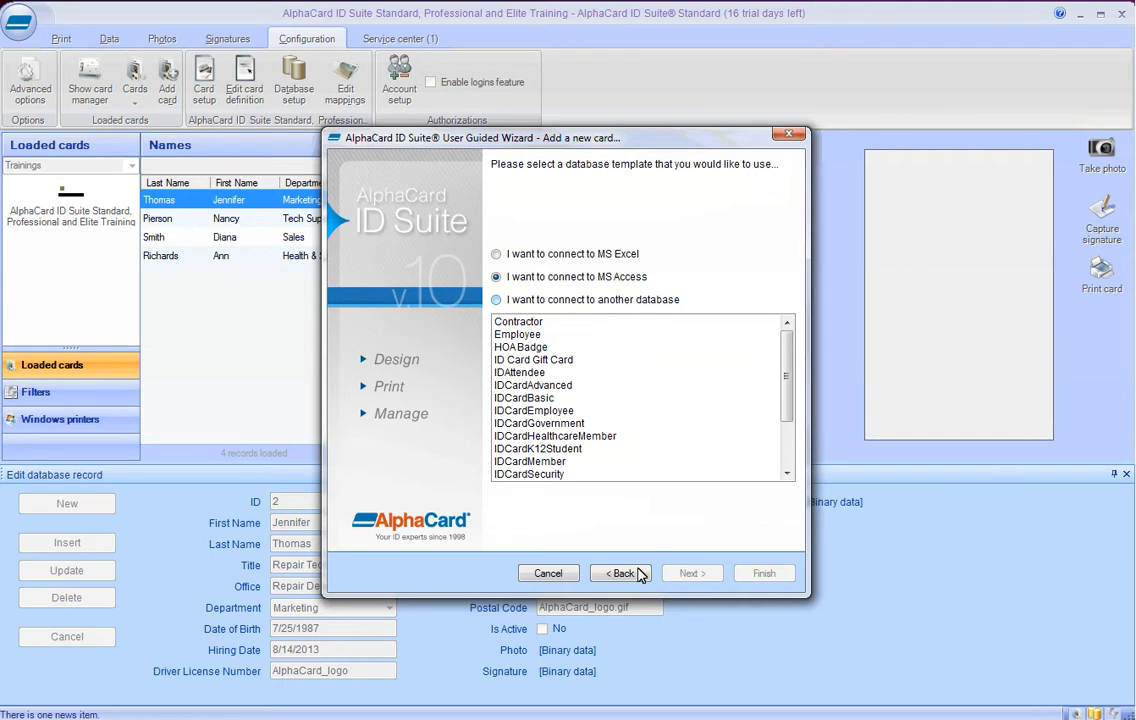
pyautogui.click(496, 300)
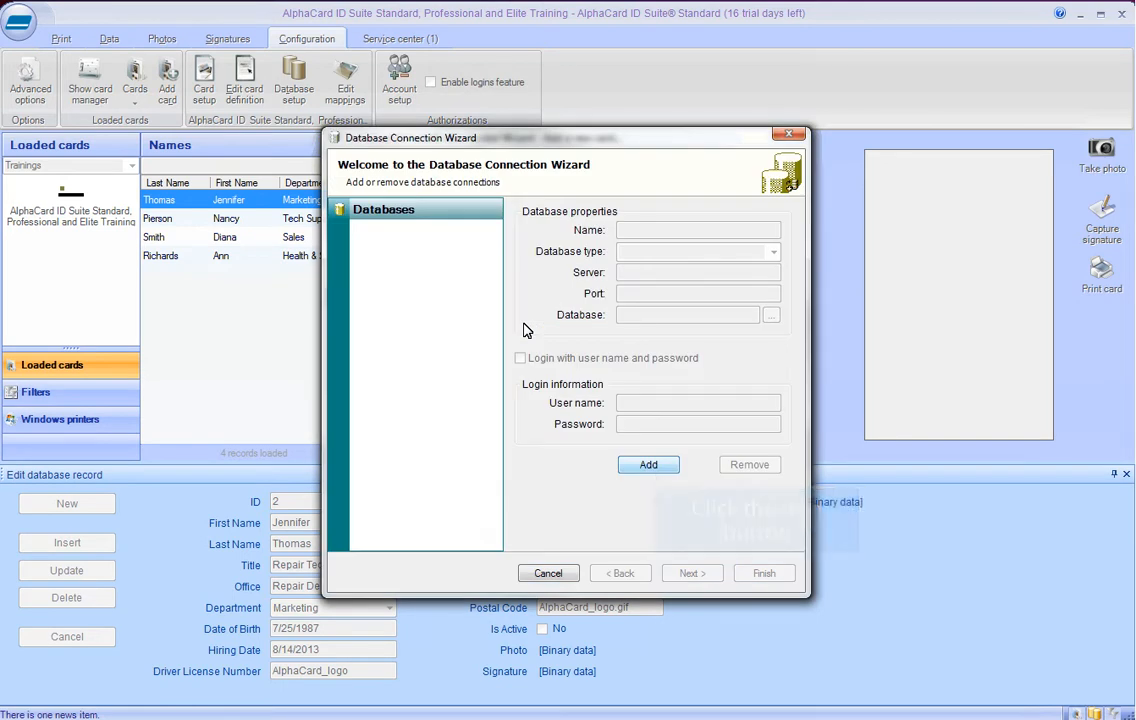
# Name the connection 'Import Database', set type Microsoft Access, and select Sample Database.mdb.
pyautogui.click(648, 464)
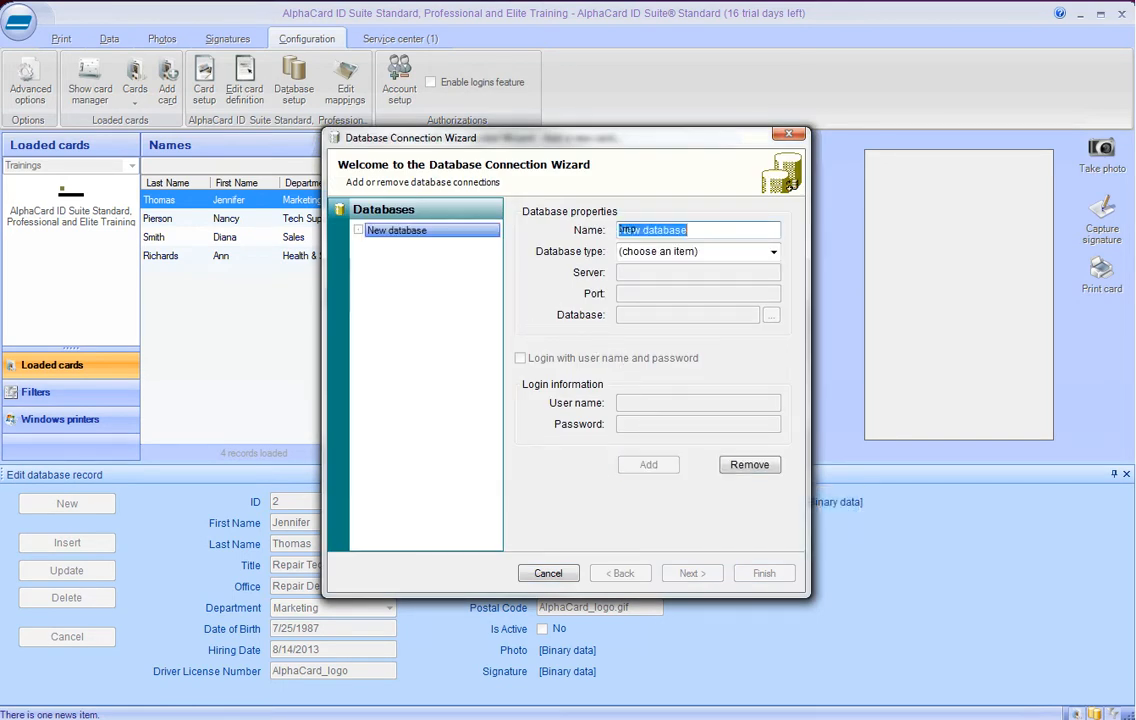
pyautogui.write('Import Database')
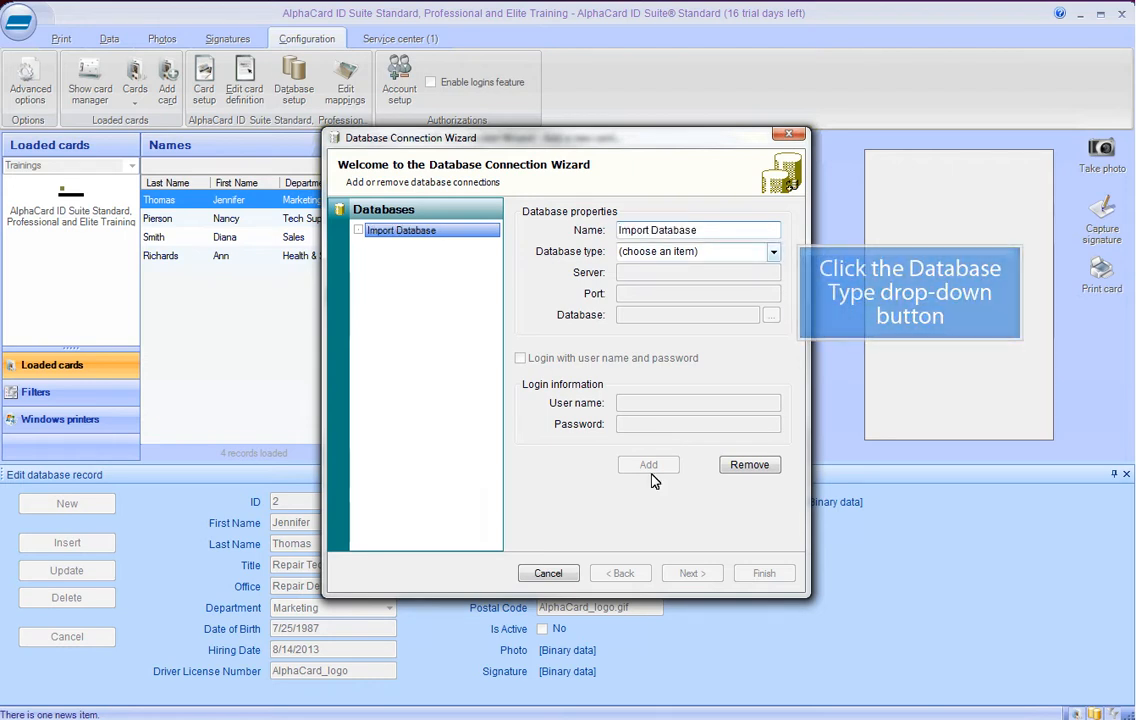
pyautogui.click(772, 251)
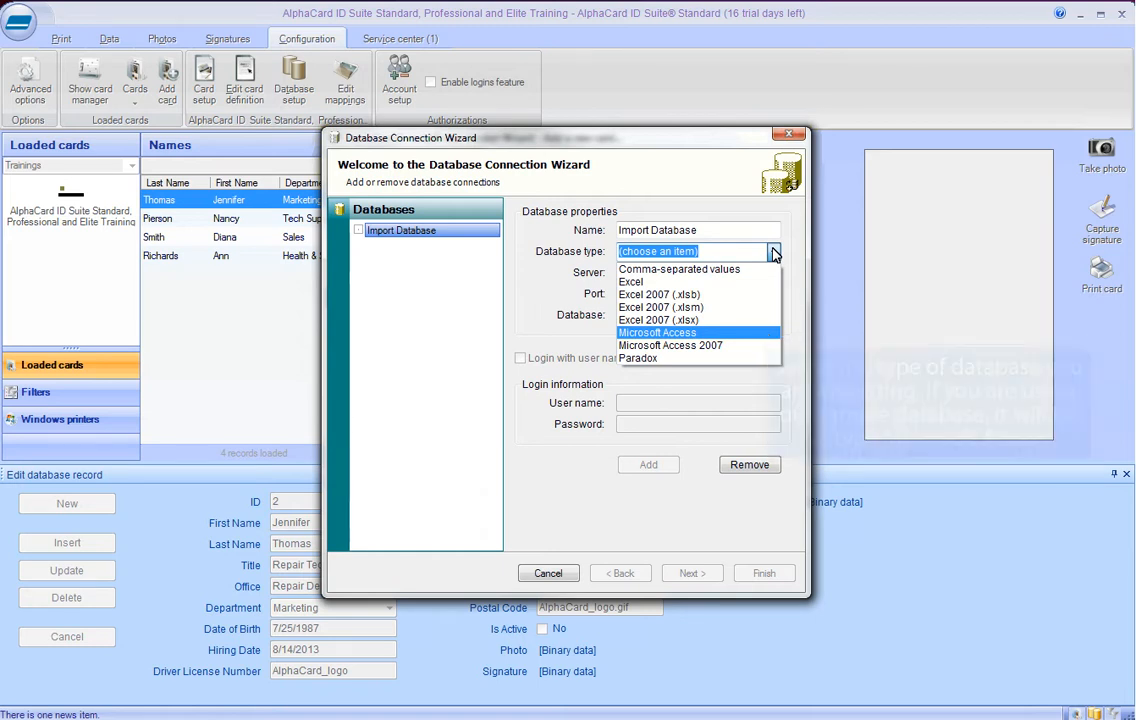
pyautogui.click(657, 332)
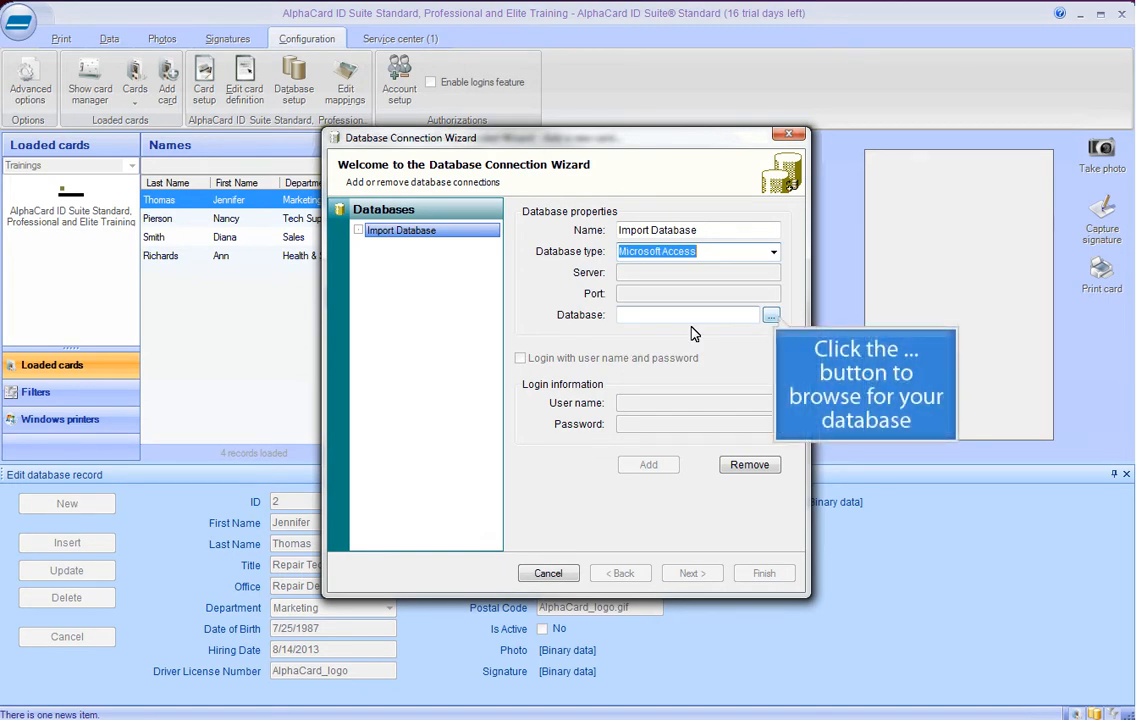
pyautogui.moveTo(738, 332)
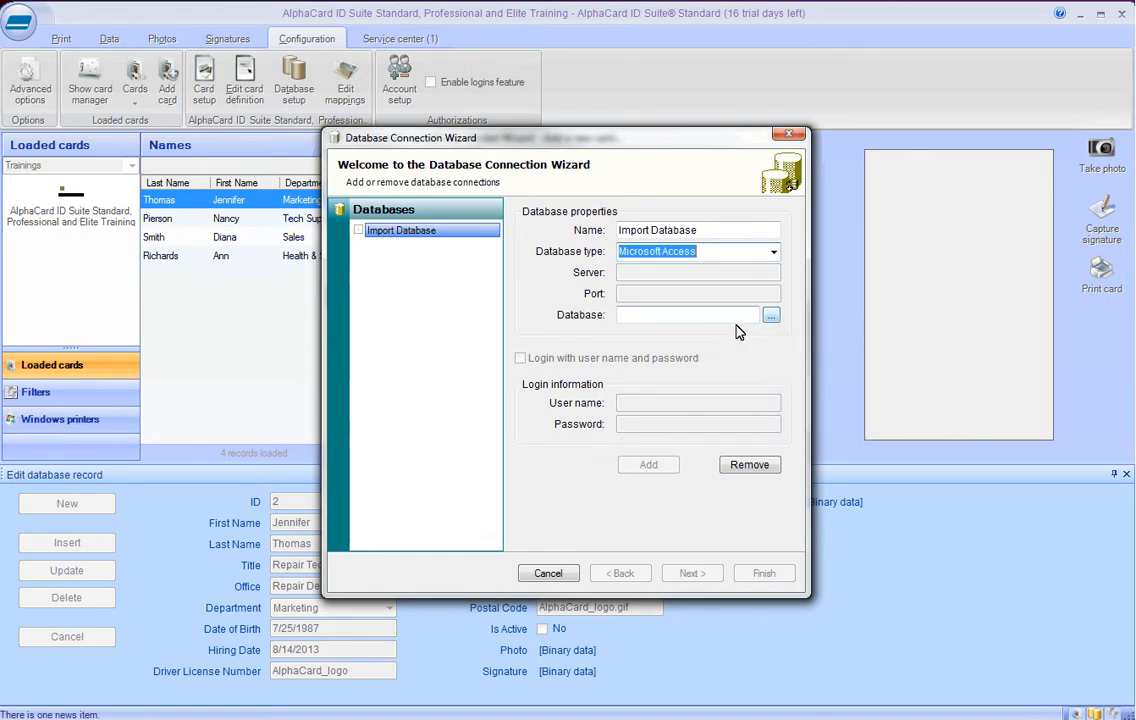
pyautogui.click(771, 314)
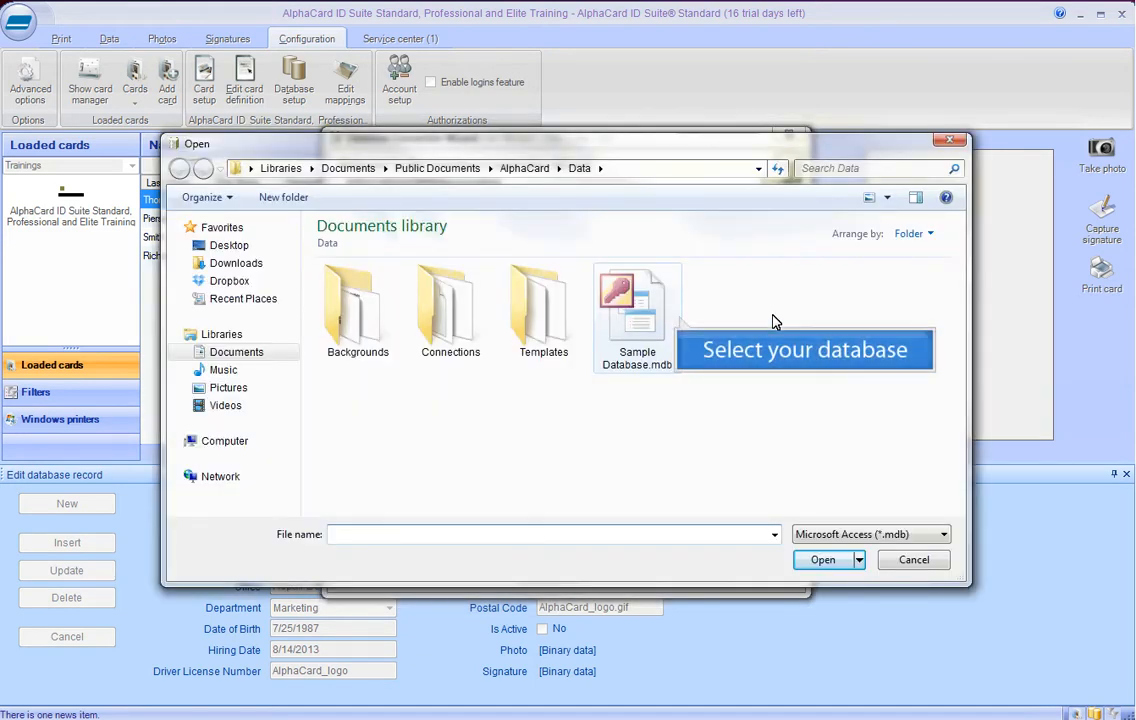
pyautogui.moveTo(693, 321)
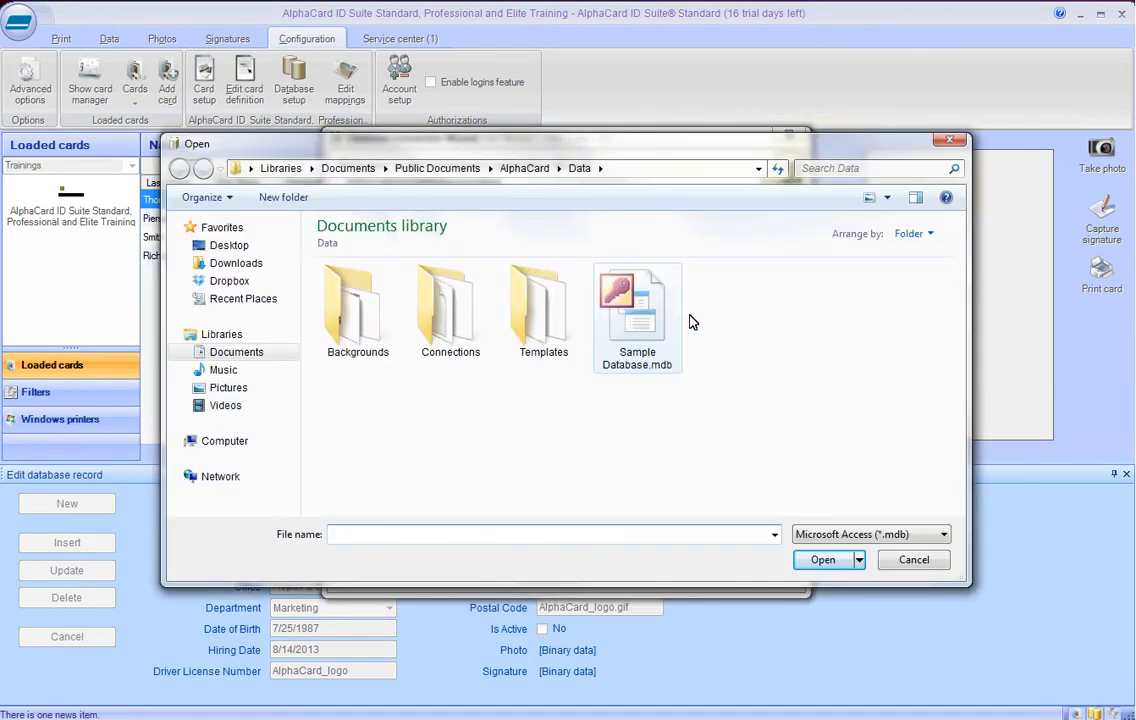
pyautogui.click(637, 310)
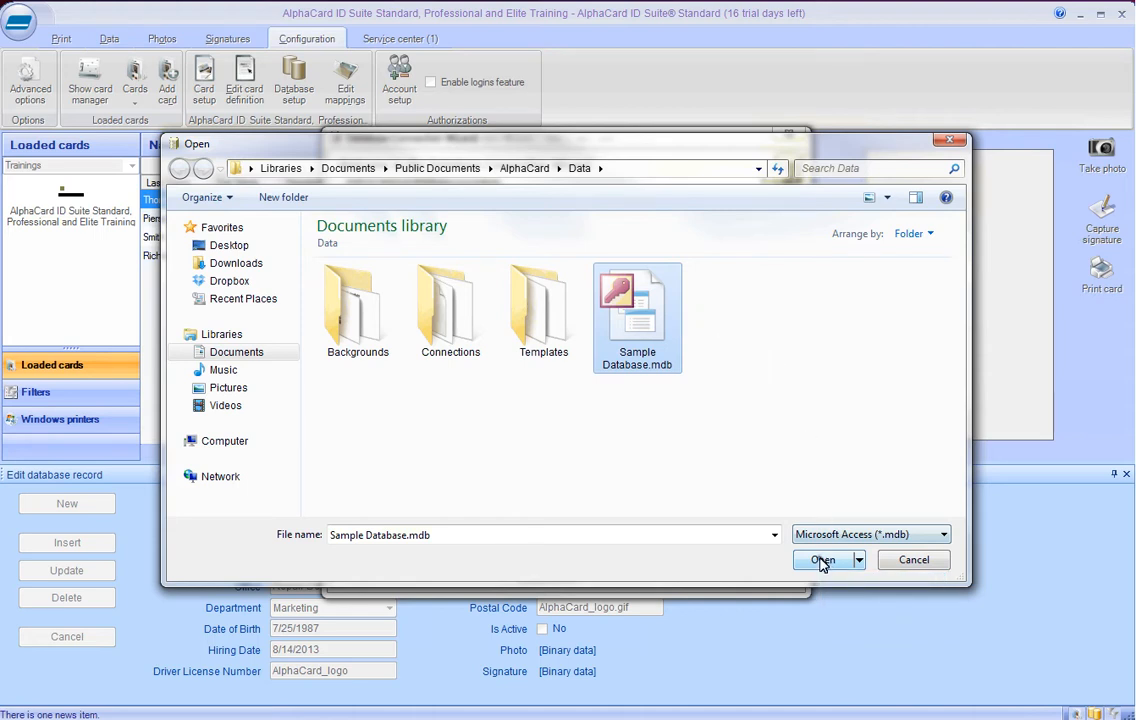
pyautogui.click(822, 559)
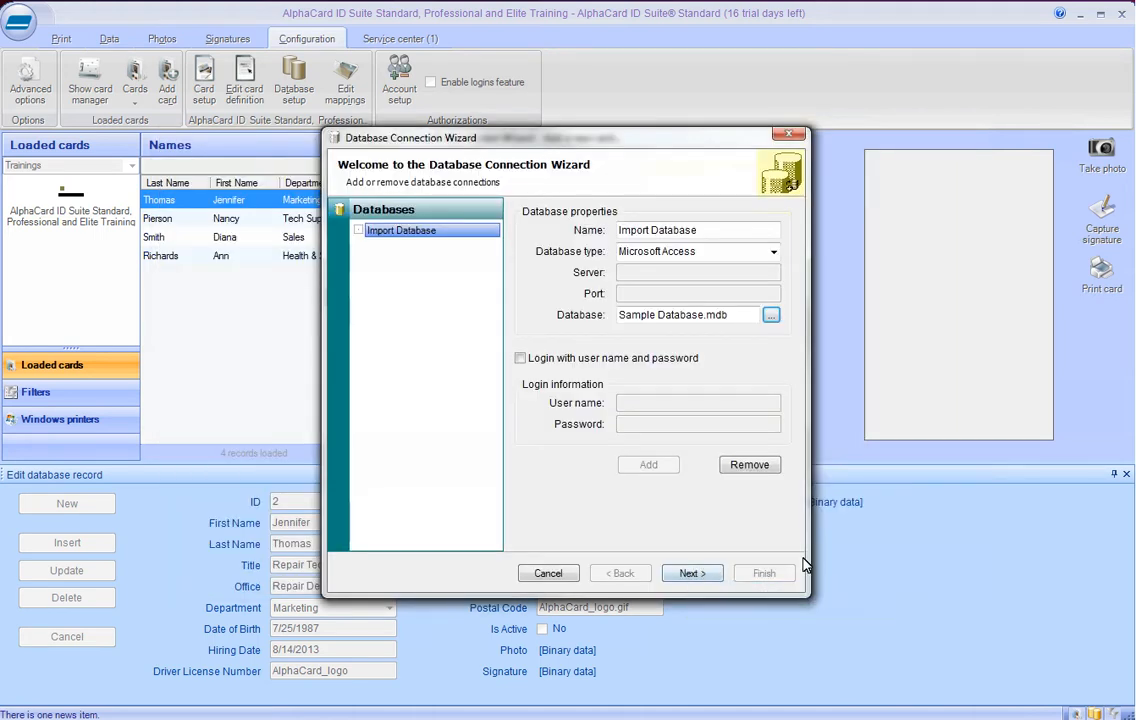
pyautogui.click(692, 573)
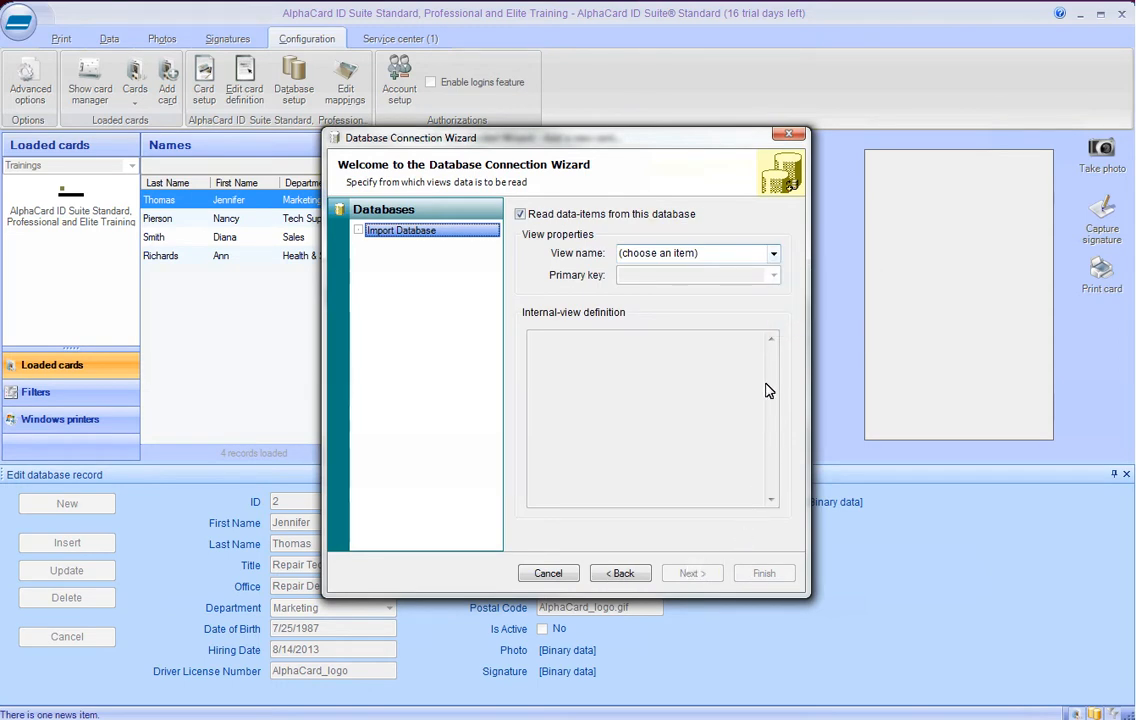
# Read data from the IDCardAdvanced view with IDNumber as the primary key.
pyautogui.click(772, 253)
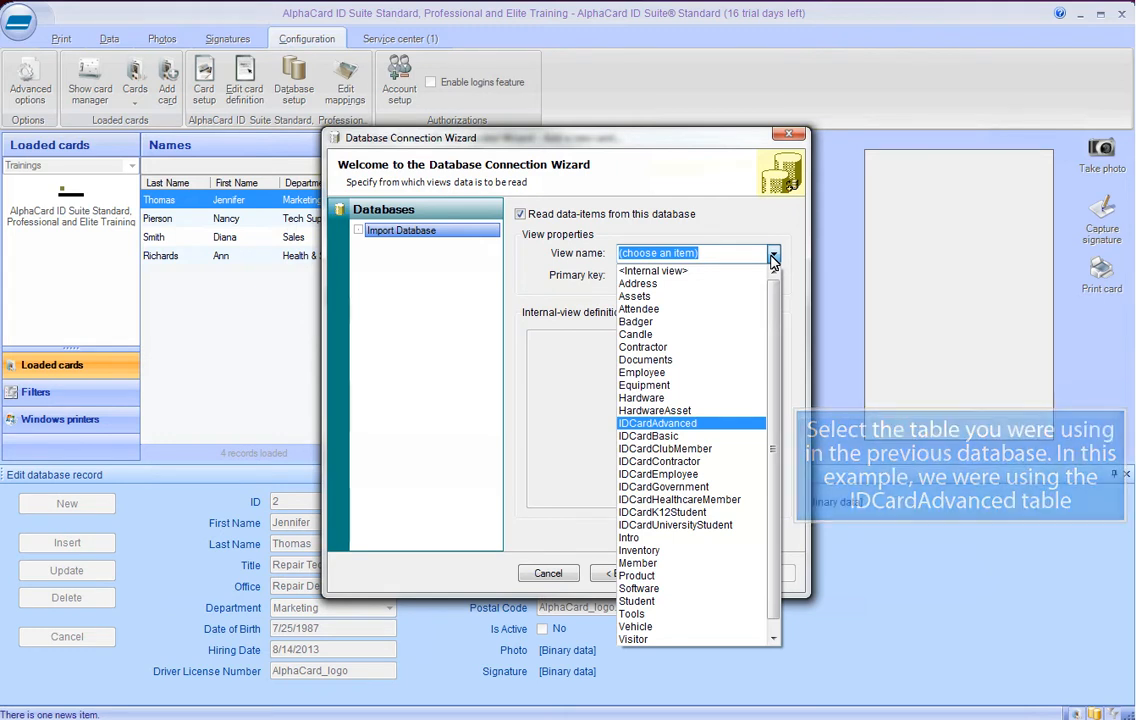
pyautogui.click(657, 423)
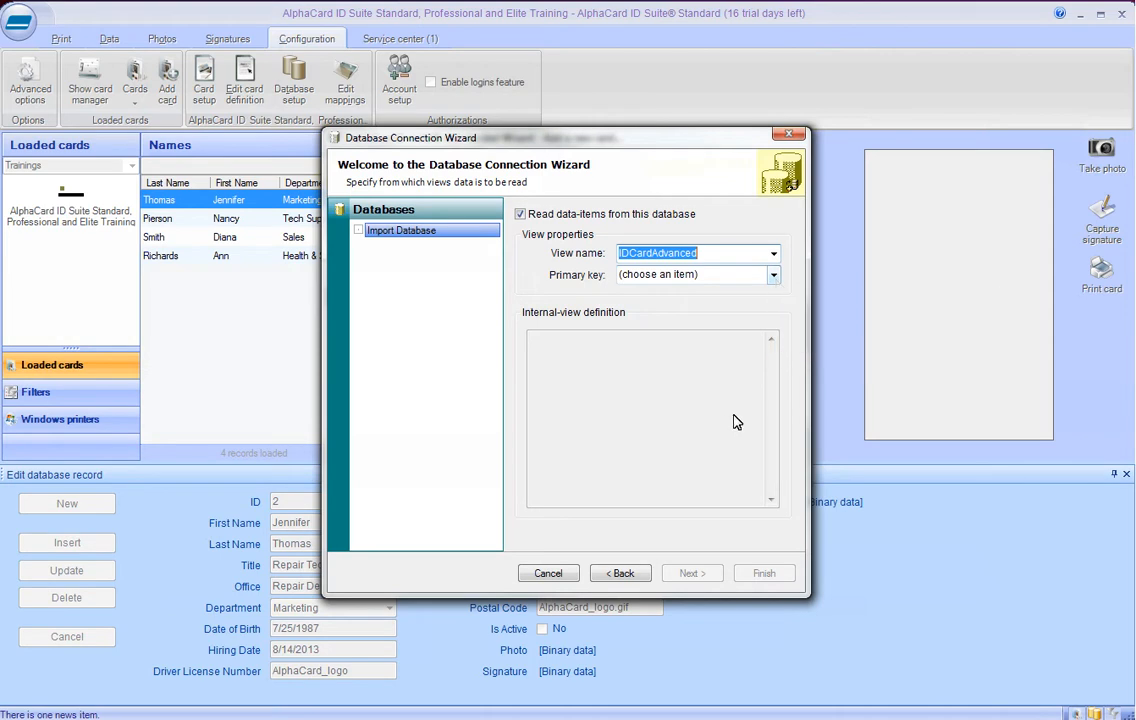
pyautogui.click(772, 274)
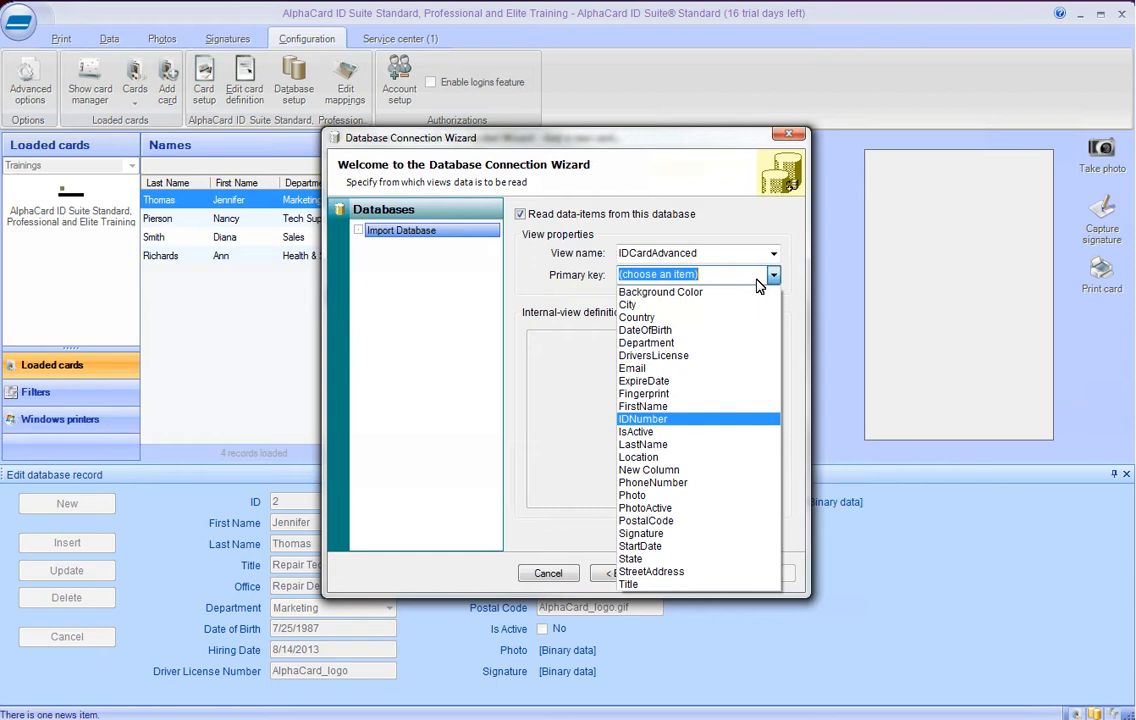
pyautogui.click(641, 418)
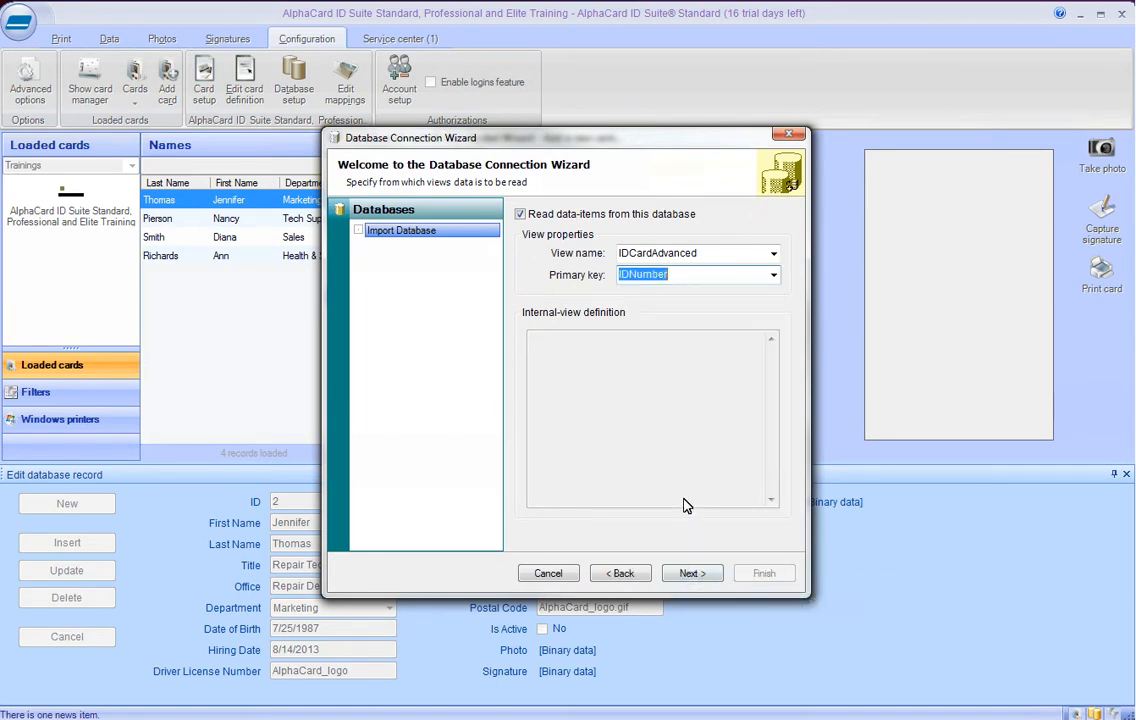
pyautogui.click(692, 573)
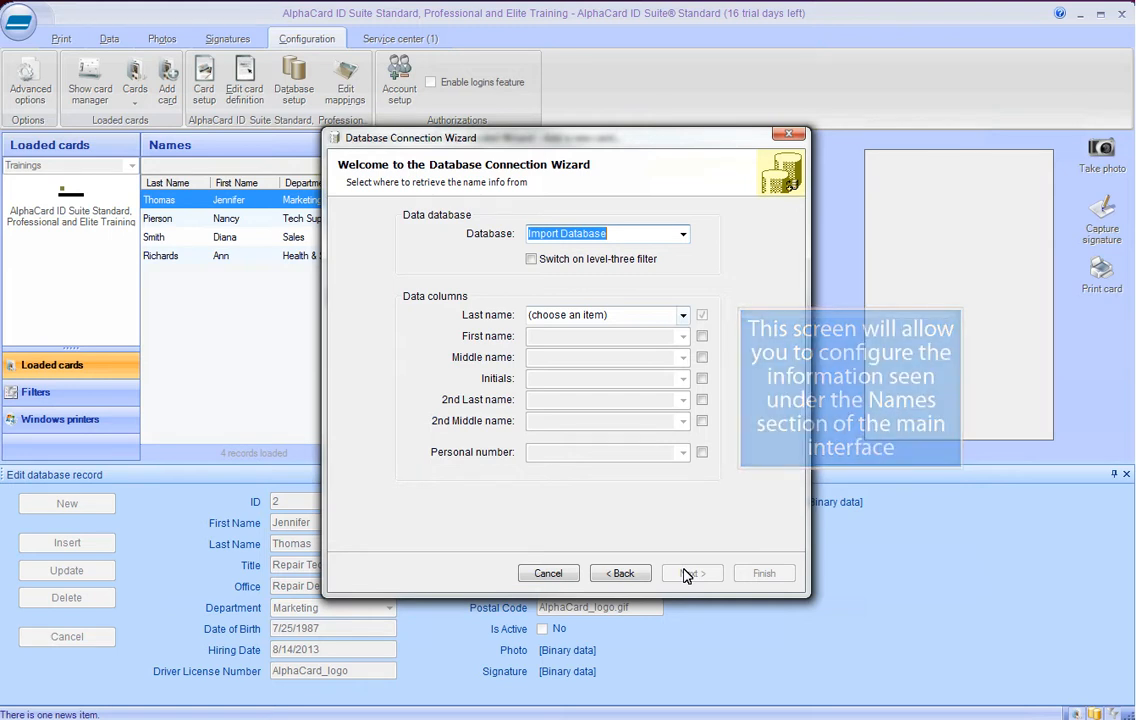
# Map LastName, FirstName and IDNumber to last name, first name and personal number.
pyautogui.click(683, 314)
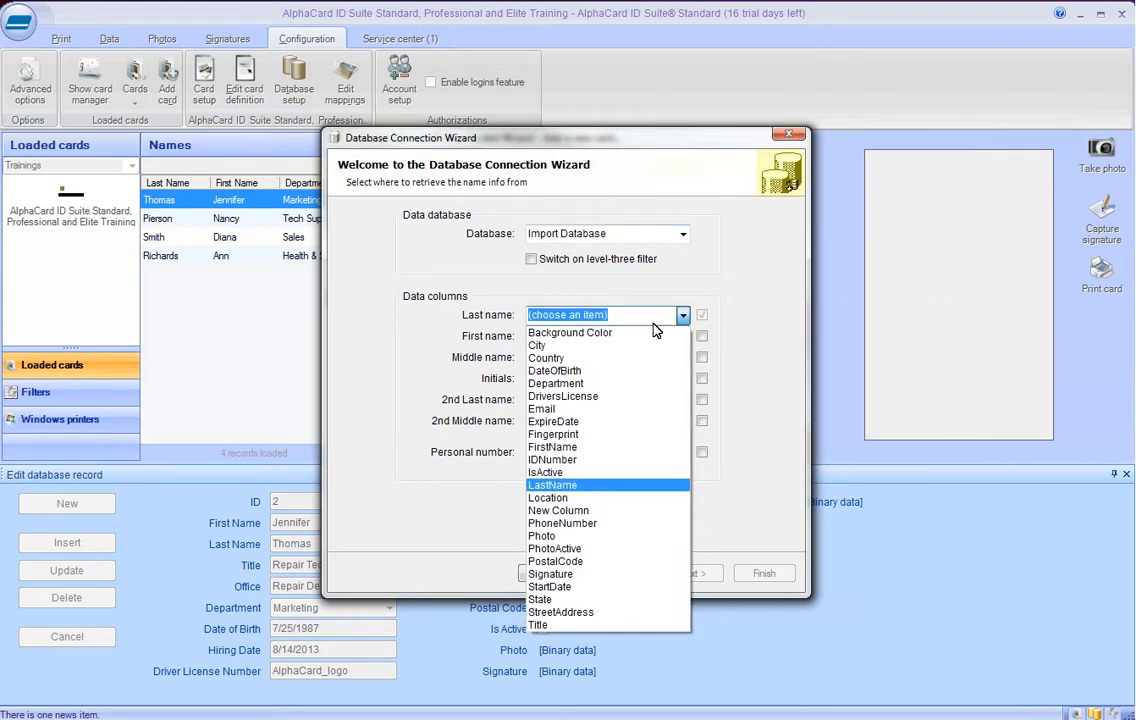
pyautogui.click(552, 485)
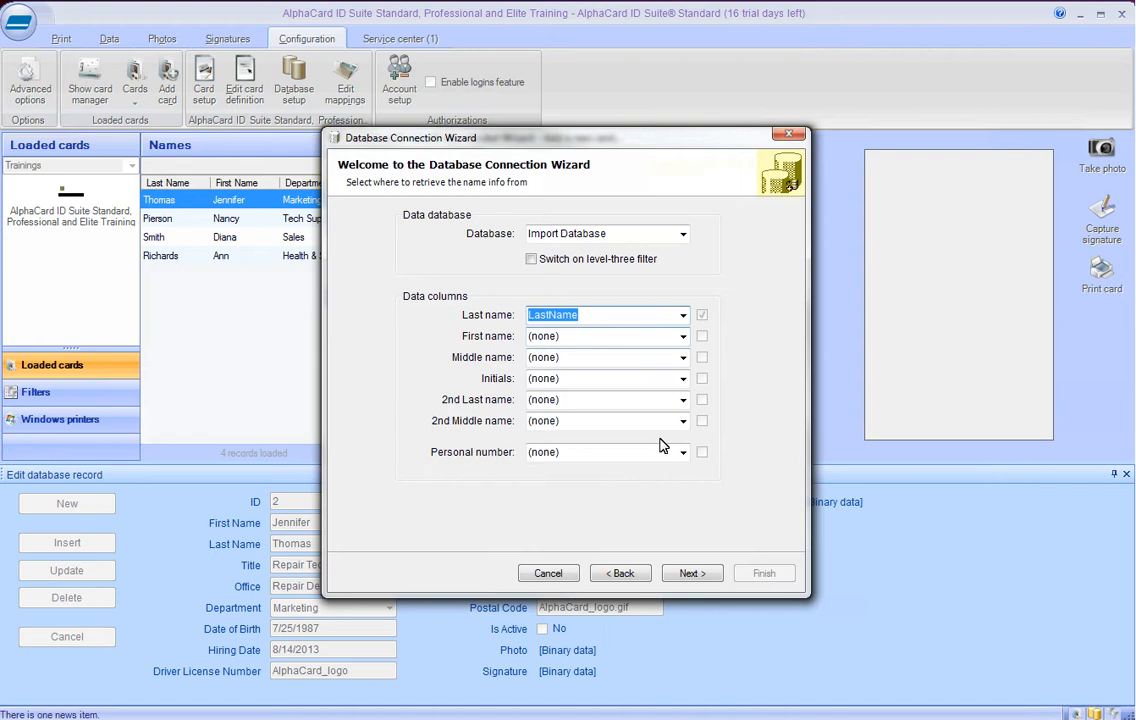
pyautogui.click(682, 336)
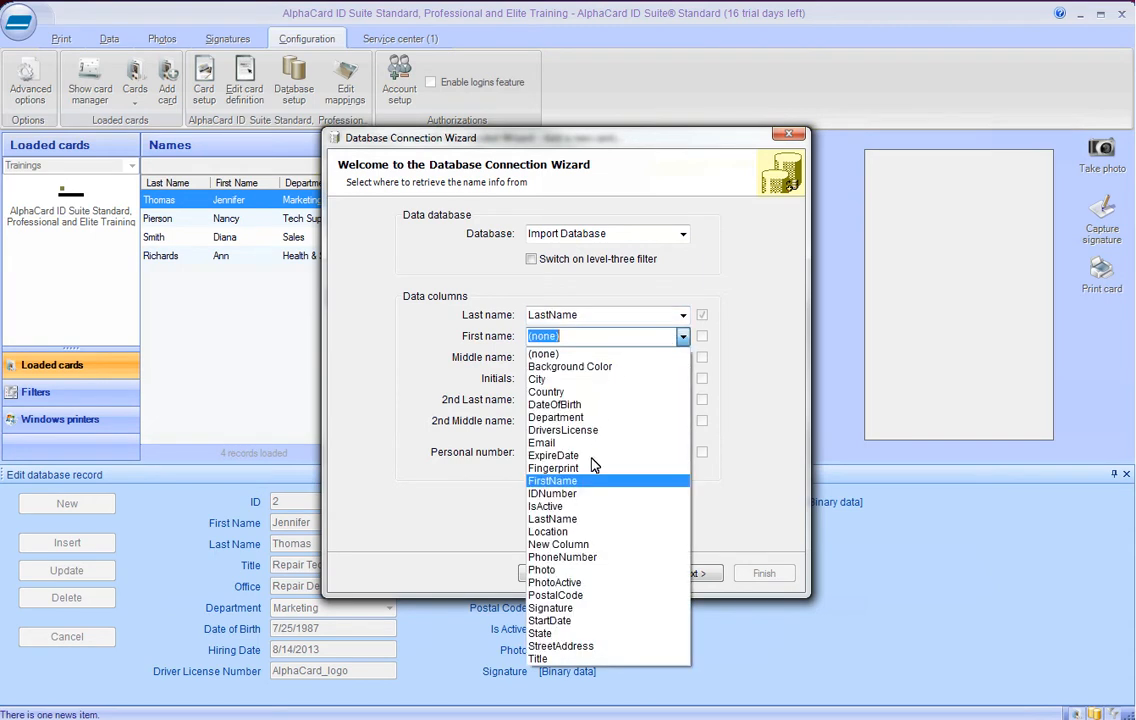
pyautogui.click(552, 480)
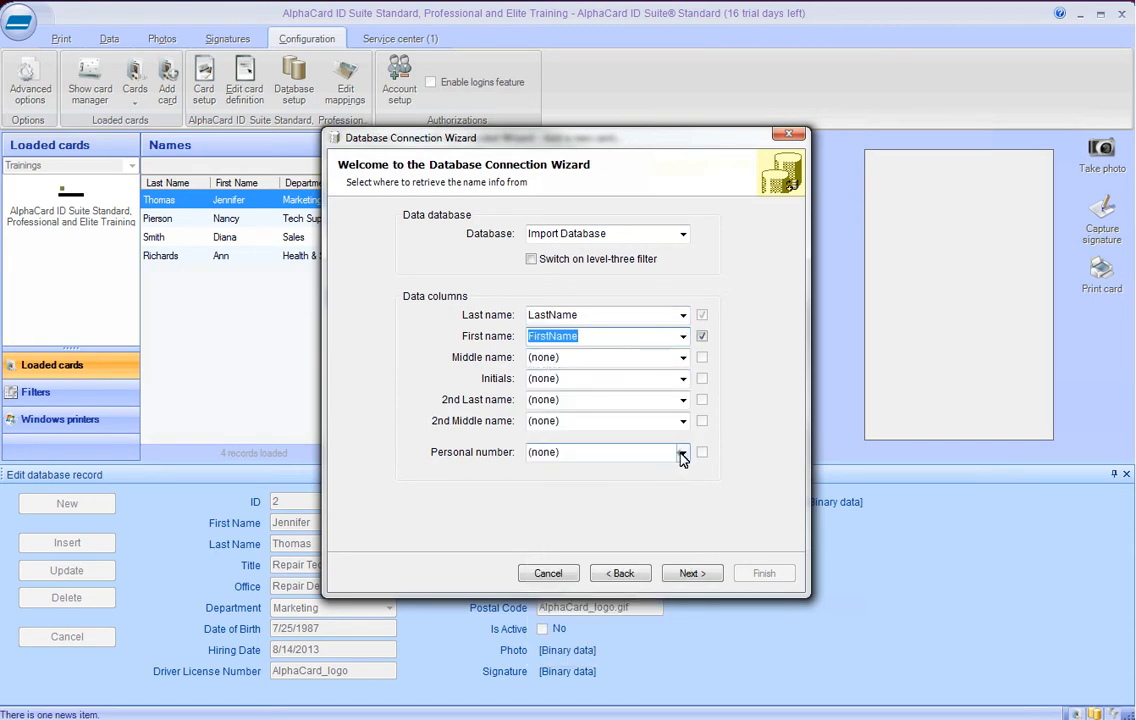
pyautogui.click(683, 452)
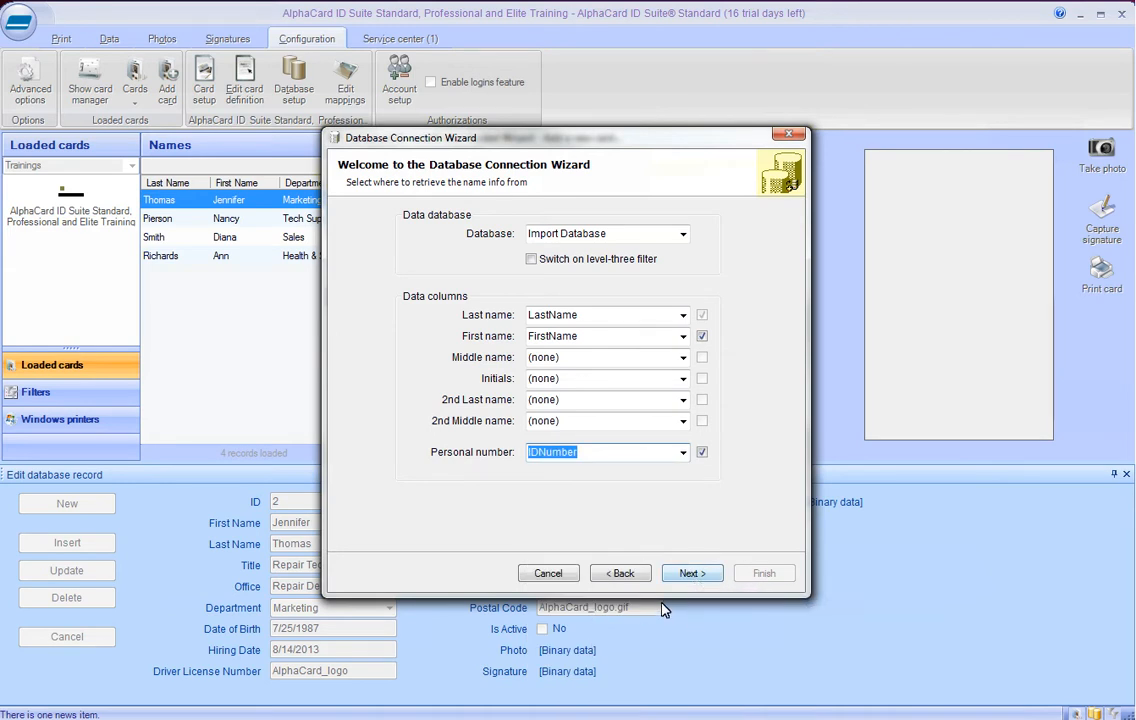
pyautogui.click(691, 573)
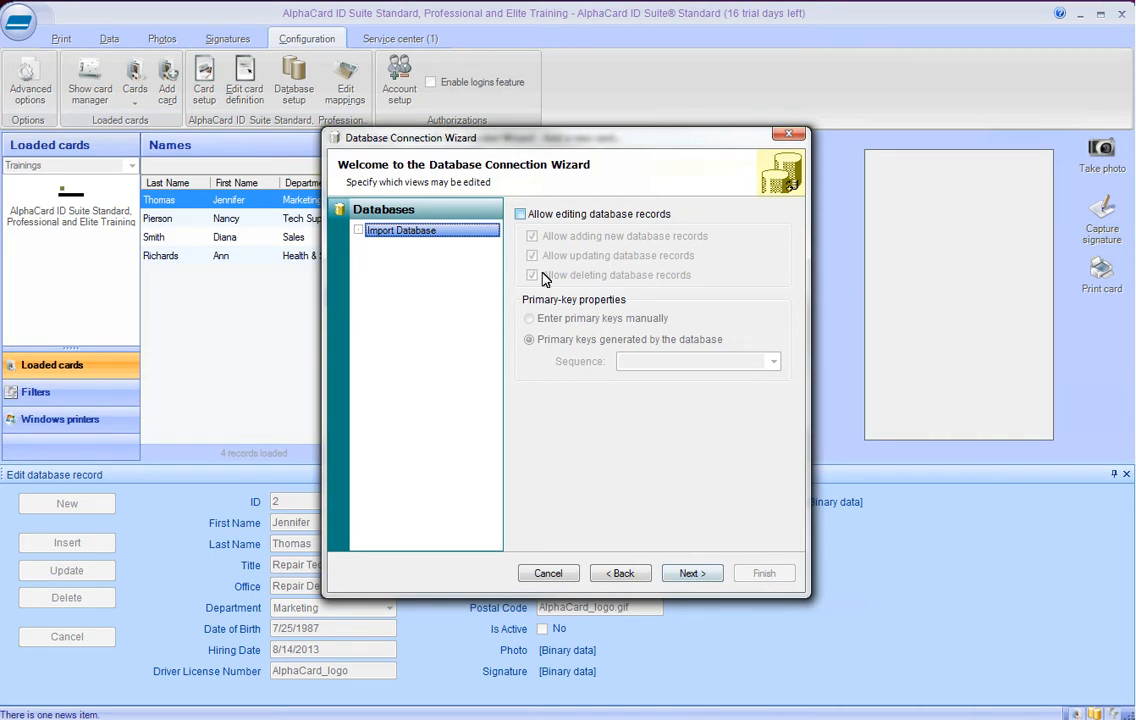
# Enable adding, updating and deleting database records, then skip the column settings page.
pyautogui.click(519, 214)
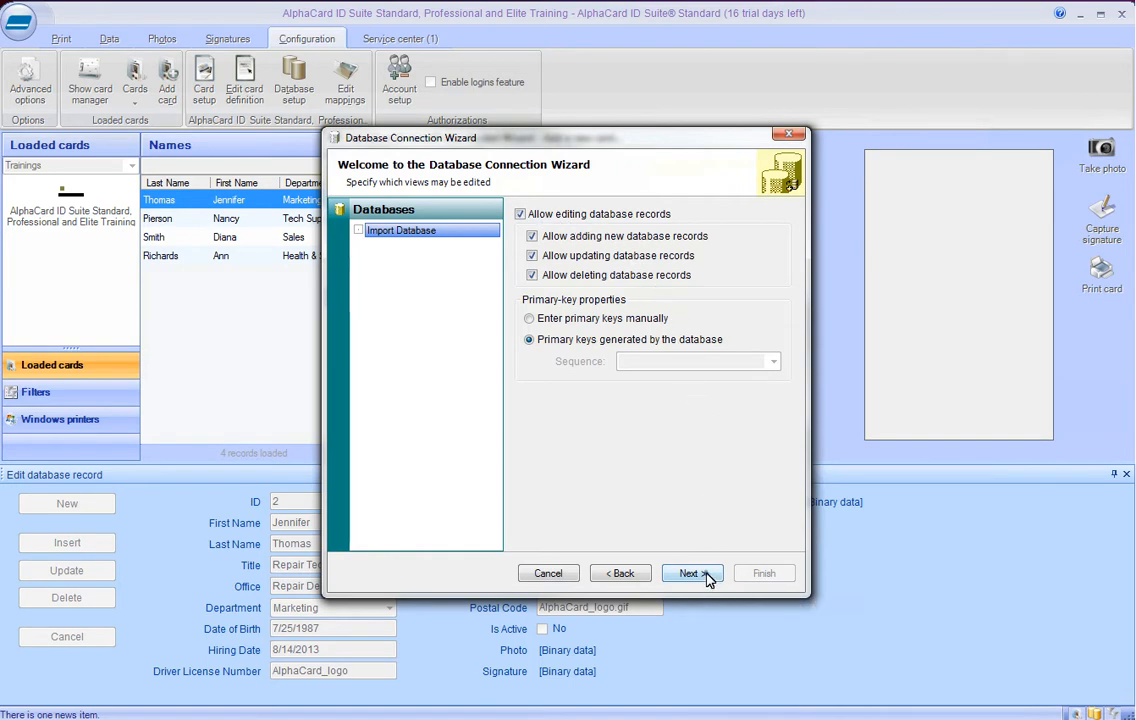
pyautogui.click(688, 573)
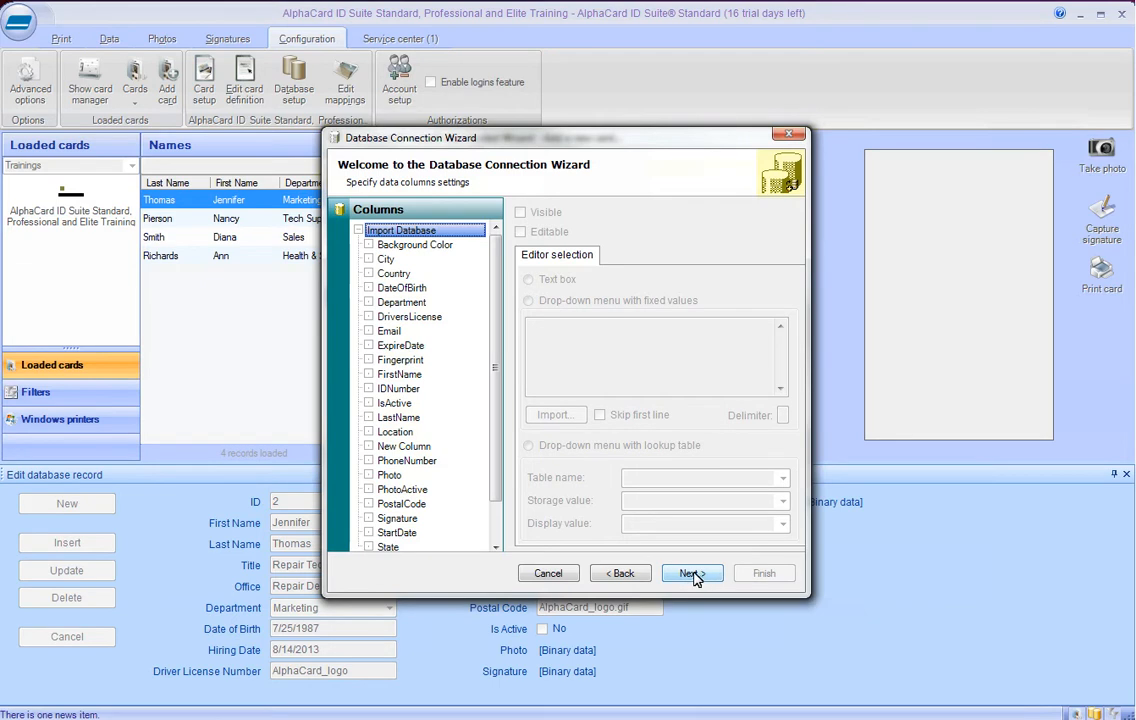
pyautogui.click(692, 573)
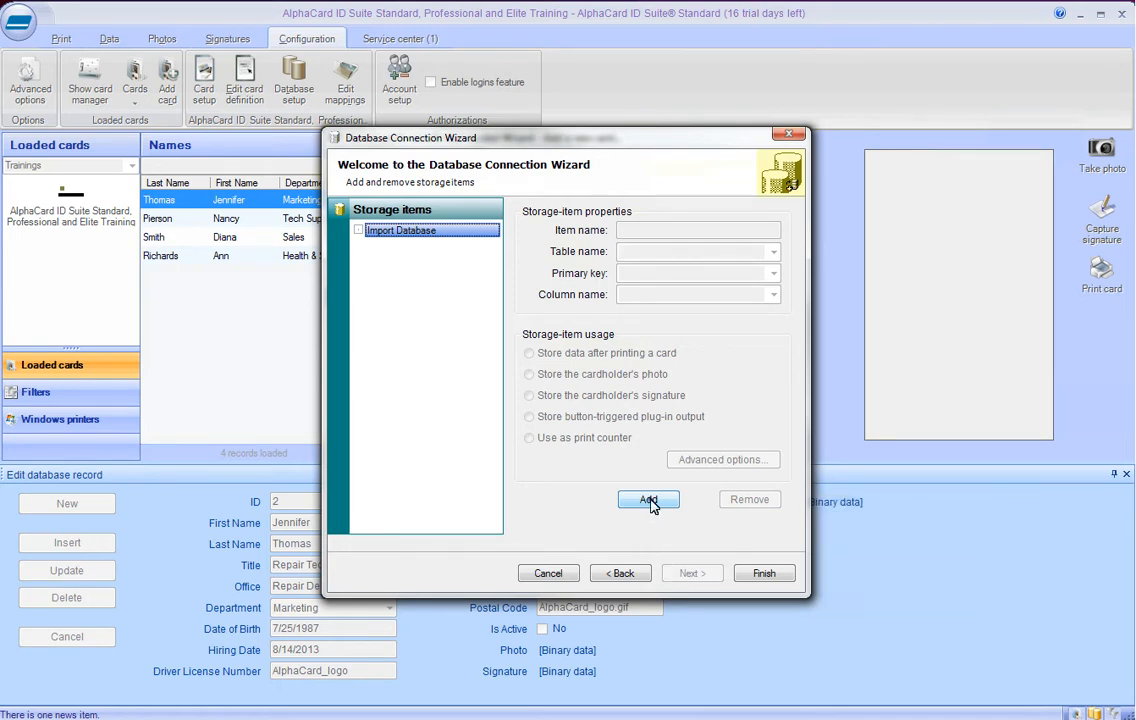
# Add a Photo storage item (IDCardAdvanced, key IDNumber, Photo column) storing cardholder photos, then finish.
pyautogui.click(648, 499)
pyautogui.write('Photo')
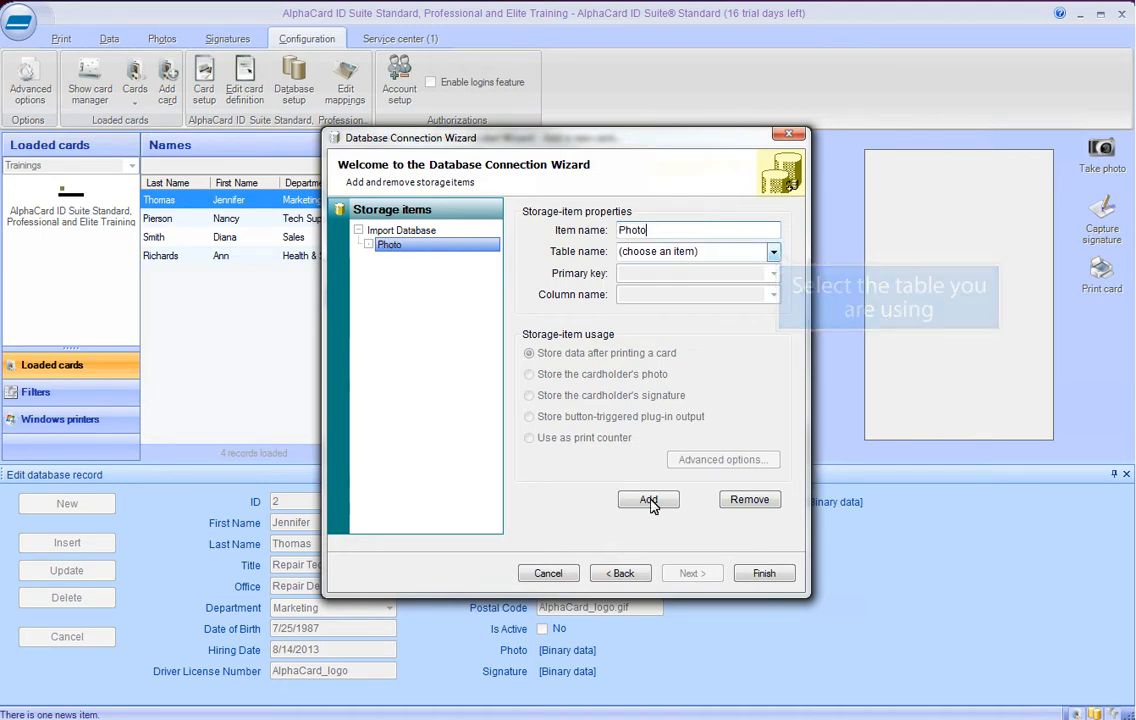
pyautogui.click(772, 251)
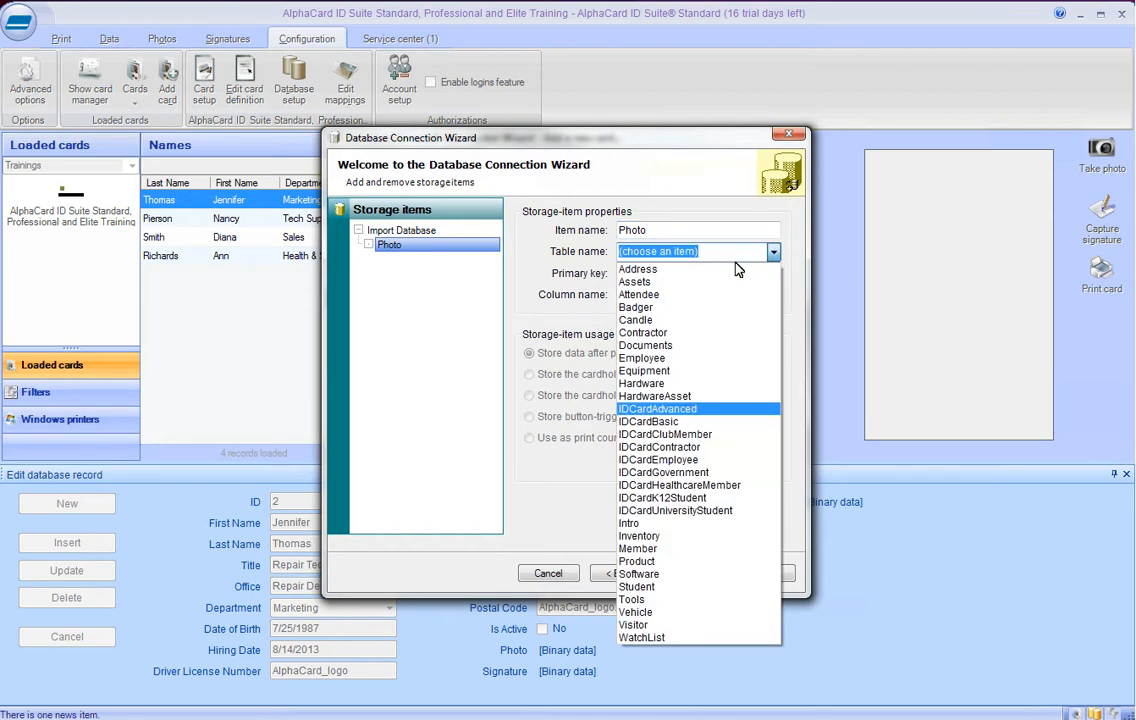
pyautogui.click(657, 408)
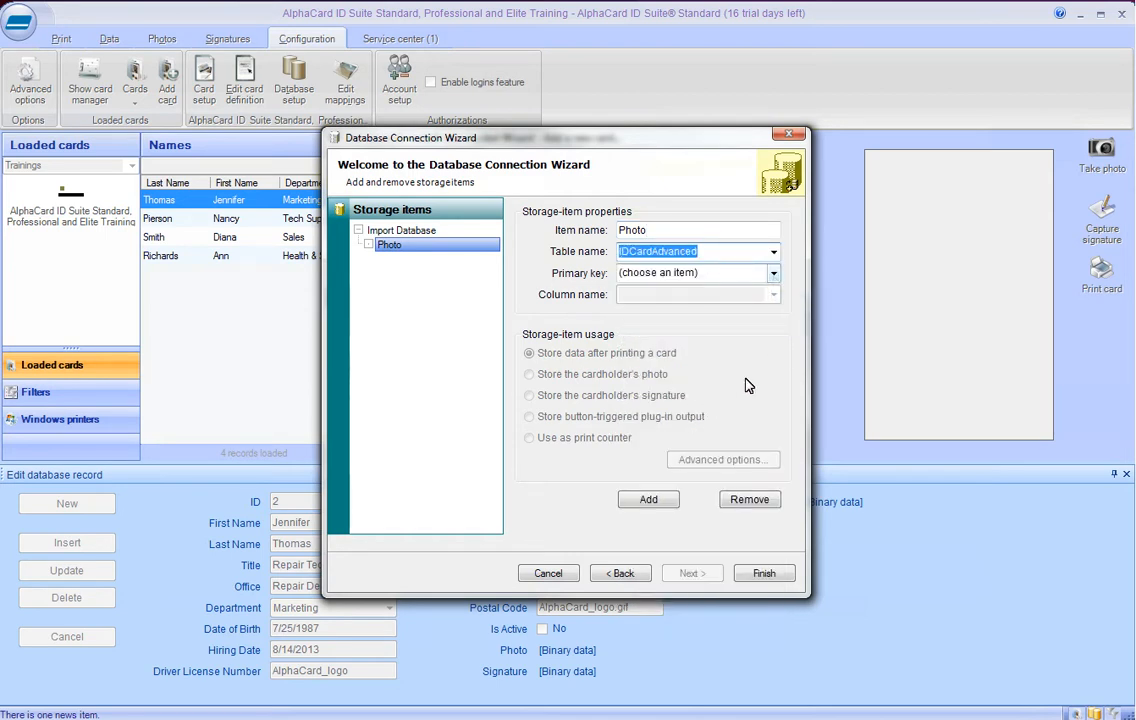
pyautogui.click(773, 272)
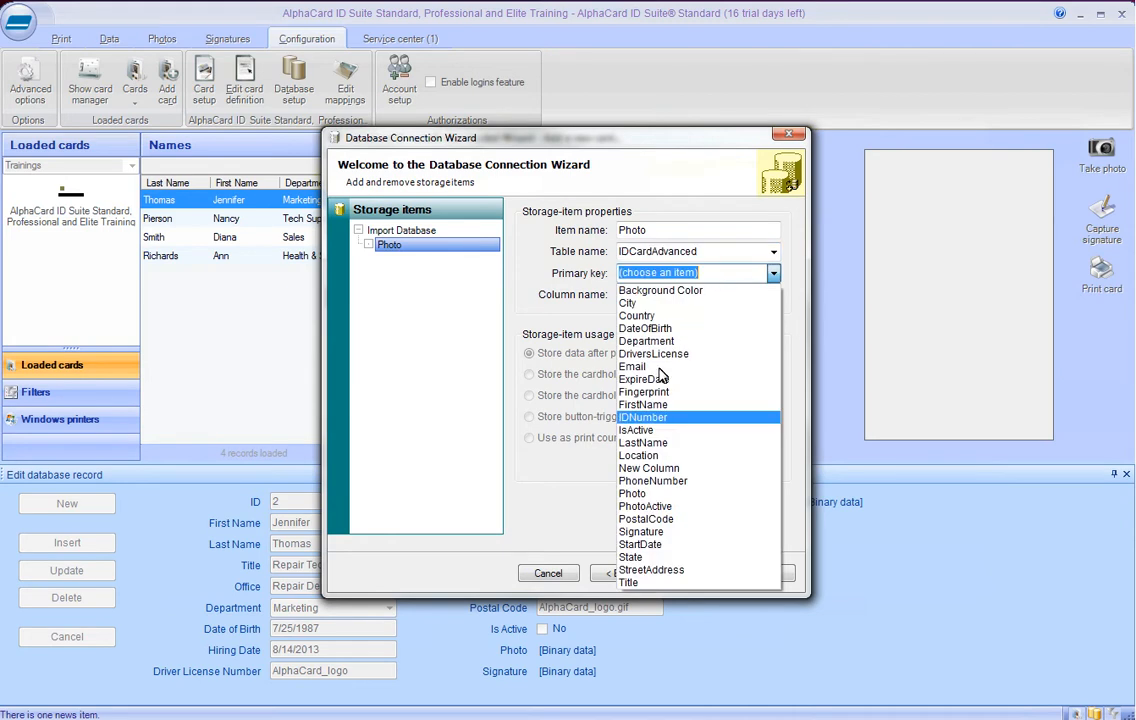
pyautogui.click(644, 417)
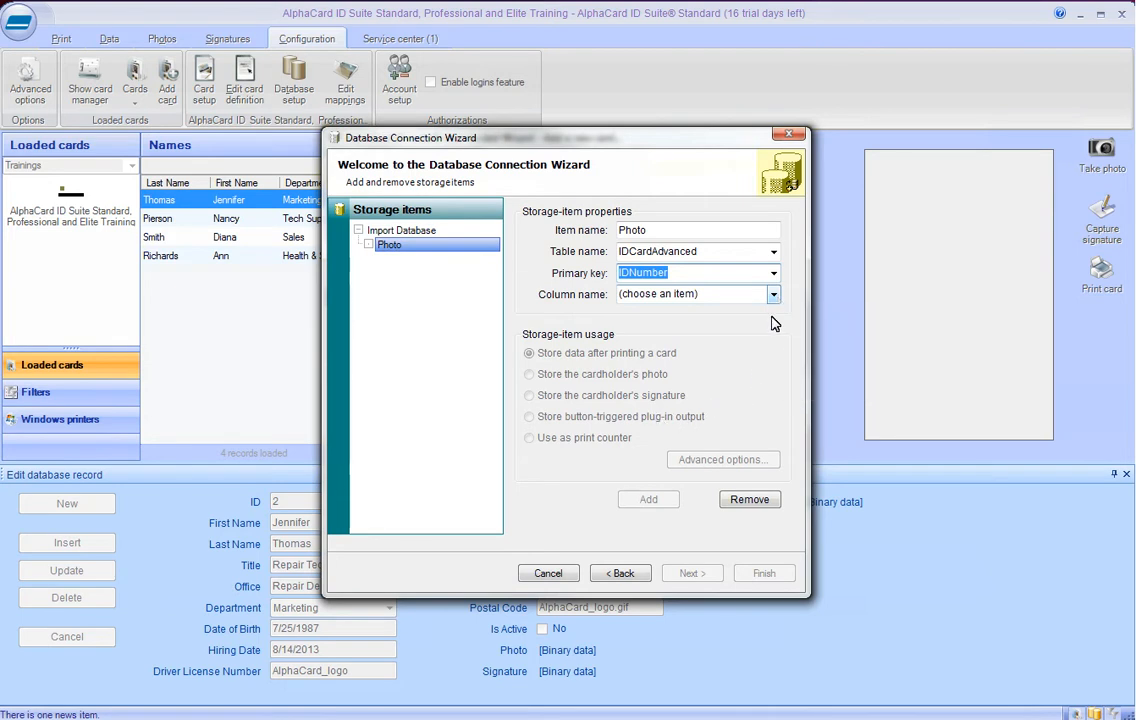
pyautogui.click(773, 293)
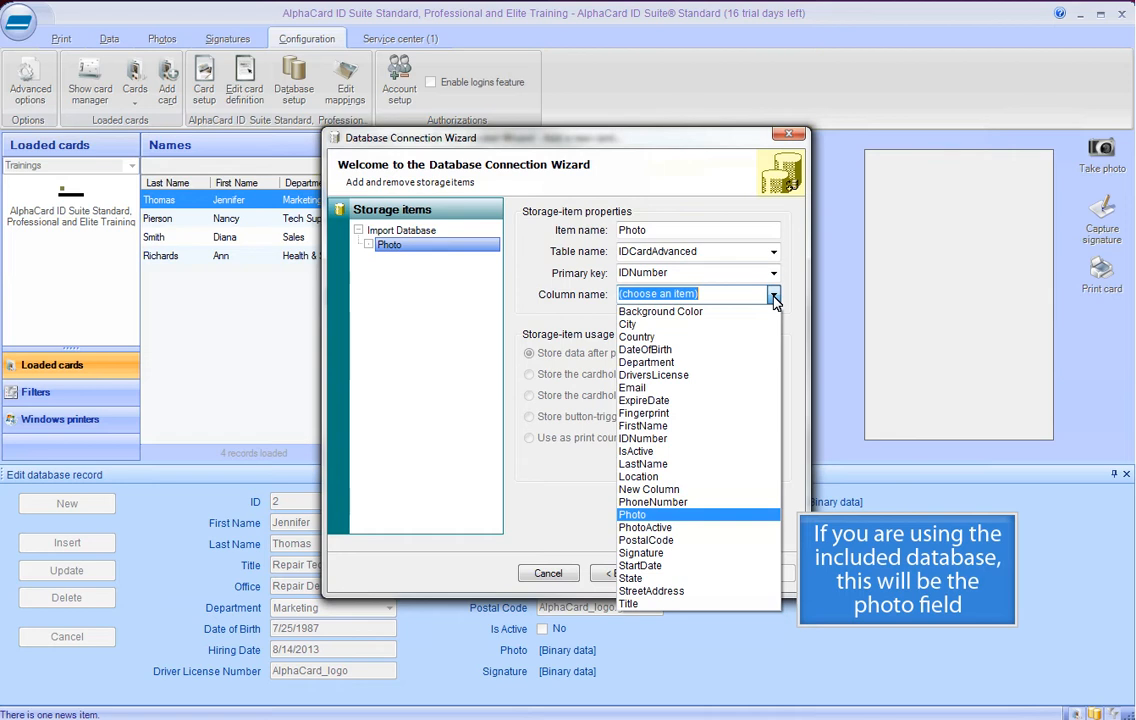
pyautogui.click(634, 514)
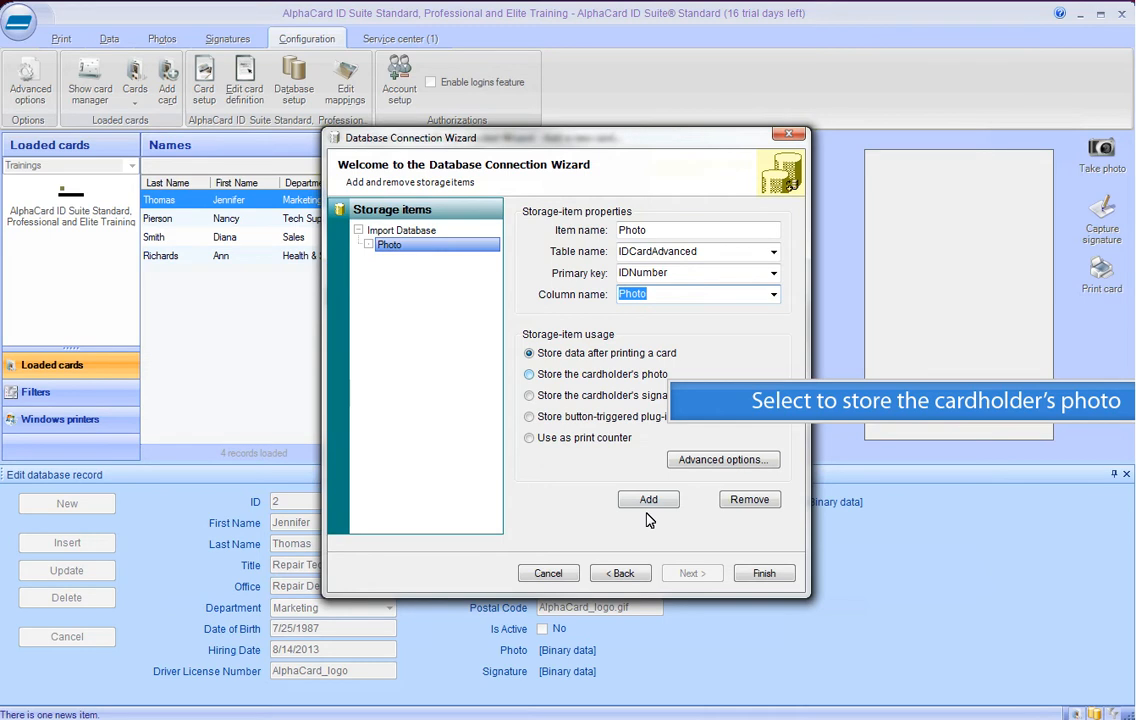
pyautogui.moveTo(537, 447)
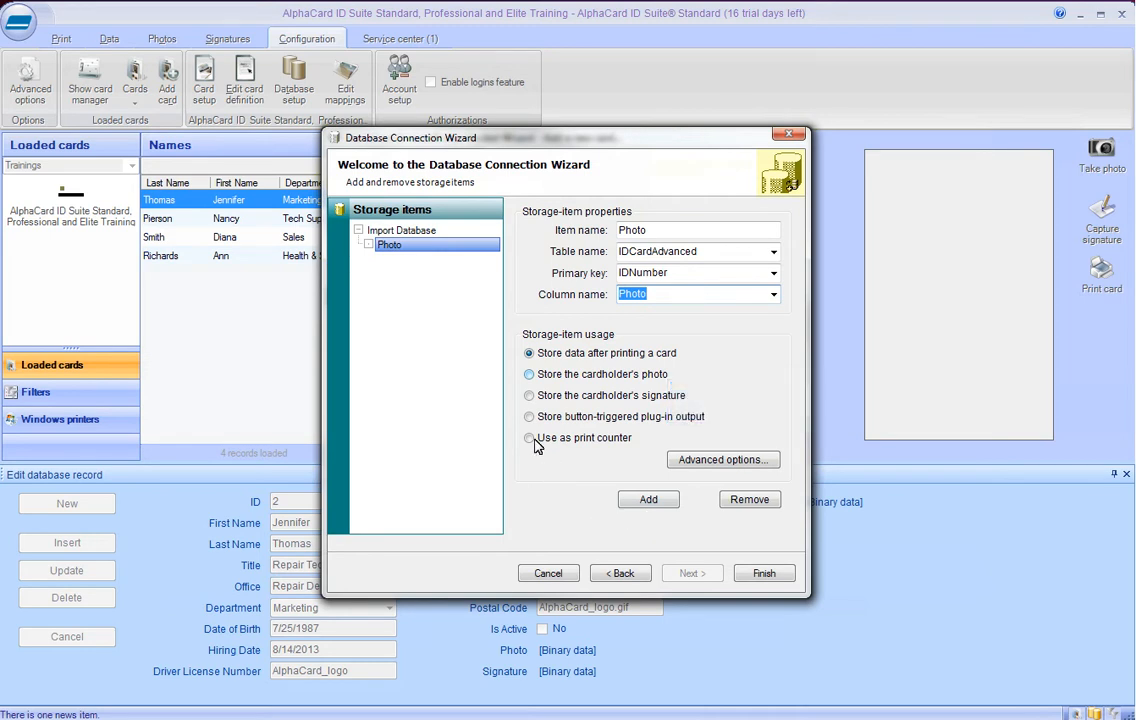
pyautogui.click(529, 374)
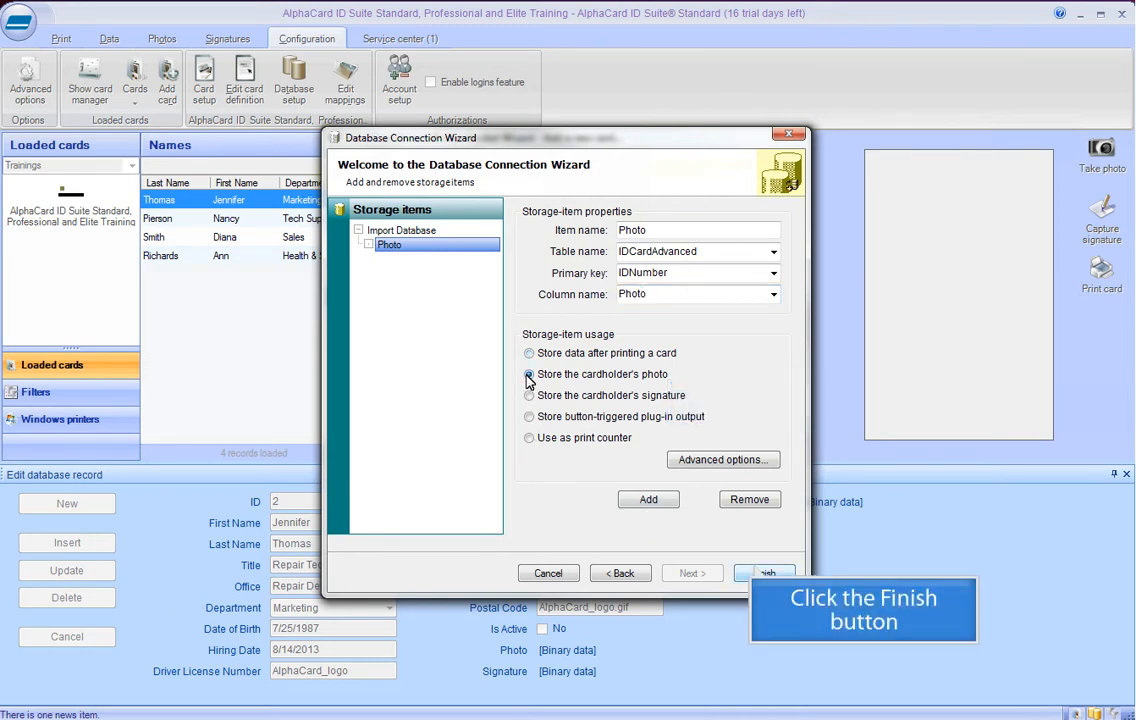
pyautogui.click(528, 374)
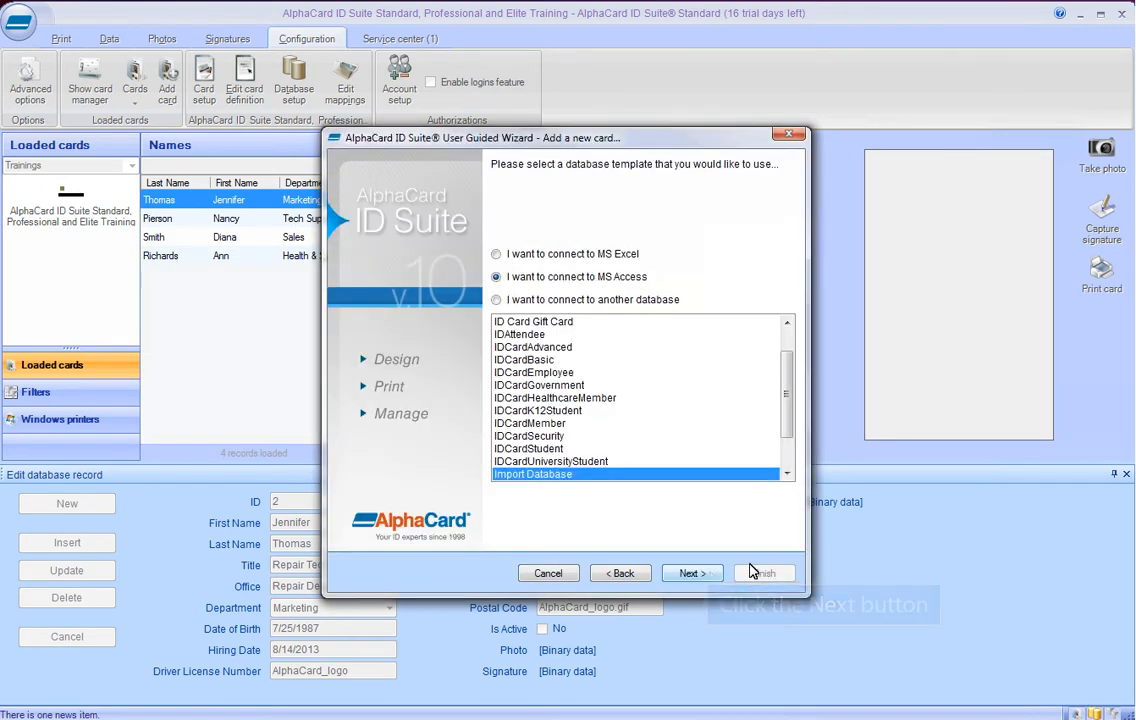
# Accept Import Database and load Background of Card.jpg as the card background.
pyautogui.click(691, 573)
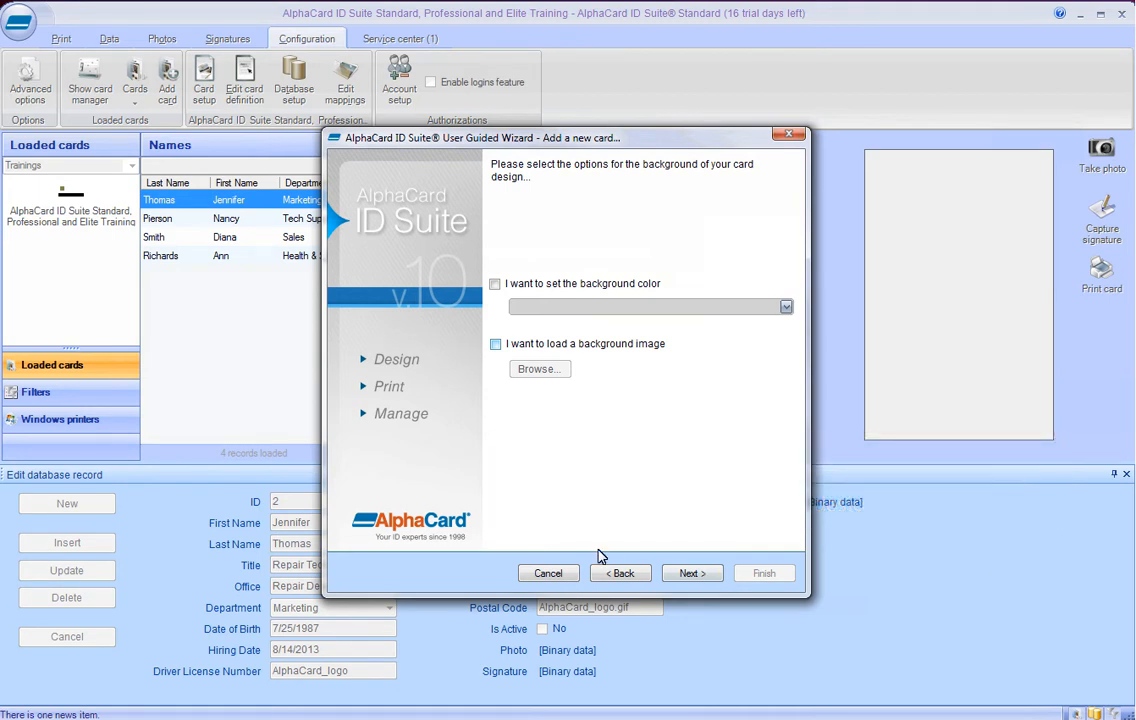
pyautogui.click(495, 344)
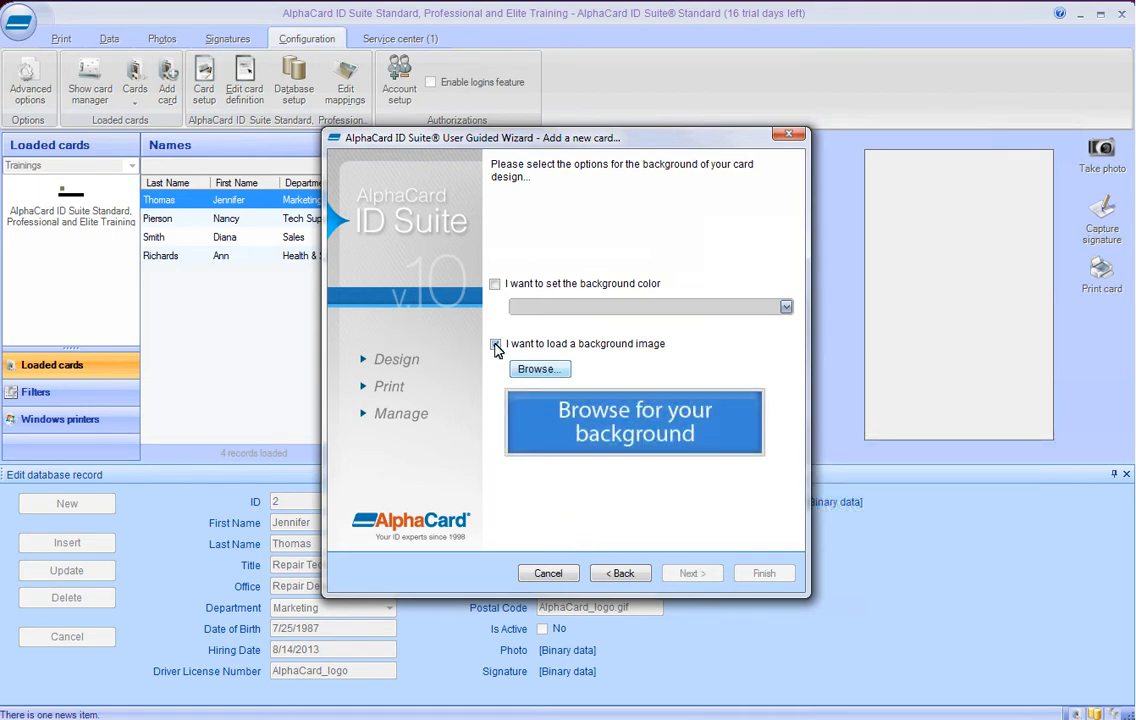
pyautogui.click(494, 344)
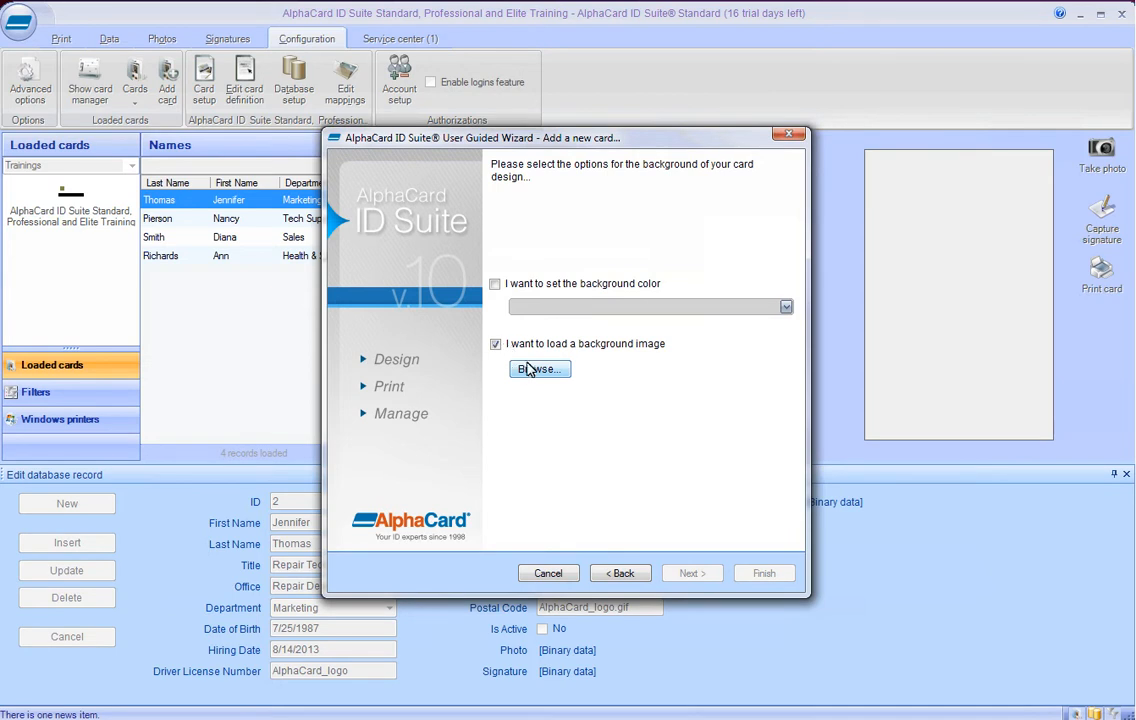
pyautogui.click(539, 369)
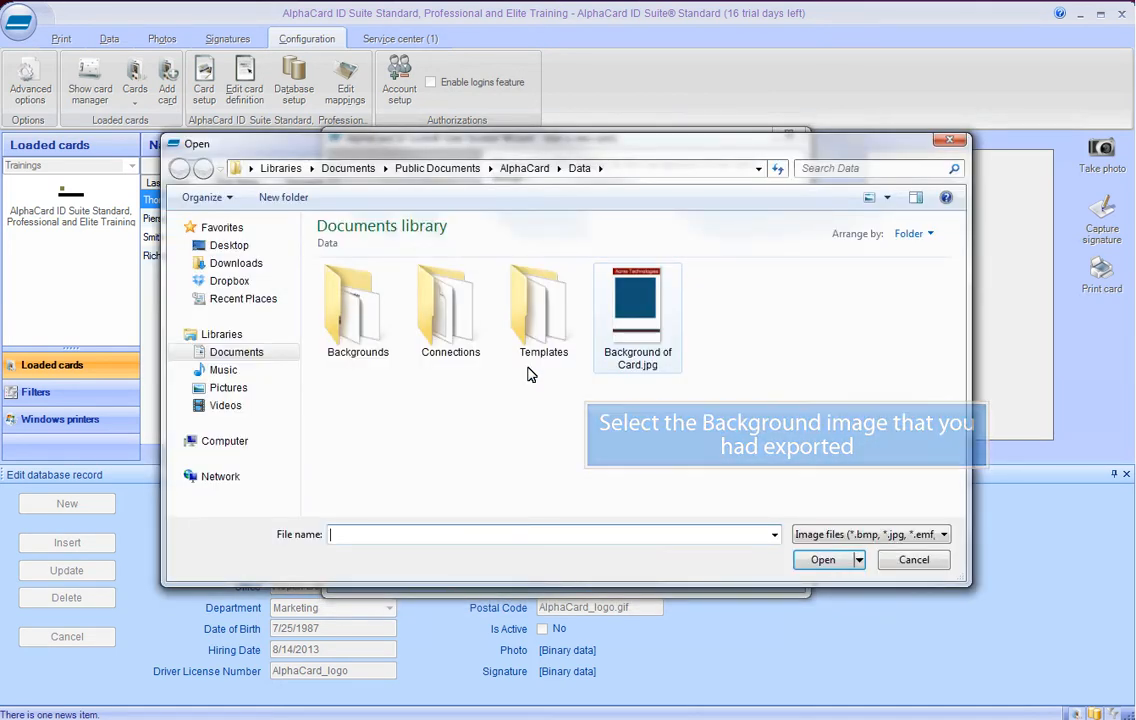
pyautogui.click(637, 300)
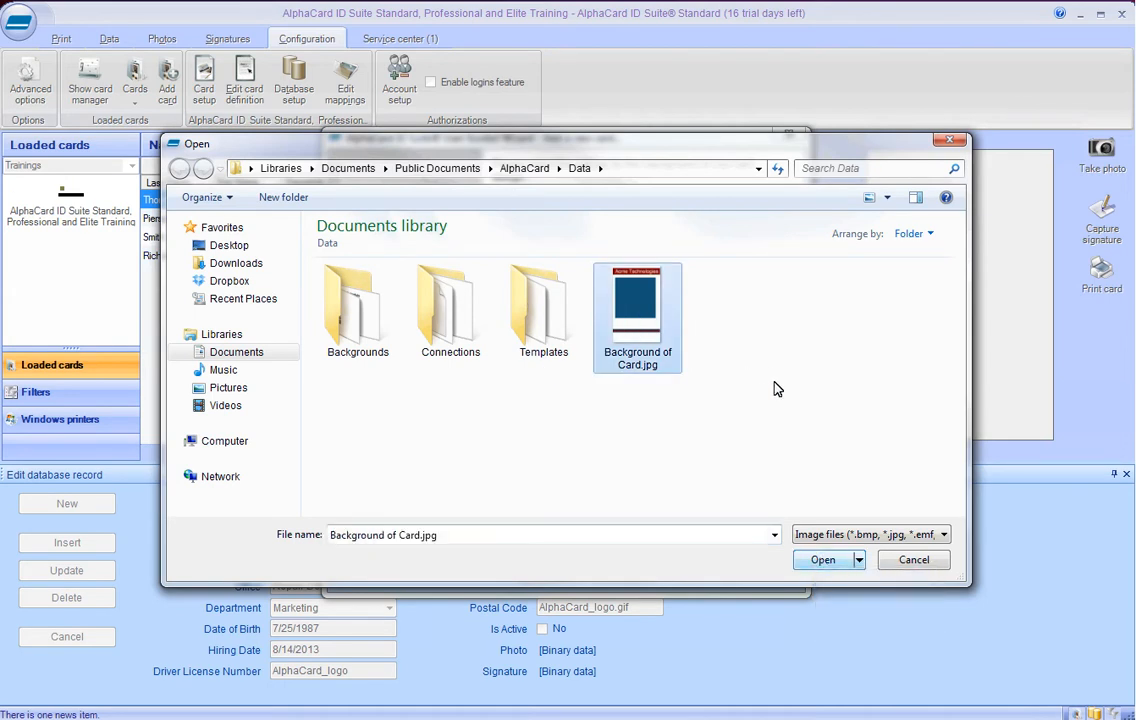
pyautogui.click(822, 559)
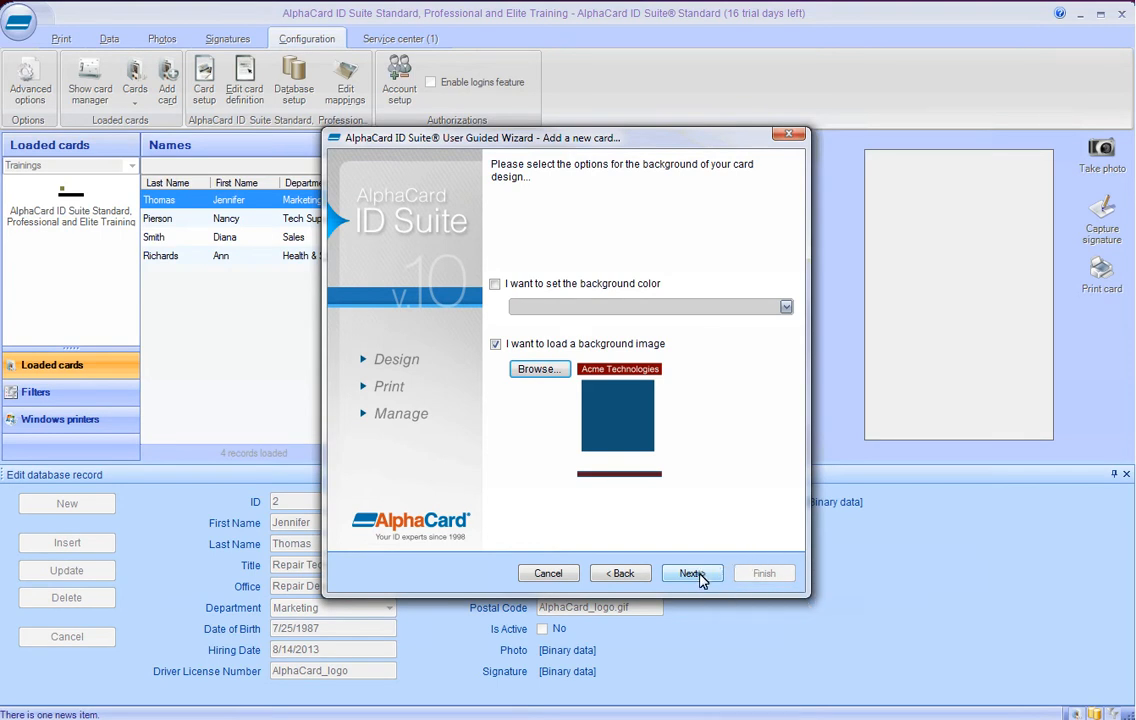
pyautogui.click(692, 573)
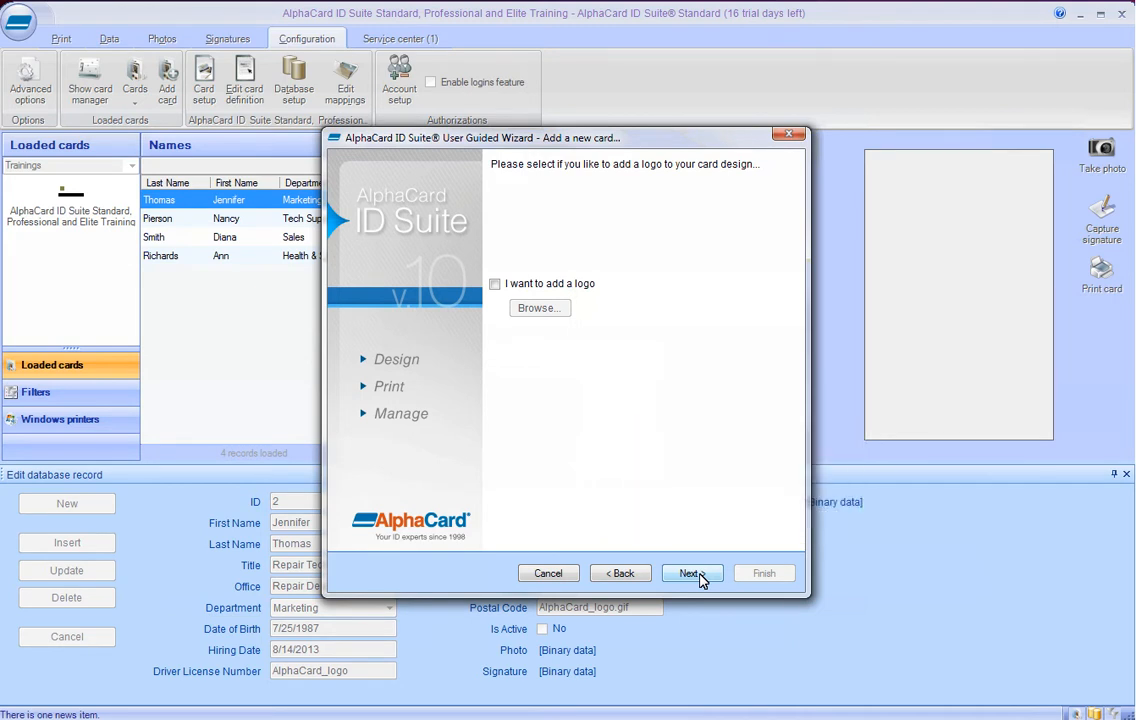
# Skip the logo and add a photo sourced from the database's Photo column.
pyautogui.click(691, 573)
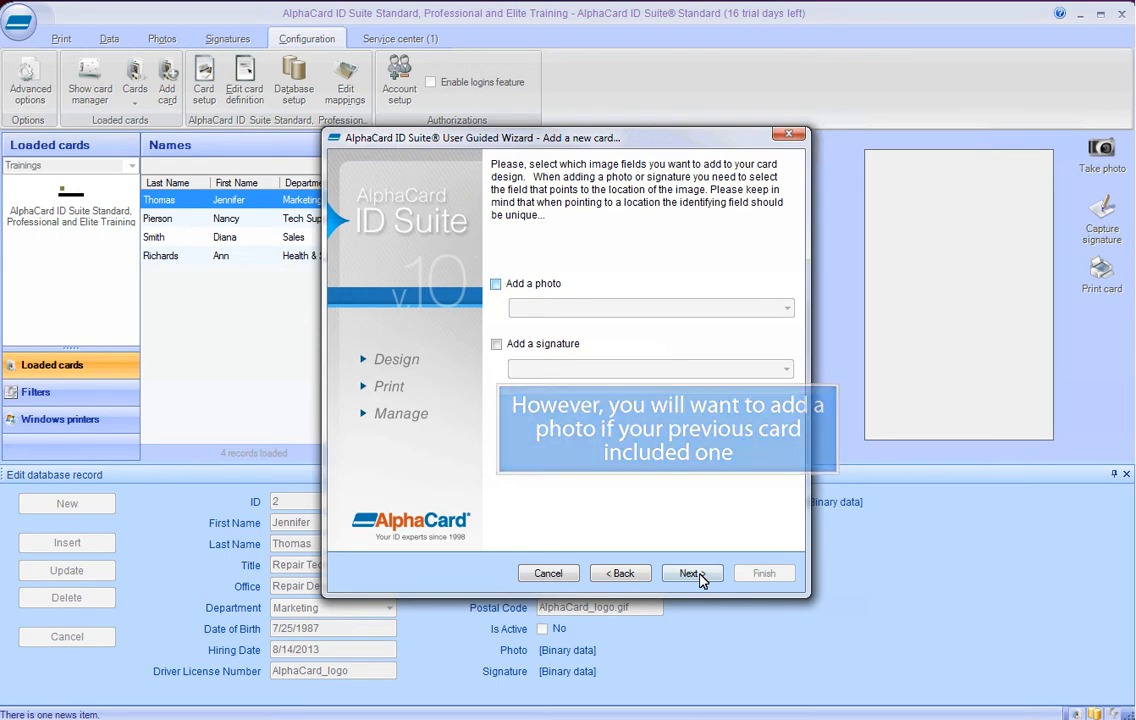
pyautogui.click(496, 284)
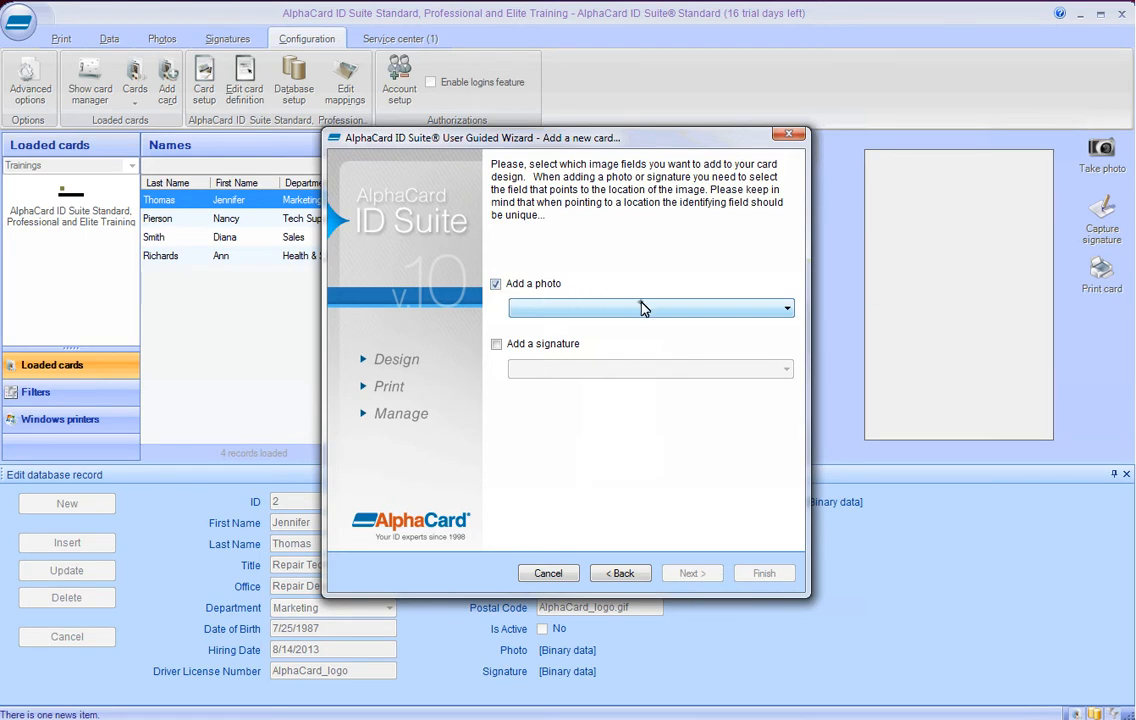
pyautogui.click(786, 308)
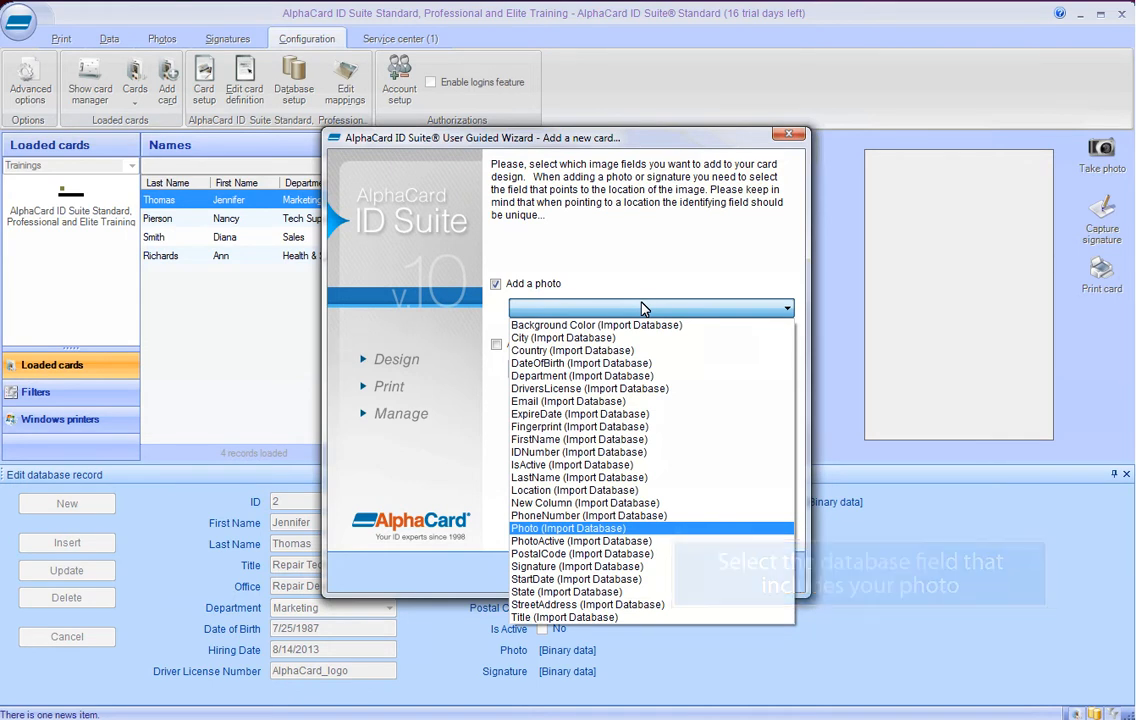
pyautogui.click(568, 528)
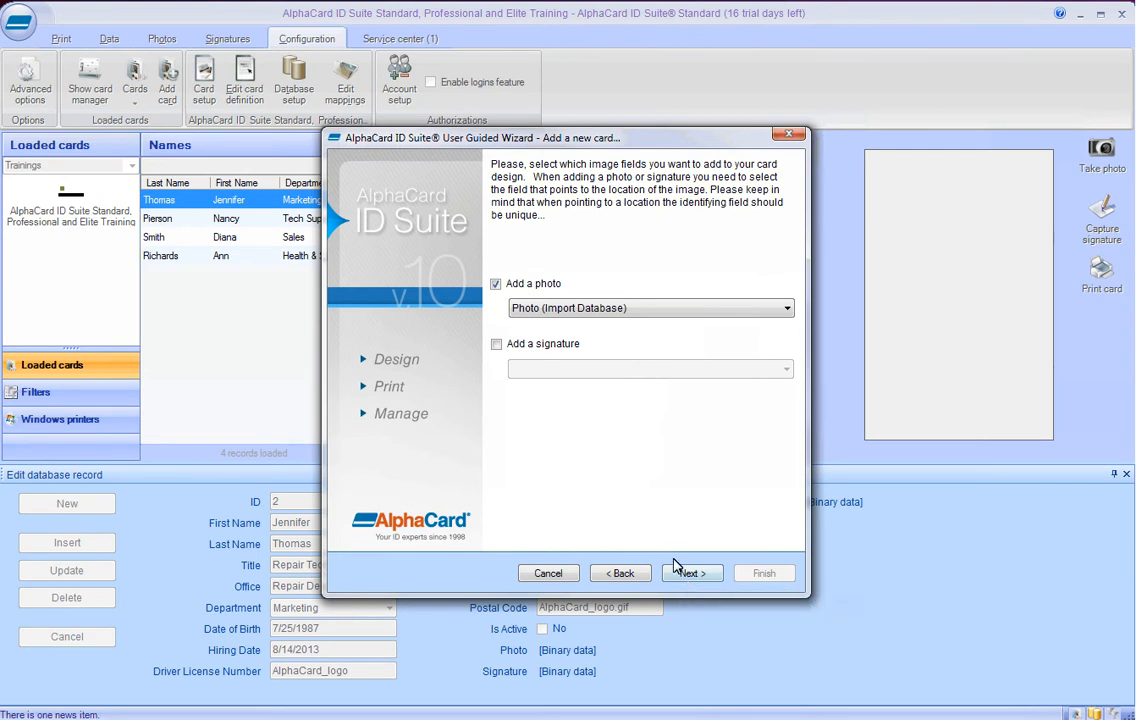
pyautogui.click(691, 573)
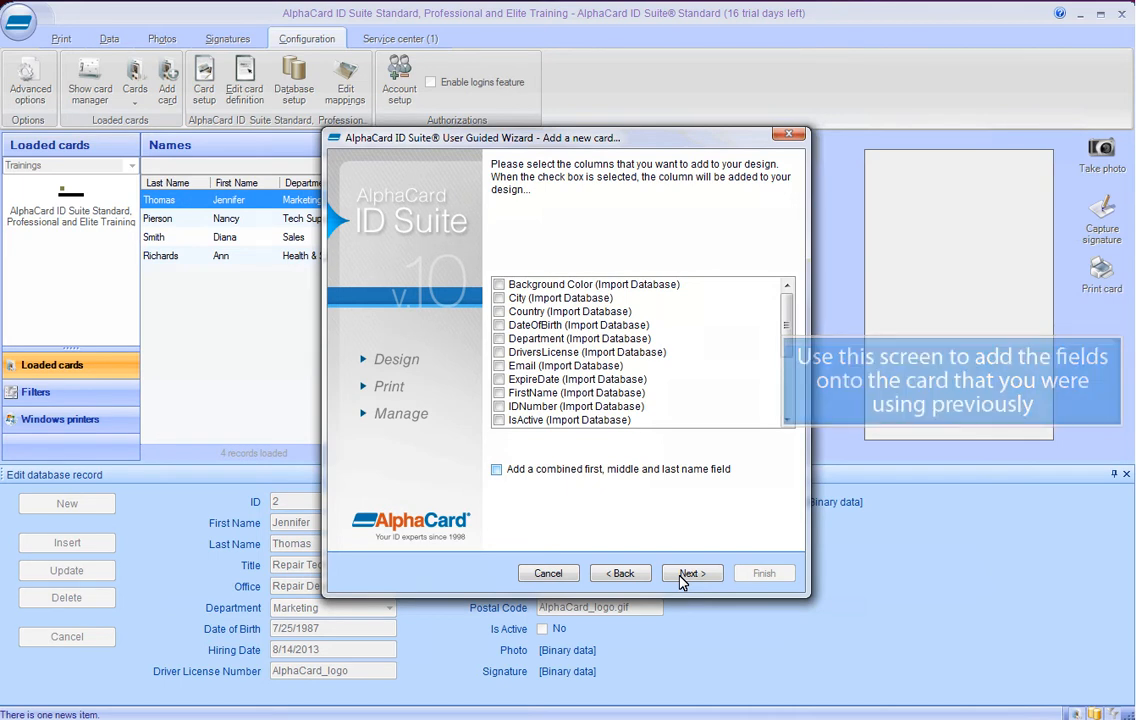
# Add a combined first, middle and last name field and skip the barcode page.
pyautogui.click(496, 469)
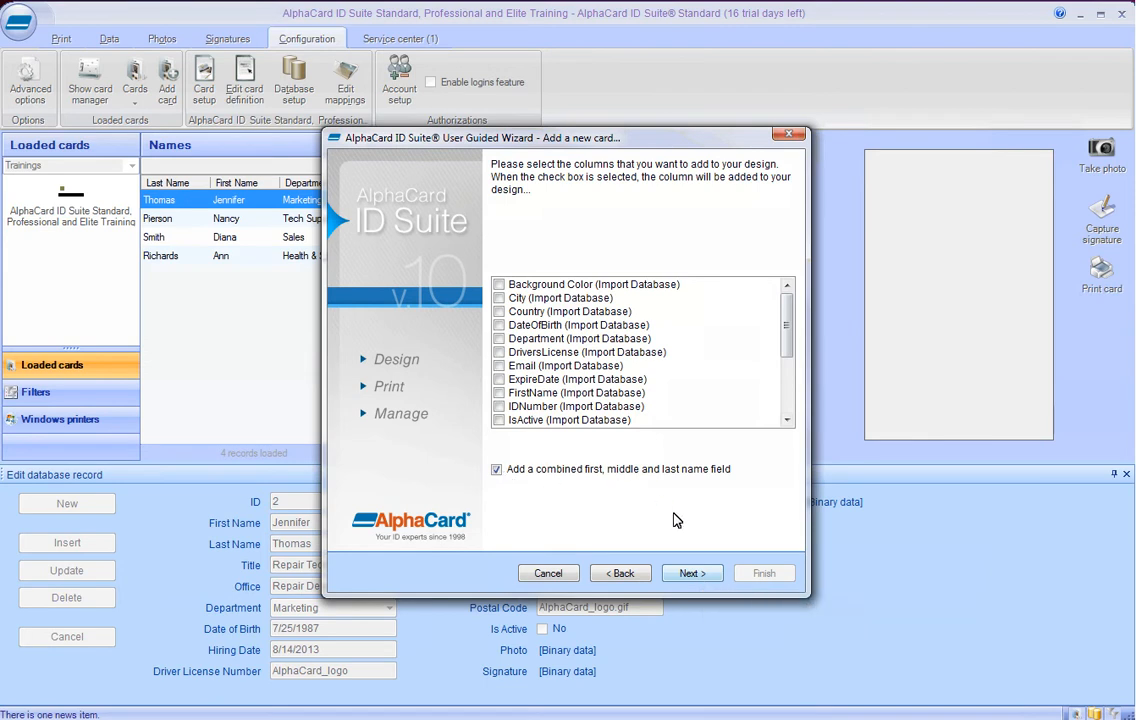
pyautogui.click(689, 573)
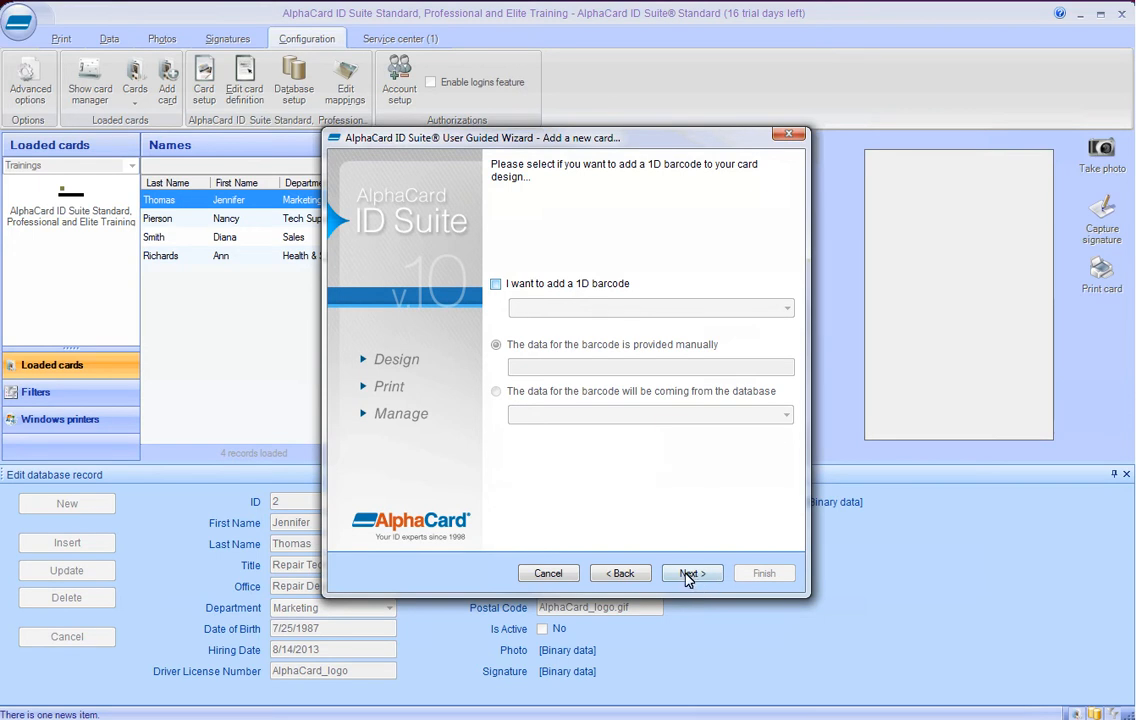
pyautogui.click(691, 573)
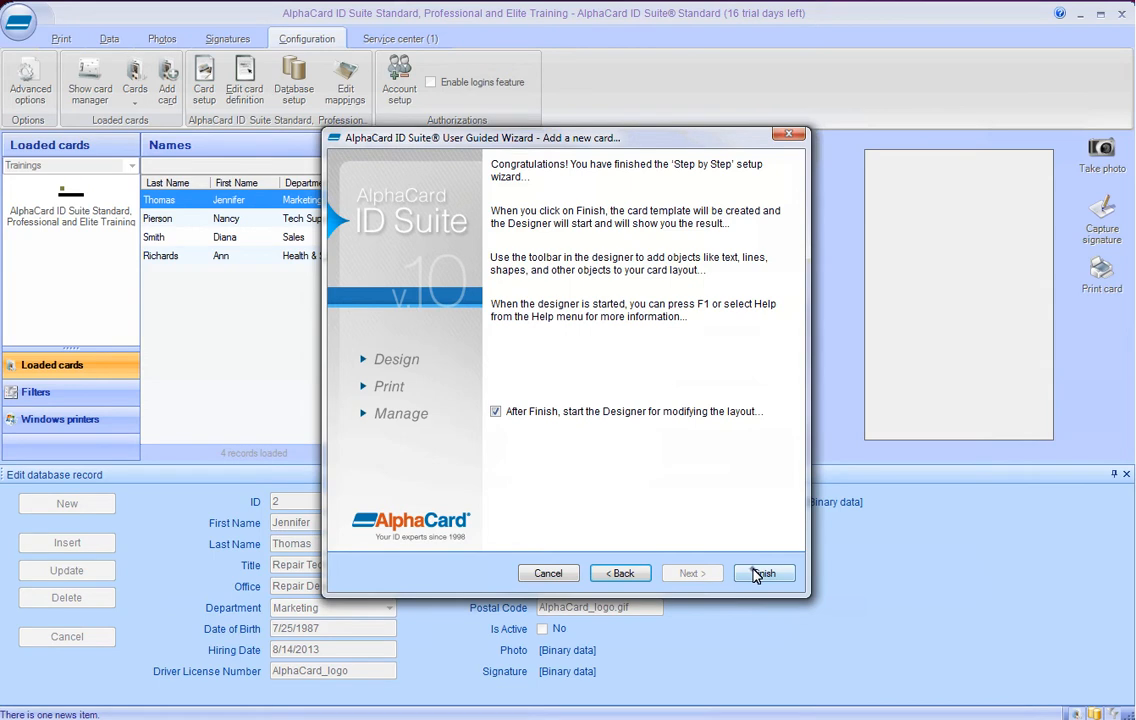
# Finish the wizard and resize the photo to fit inside the blue frame.
pyautogui.click(763, 573)
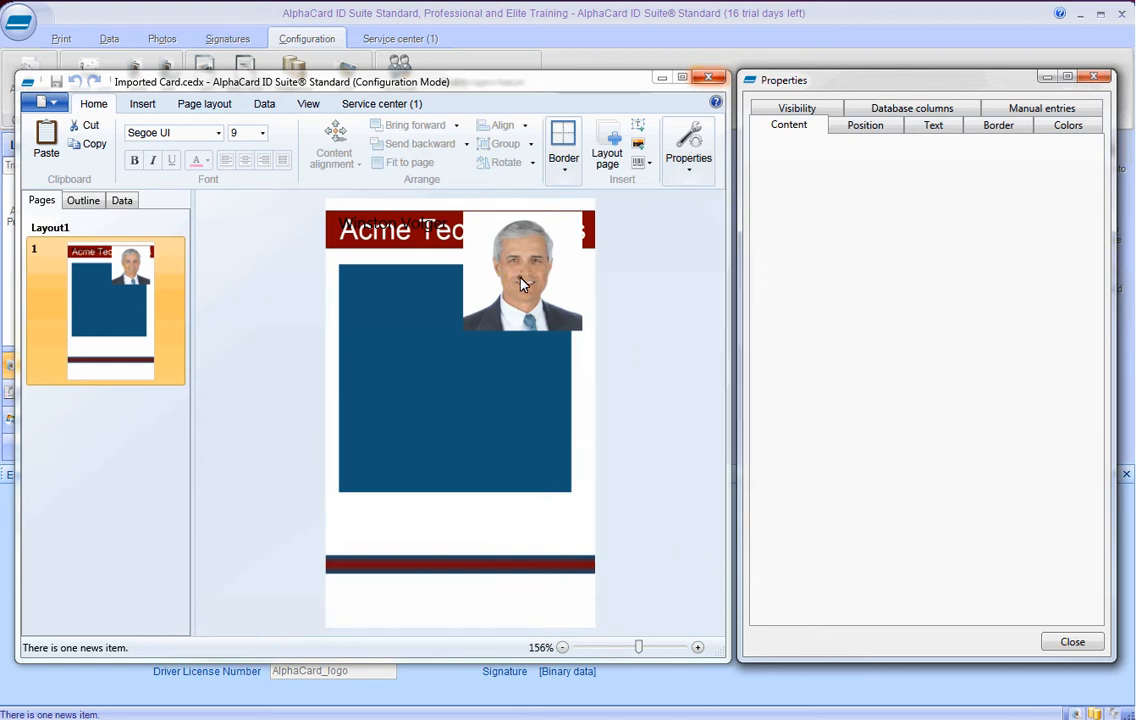
pyautogui.click(520, 280)
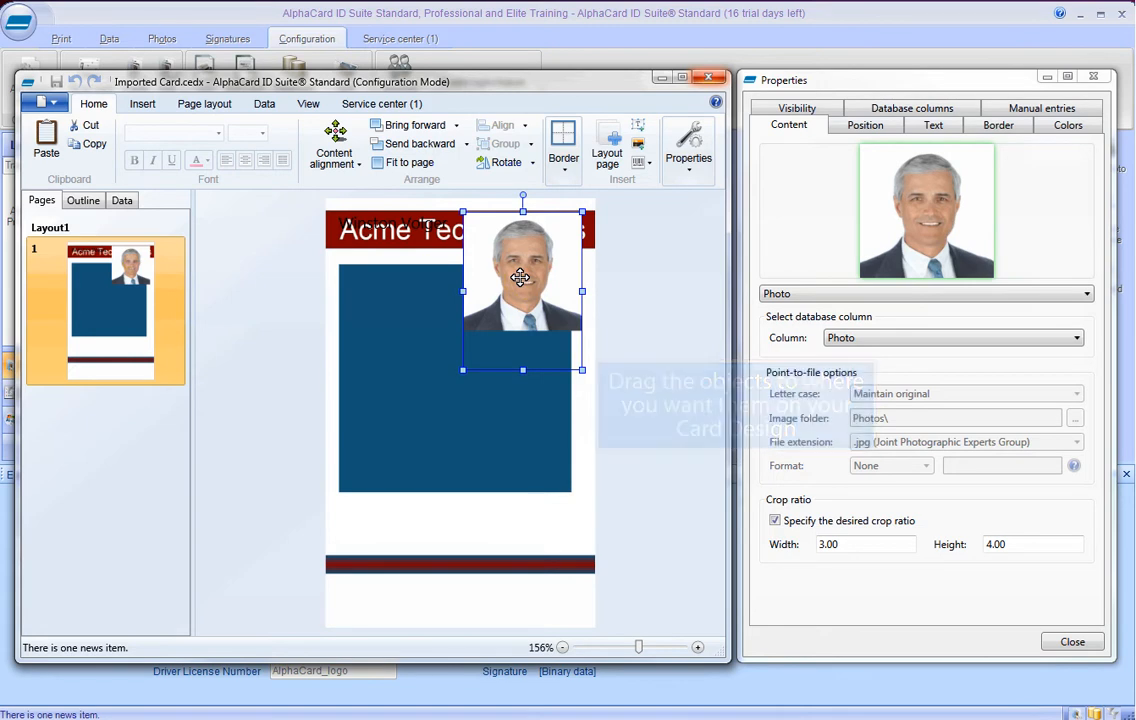
pyautogui.moveTo(520, 278); pyautogui.dragTo(442, 350)
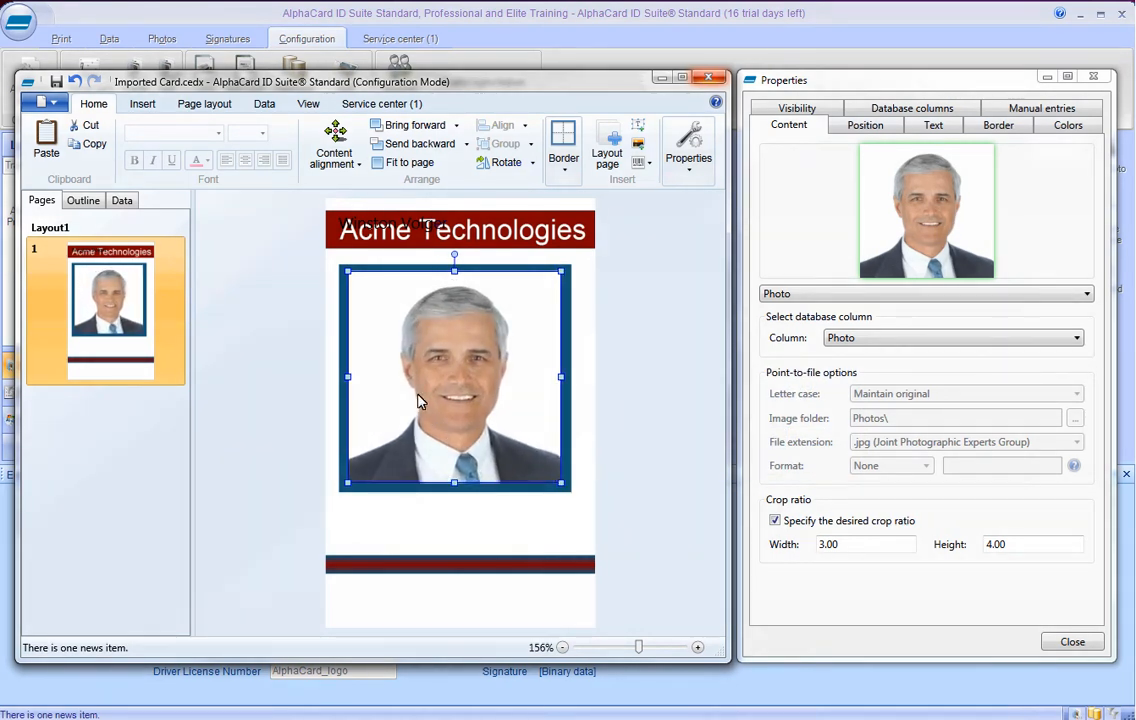
# Centre the name field below the photo and stretch it across the card.
pyautogui.click(444, 511)
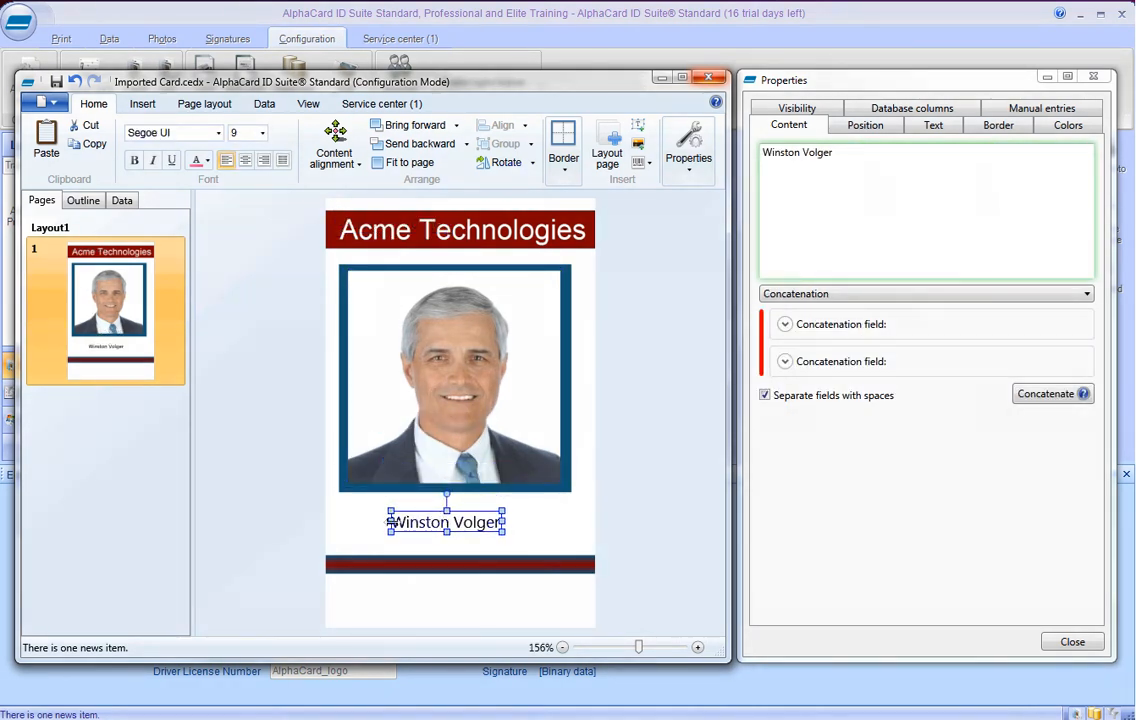
pyautogui.click(932, 124)
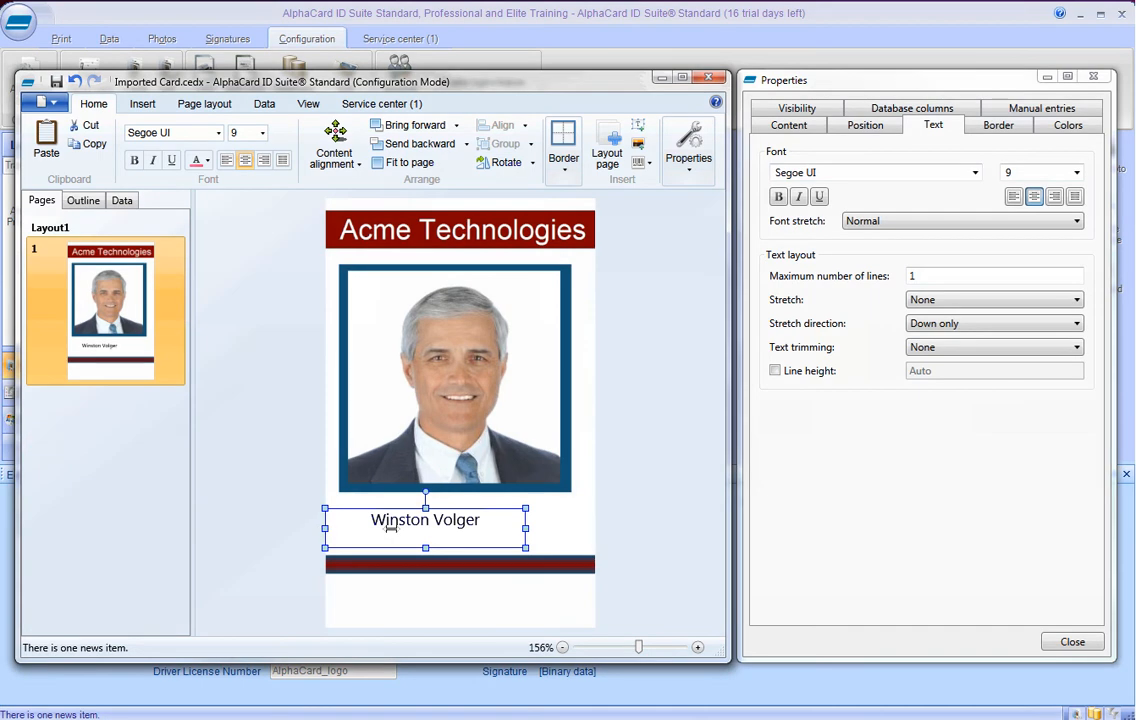
pyautogui.moveTo(525, 529); pyautogui.dragTo(588, 529)
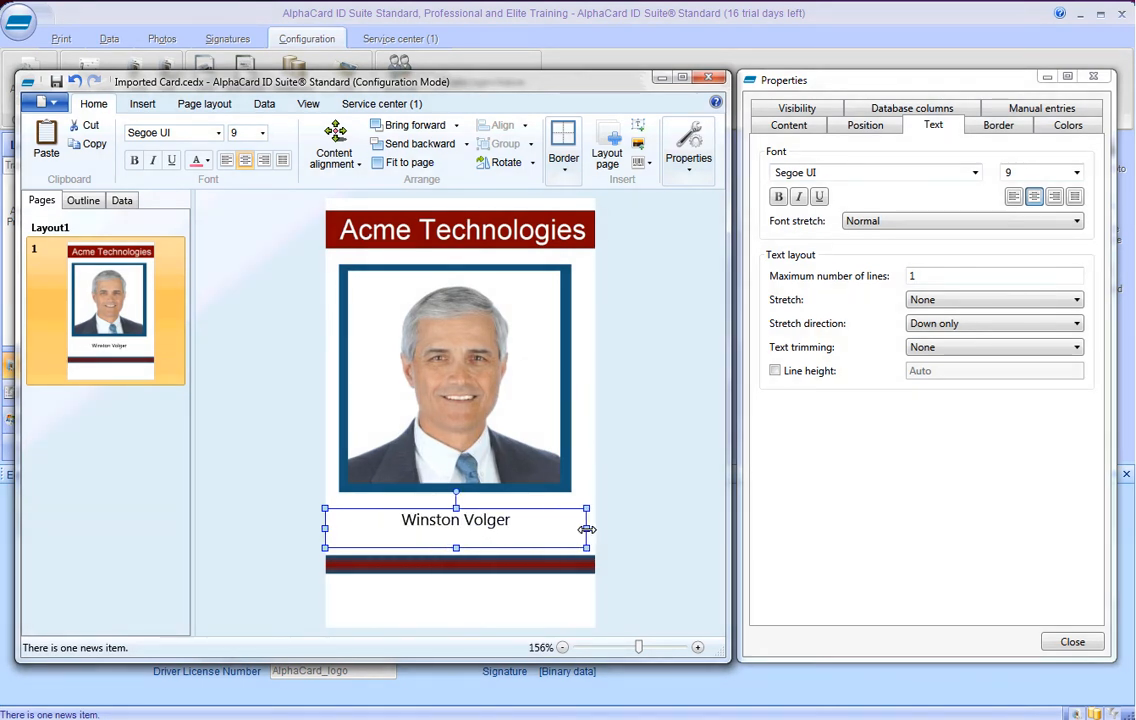
pyautogui.click(204, 103)
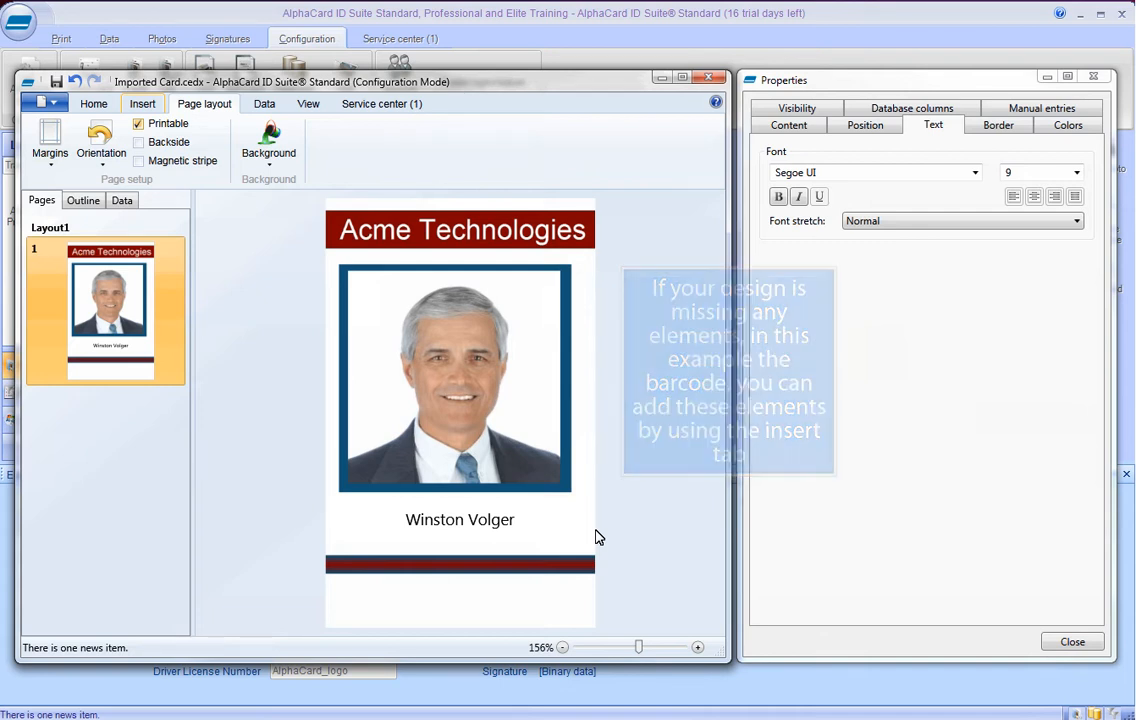
# Insert a linear barcode fed by the IDNumber column below the name.
pyautogui.click(142, 103)
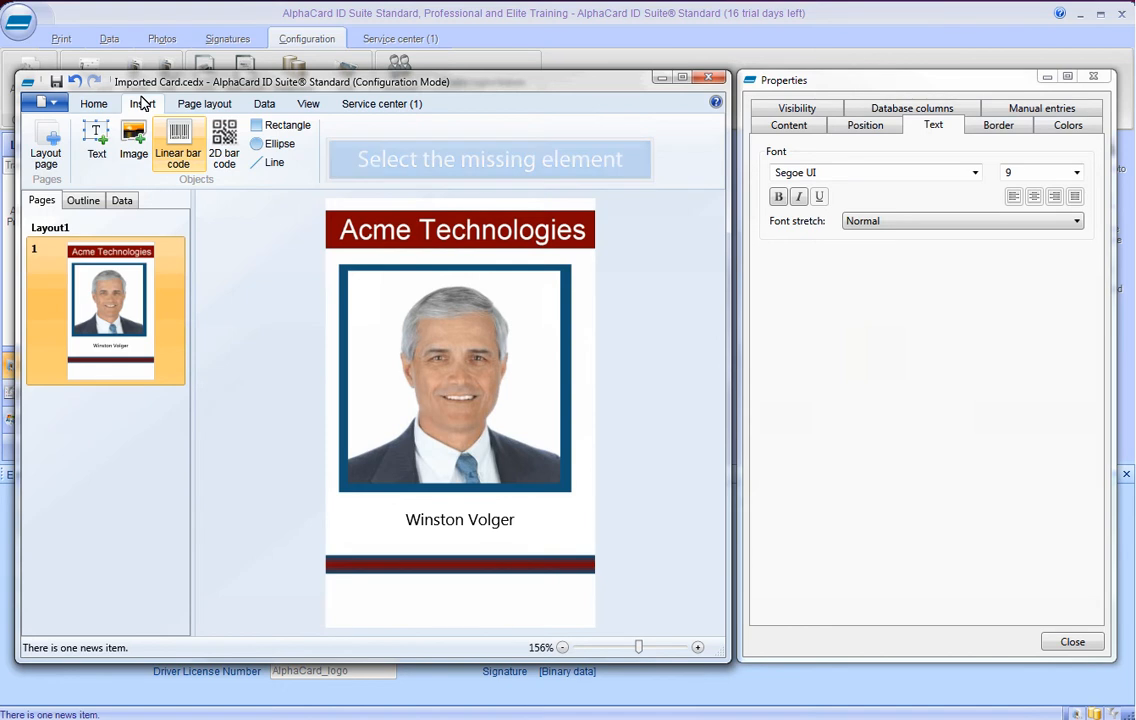
pyautogui.click(178, 145)
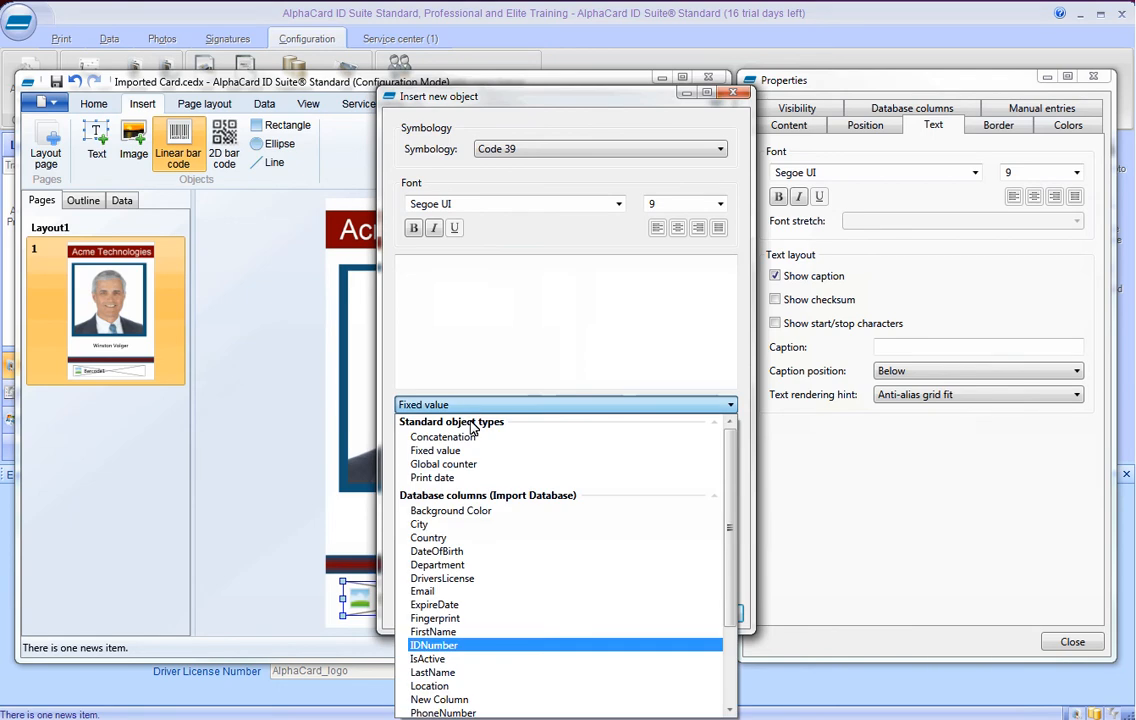
pyautogui.click(434, 644)
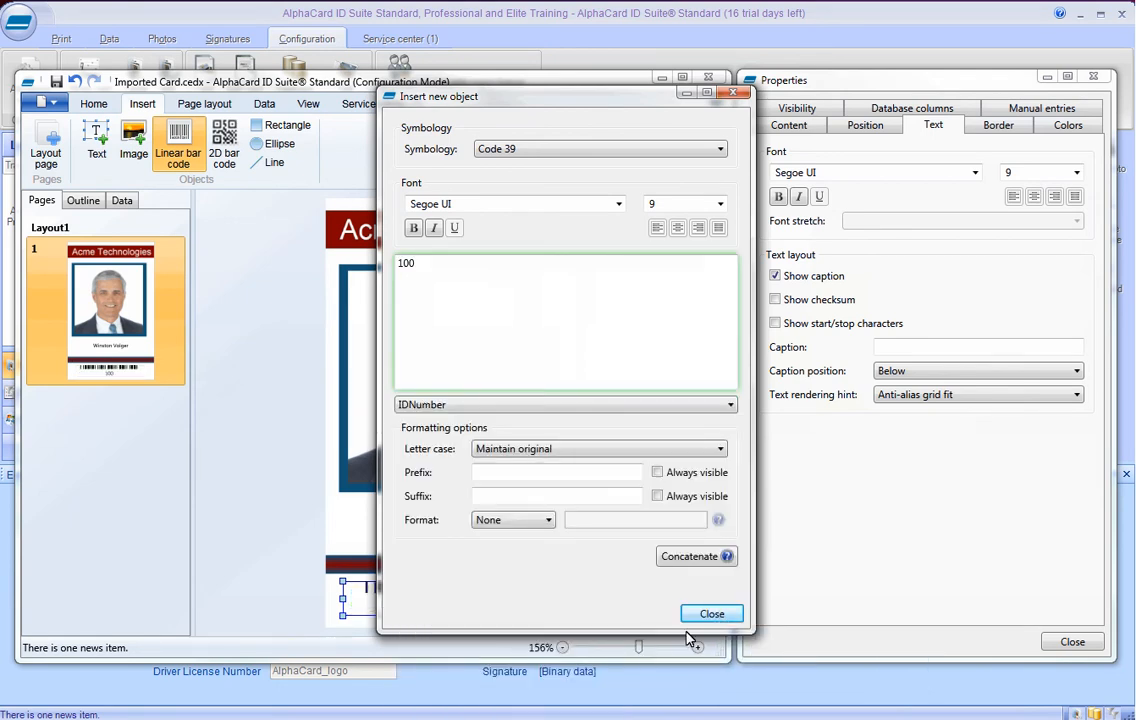
pyautogui.click(711, 613)
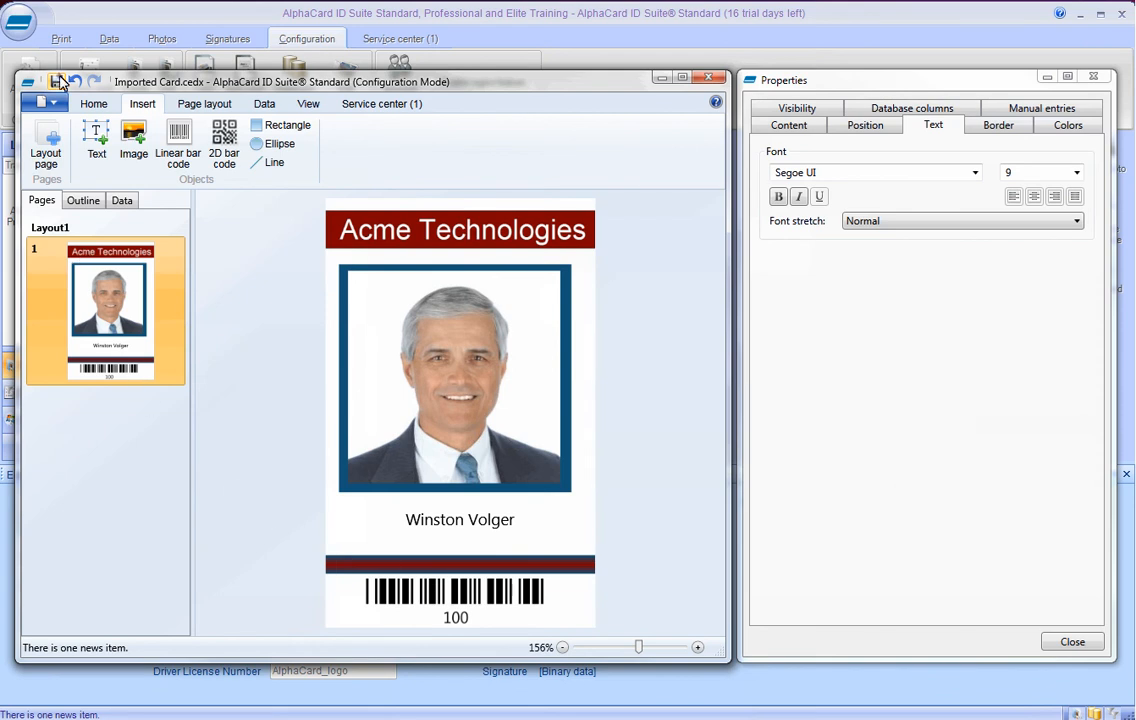
pyautogui.moveTo(310, 83)
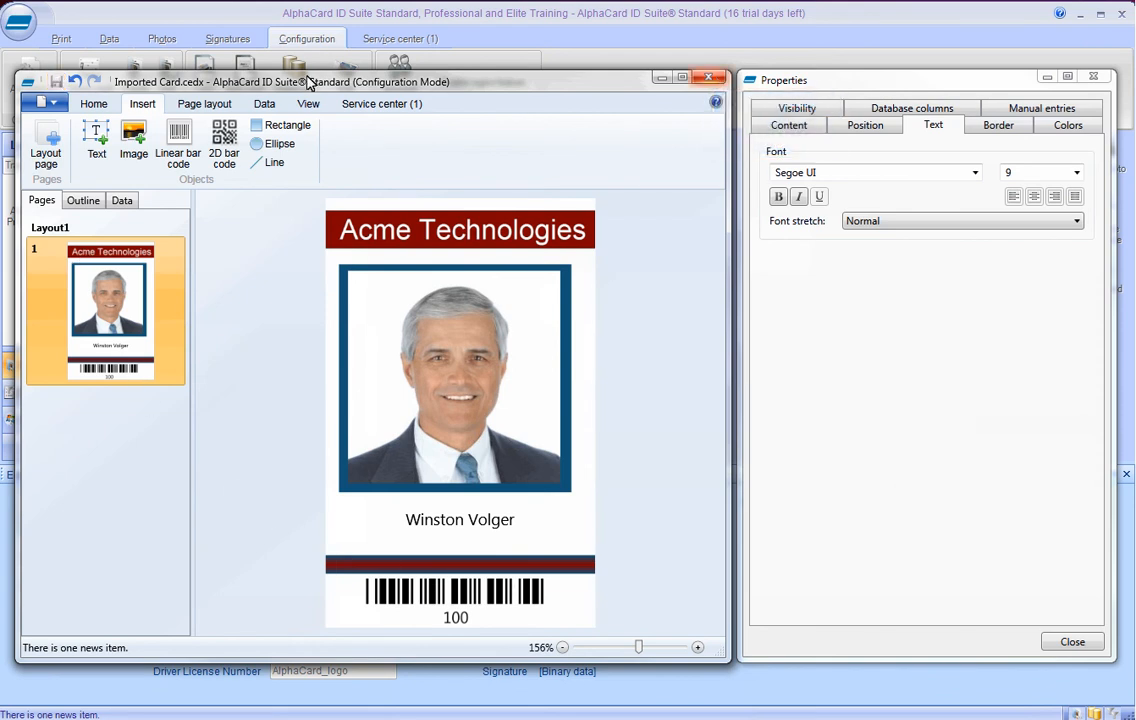
# Close the Imported Card designer to return to the main records screen.
pyautogui.click(1072, 641)
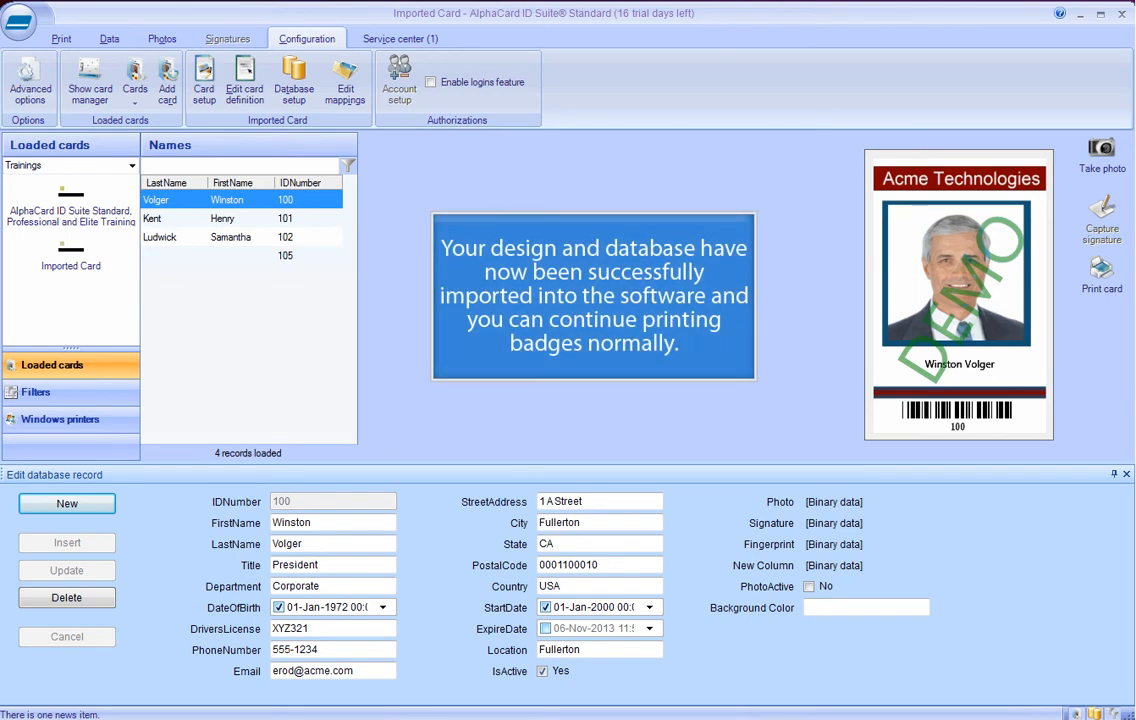